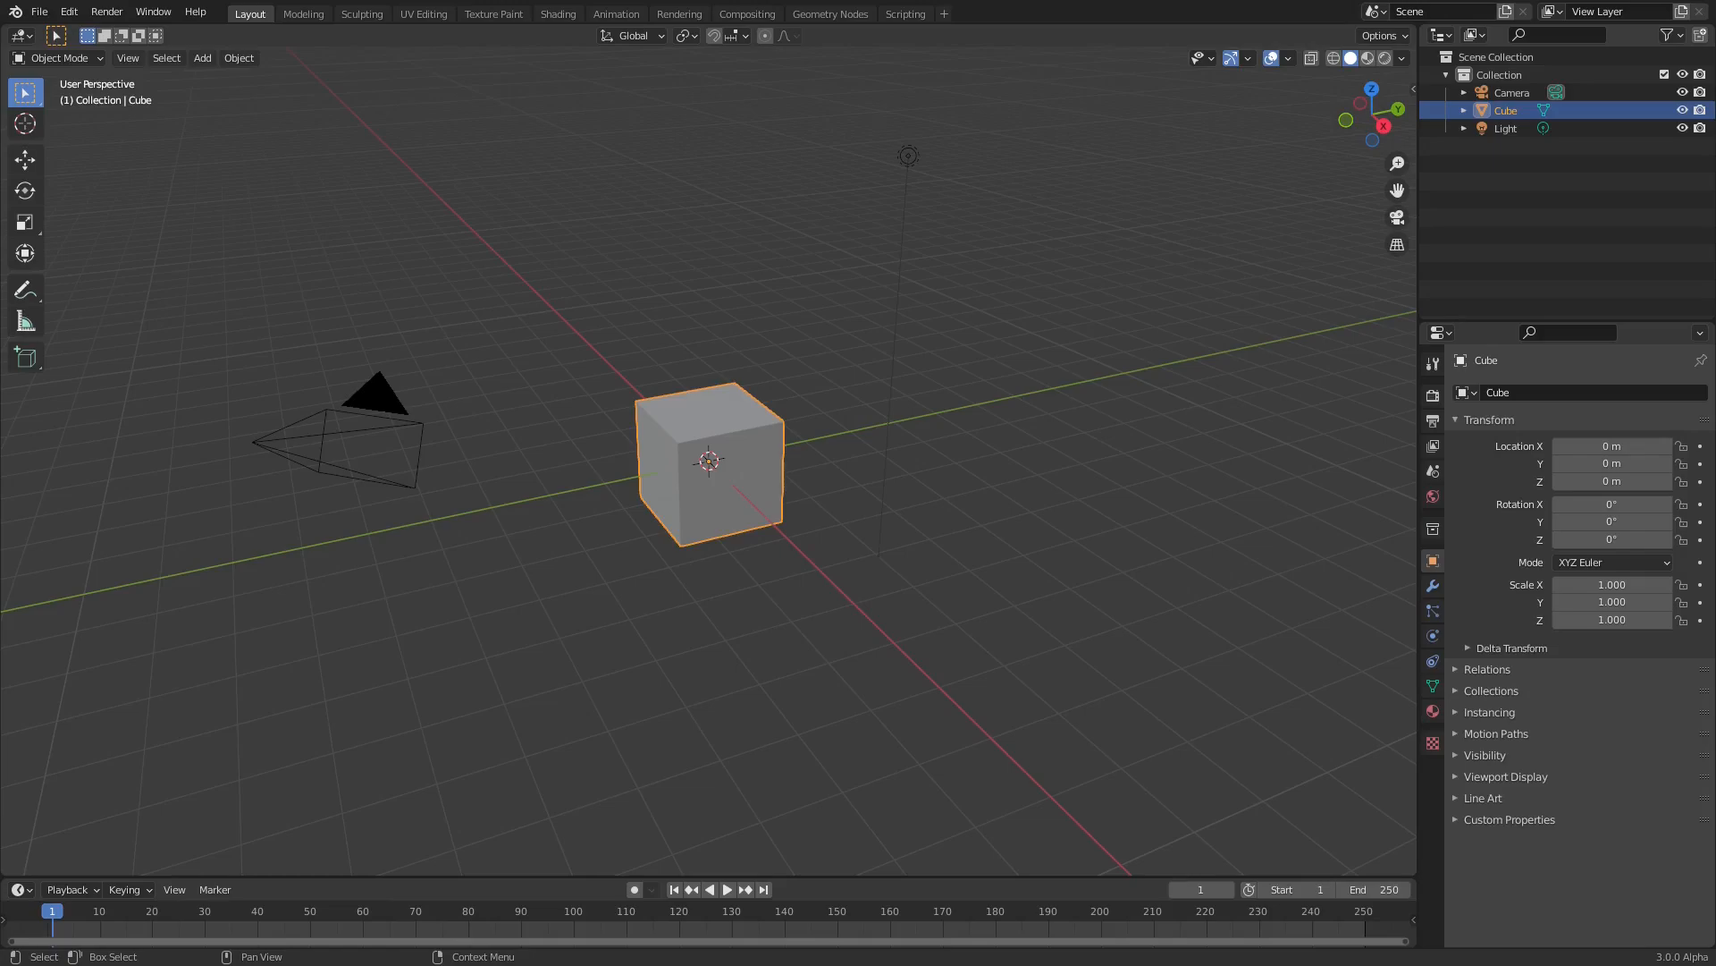
Put the default cube in Edit Mode with all faces selected and open the UV Mapping menu.
key(Tab)
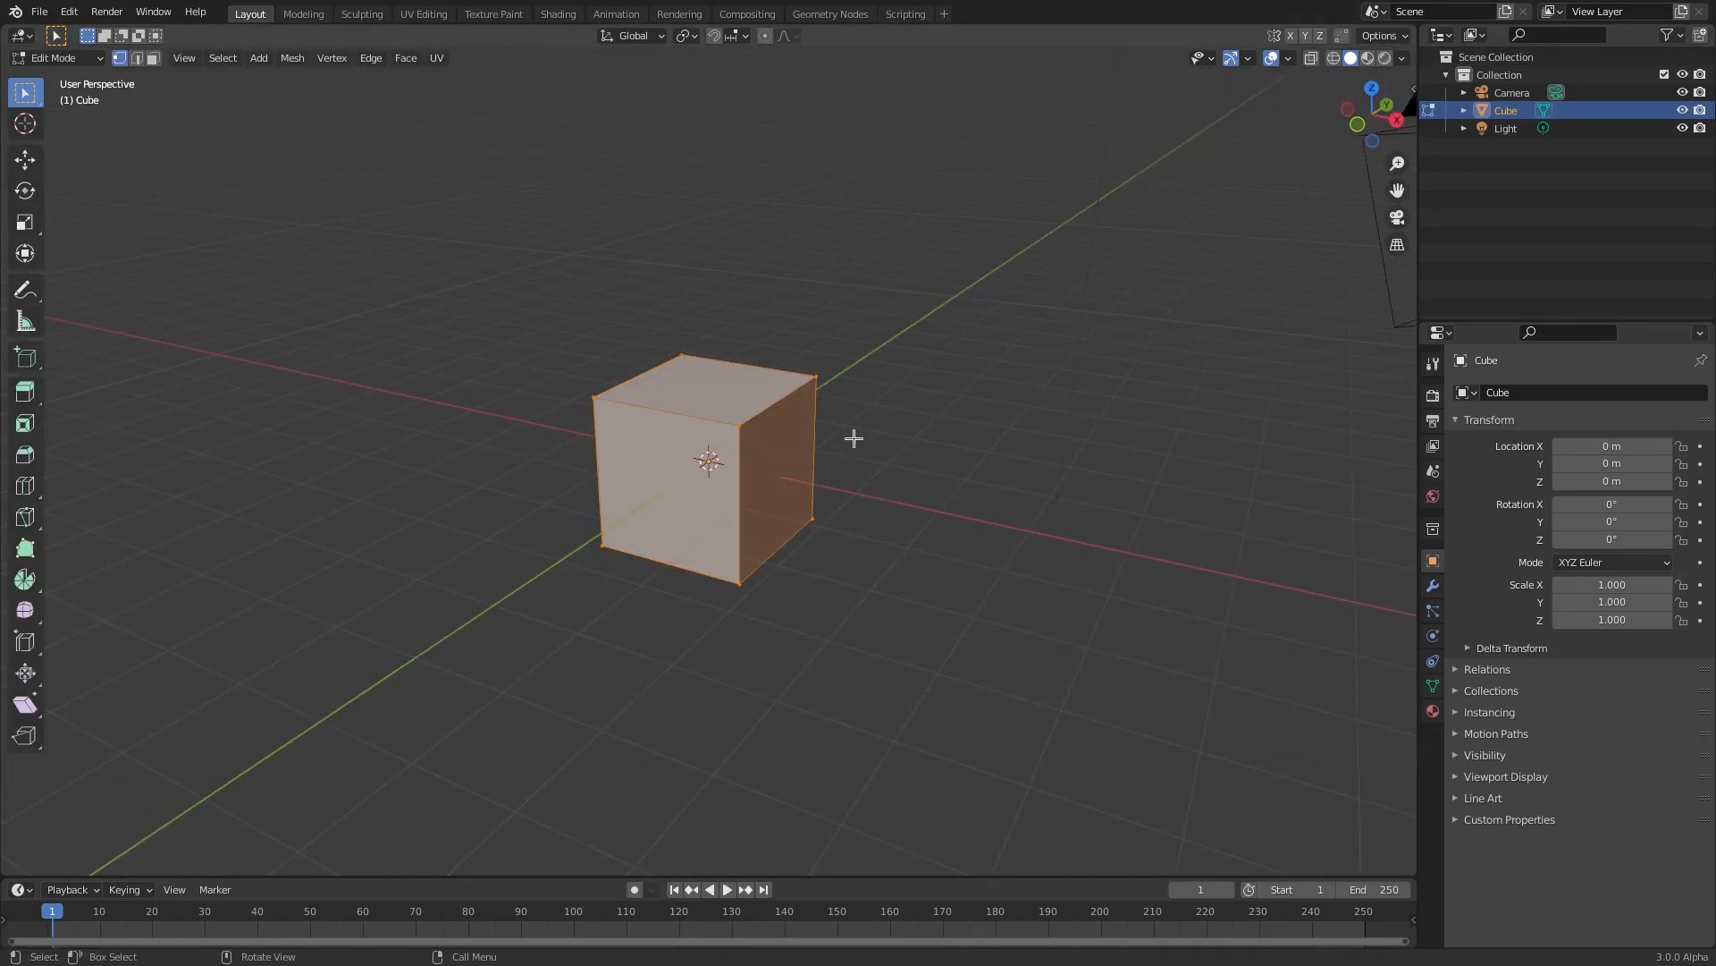
scroll(up, 3)
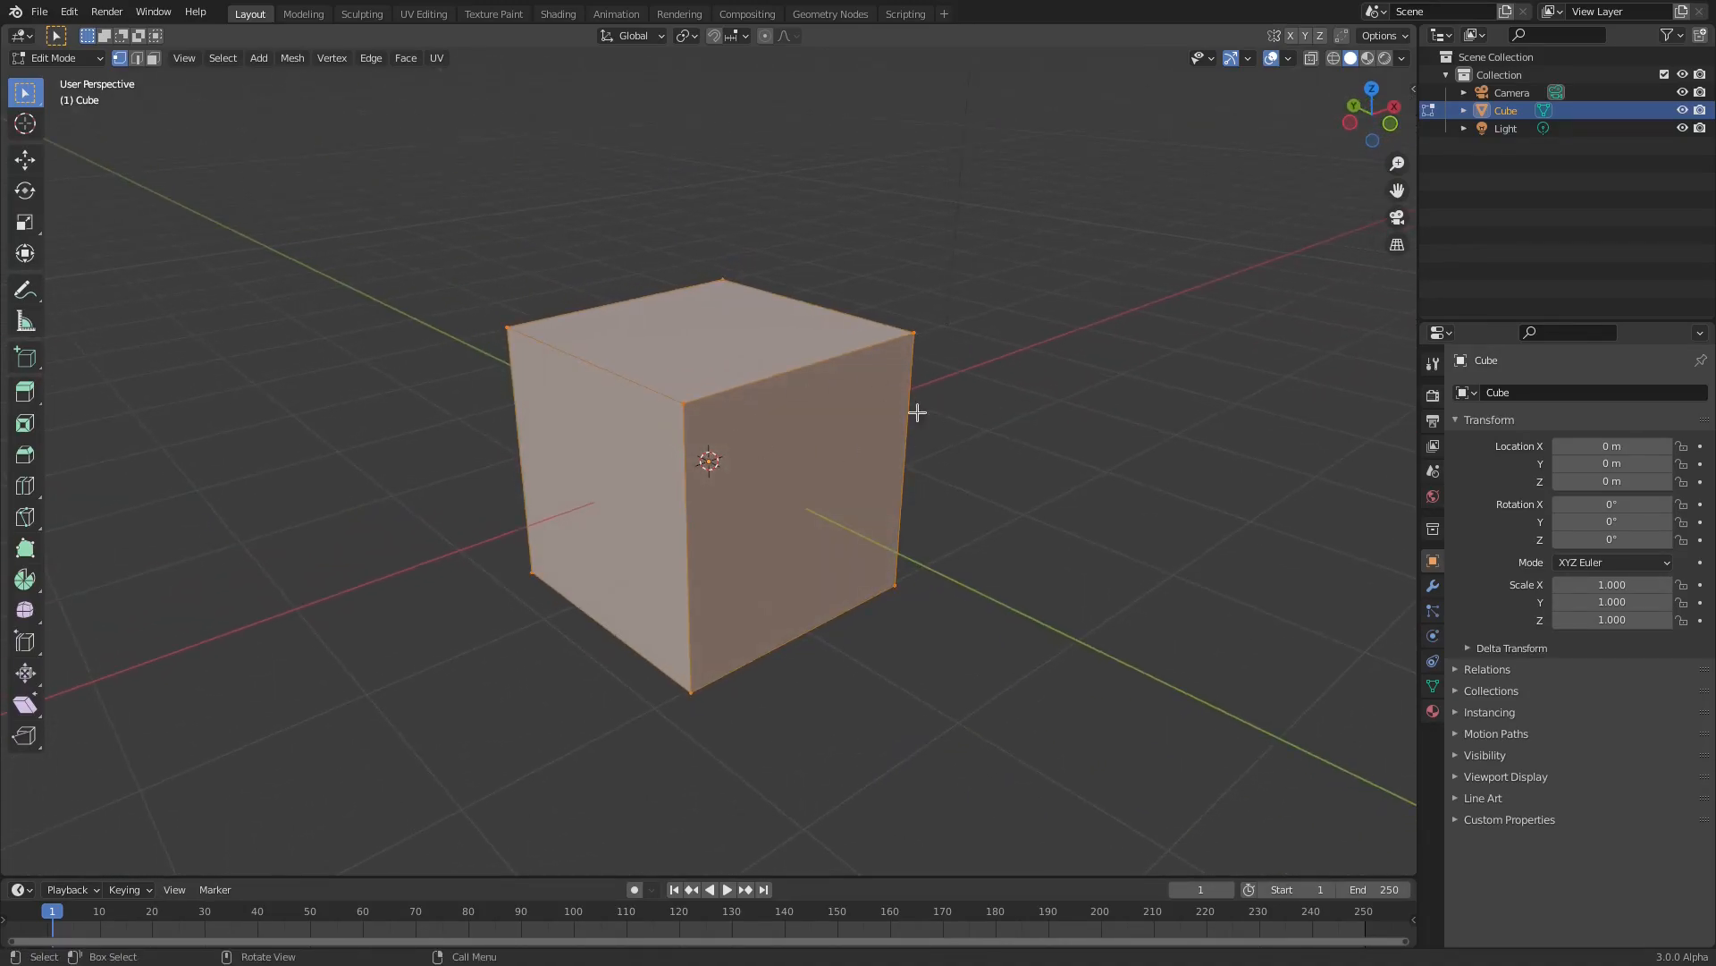
key(g)
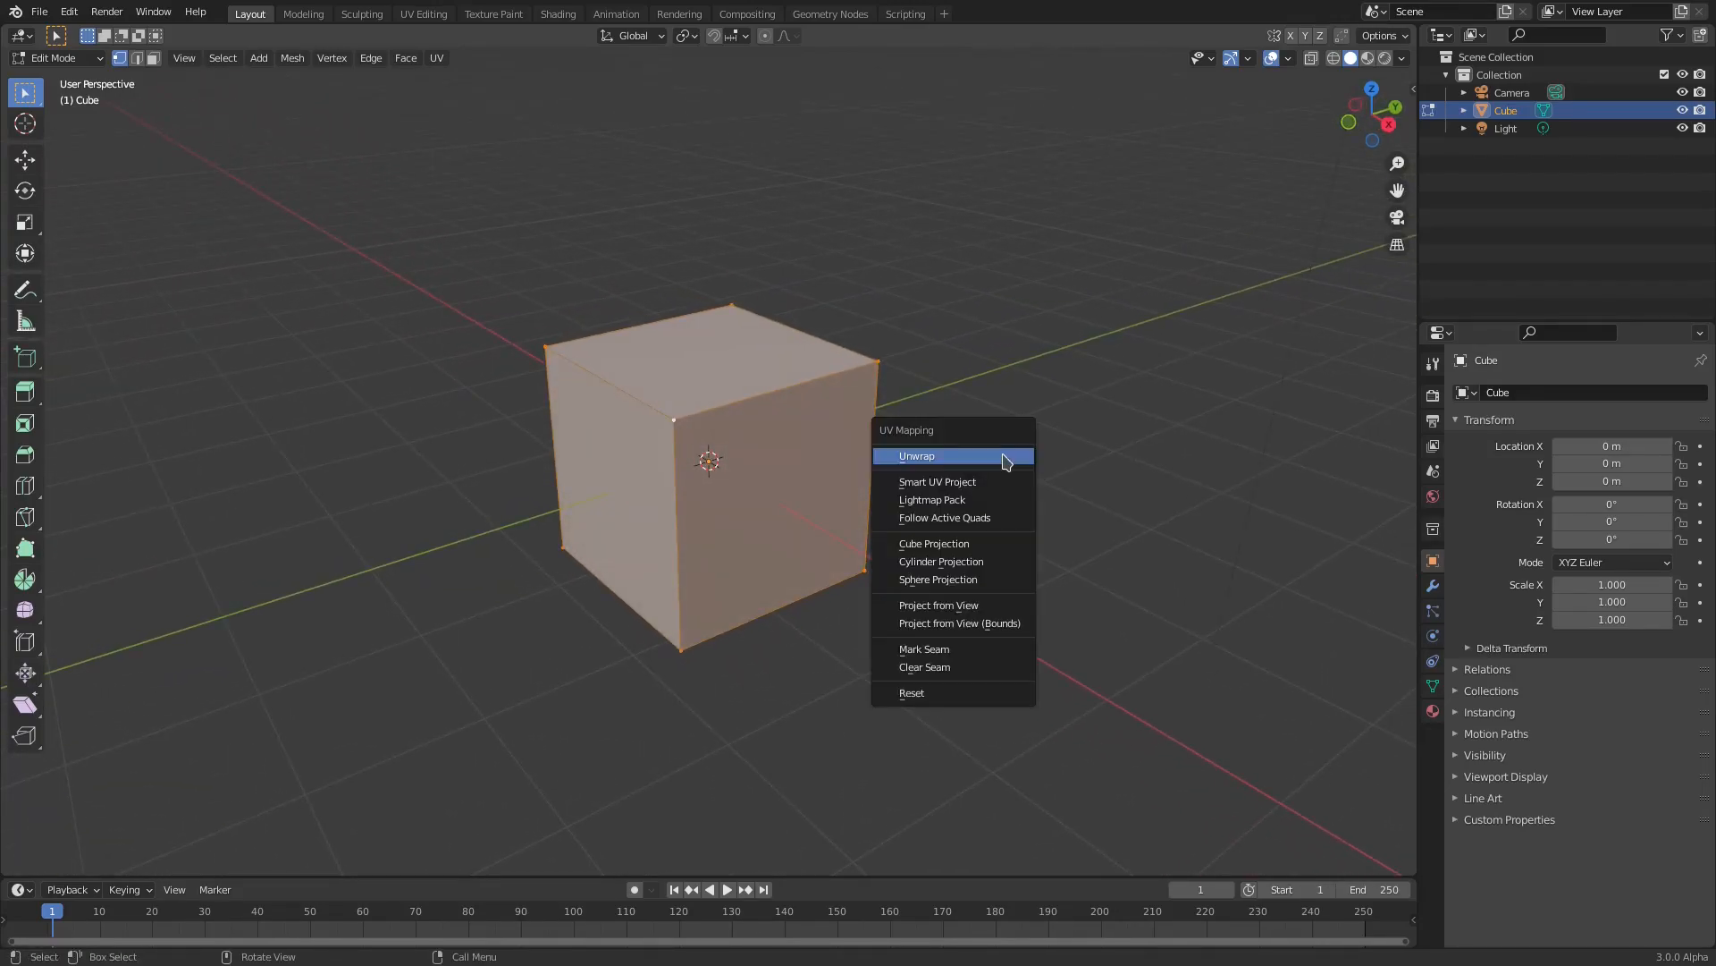
mouse_move(1000, 455)
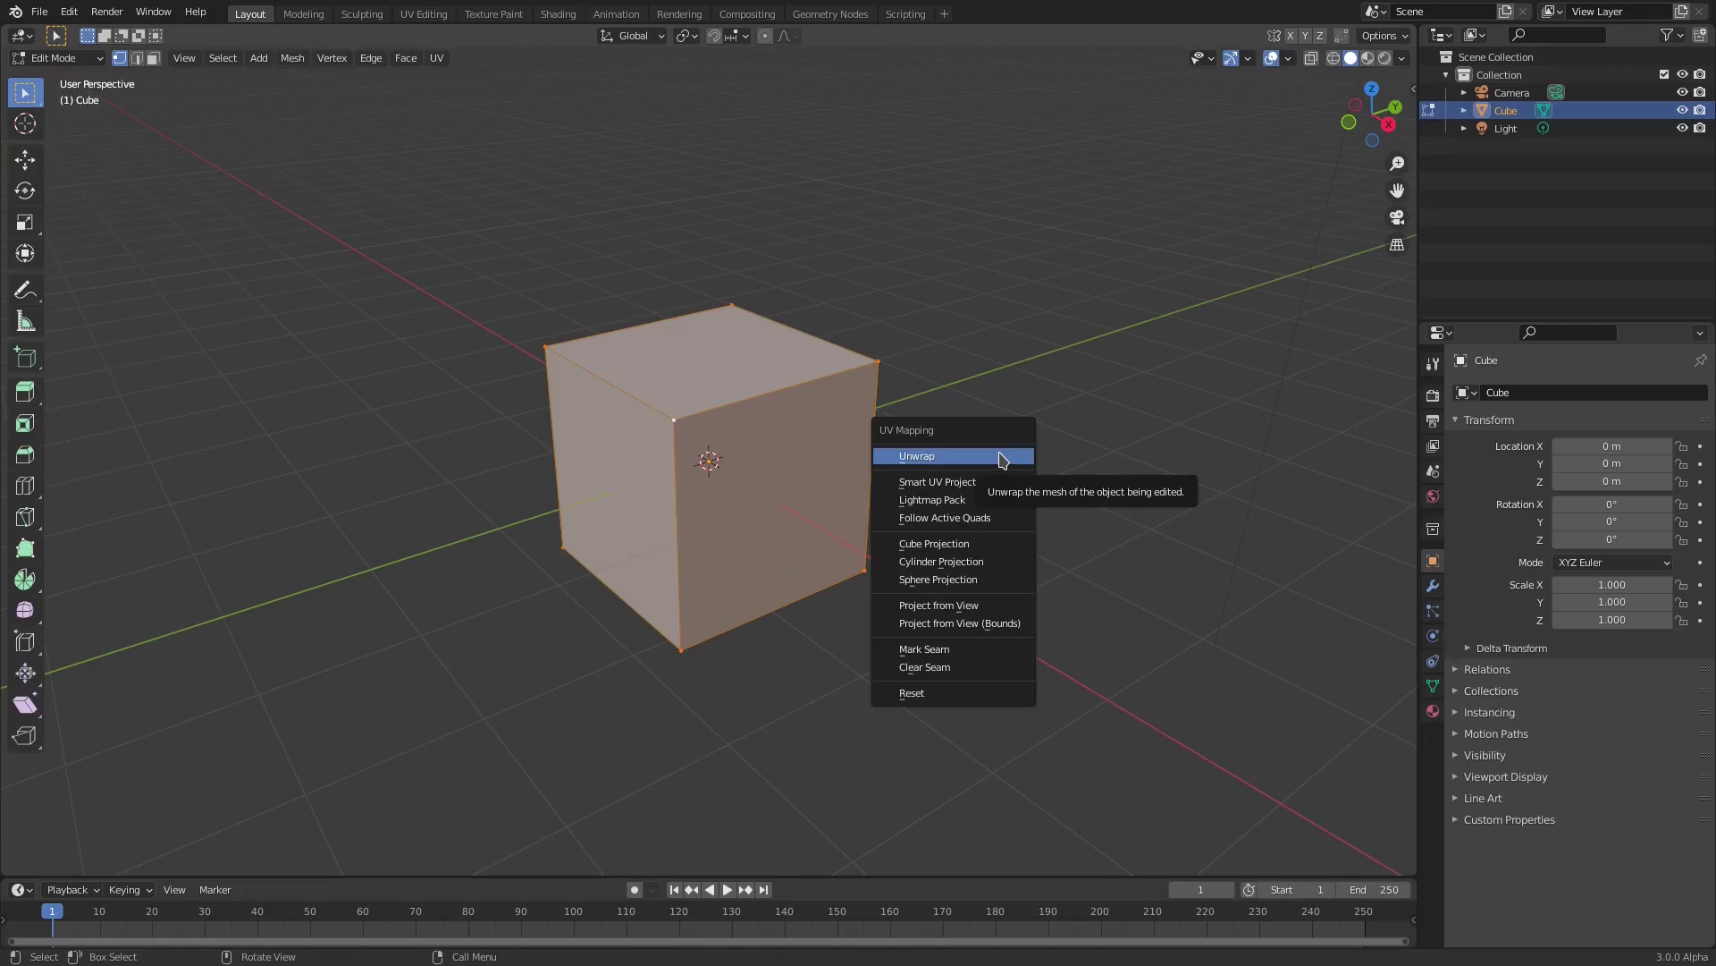
mouse_move(988, 458)
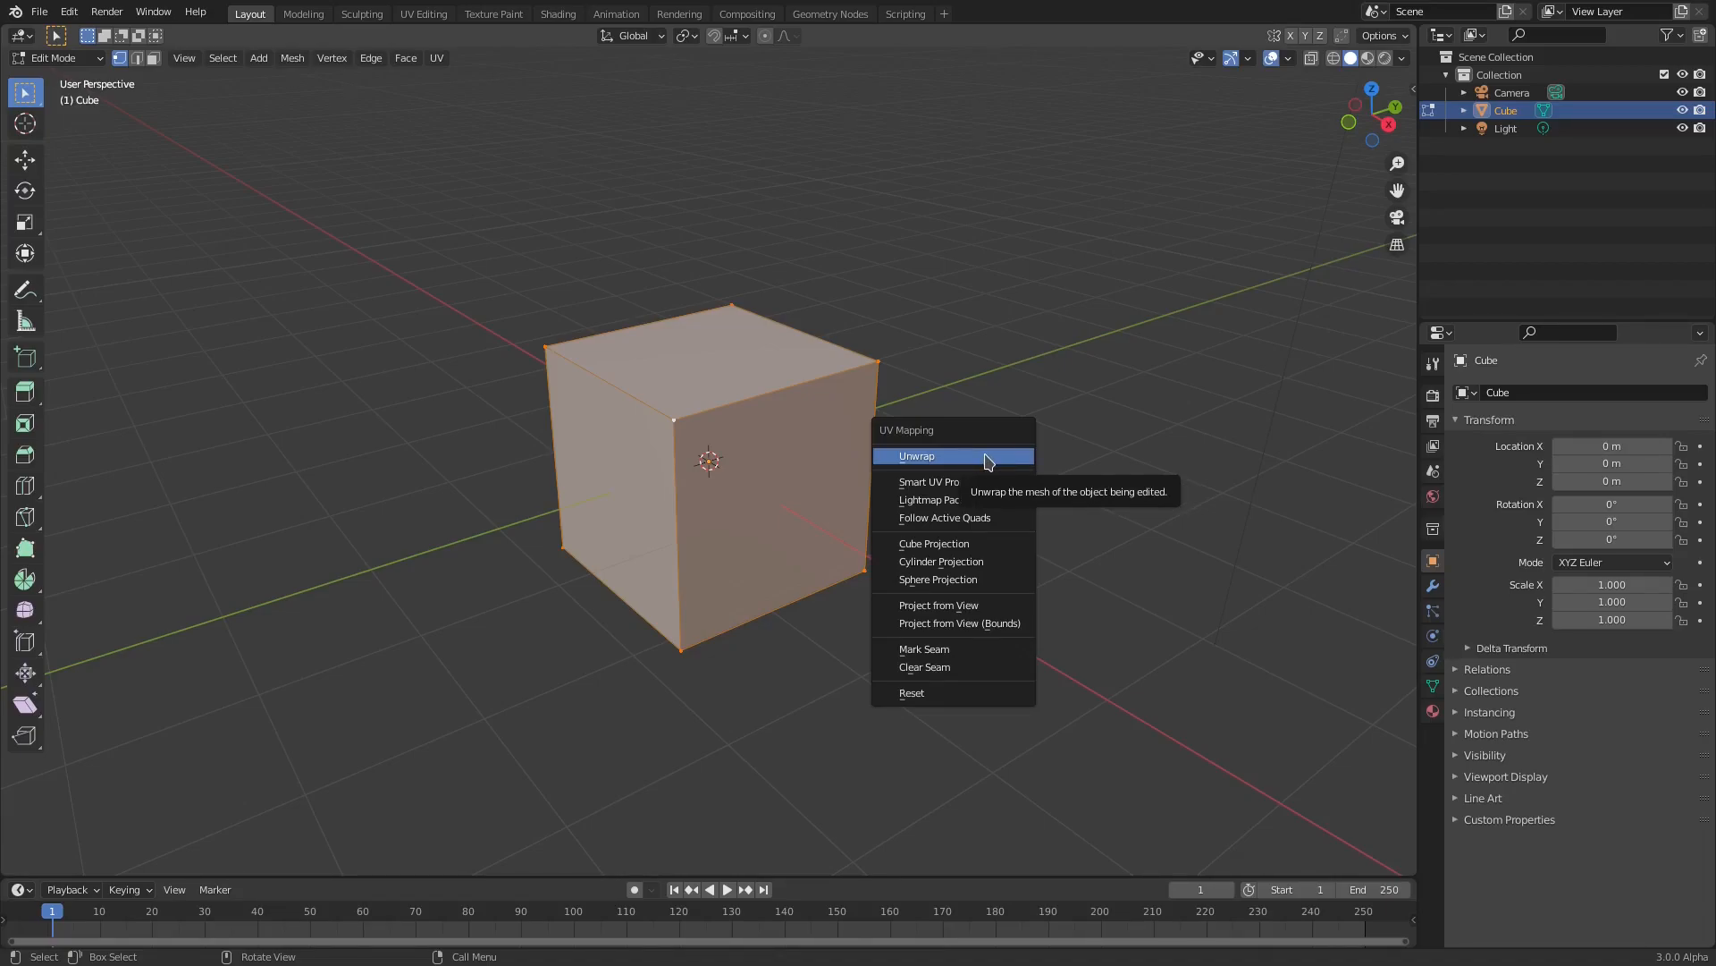
Unwrap the cube with Smart UV Project, accepting the default settings.
click(930, 482)
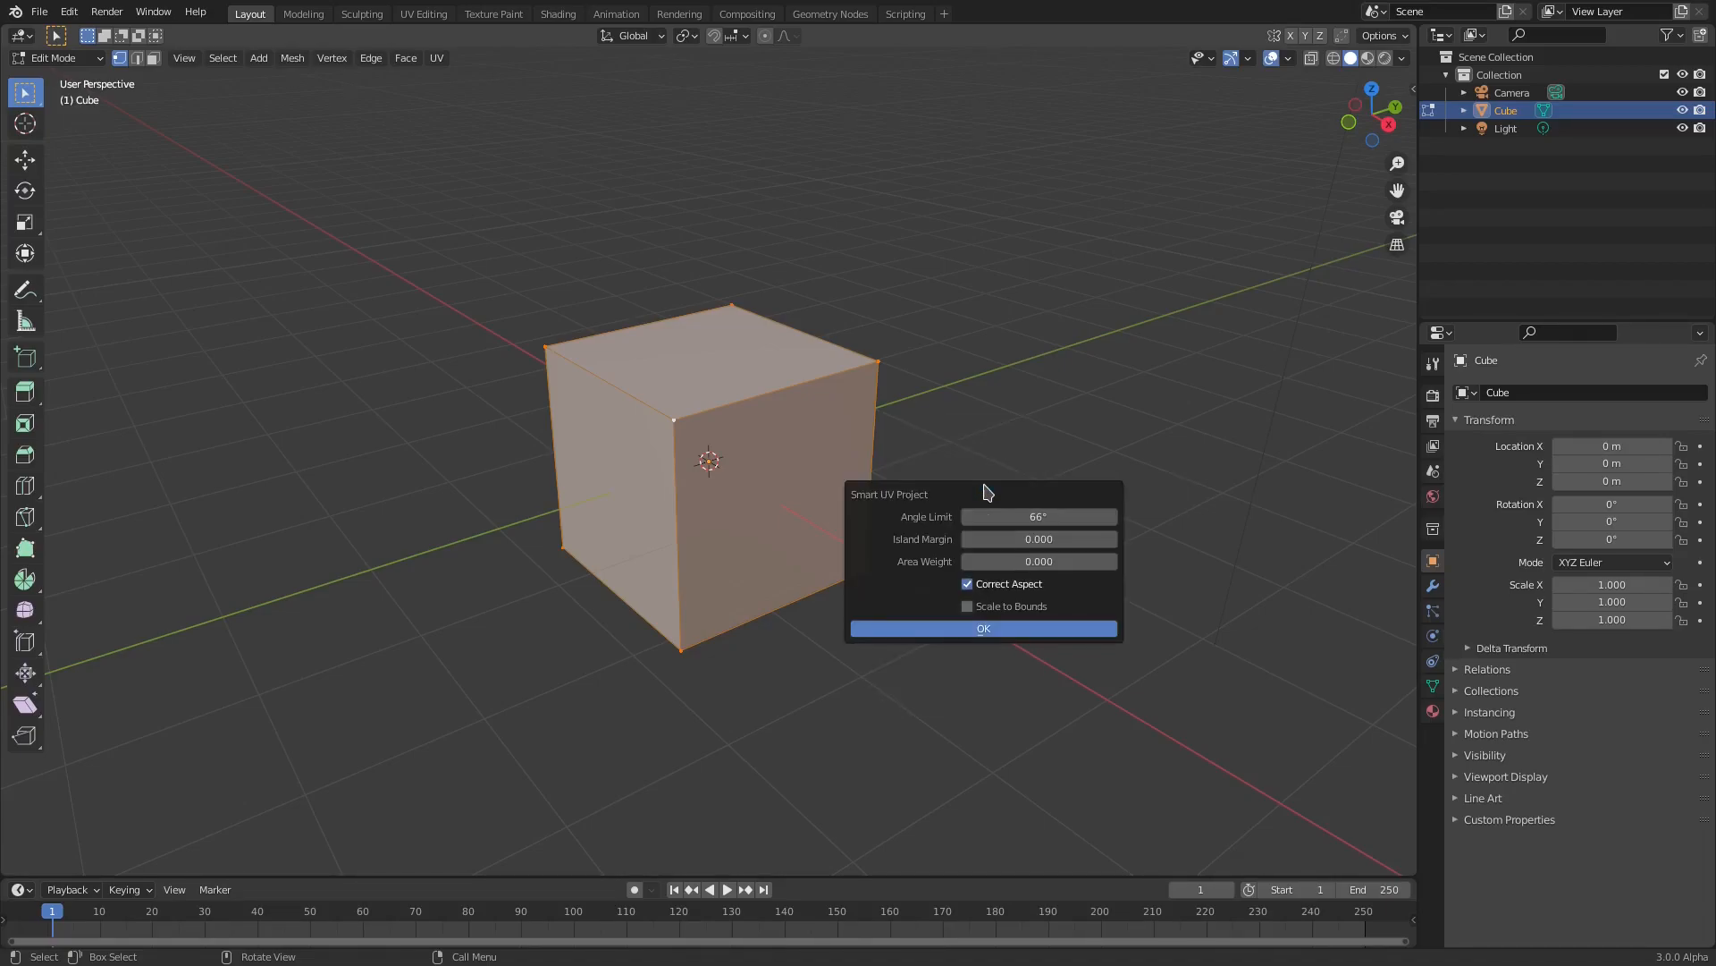
click(982, 627)
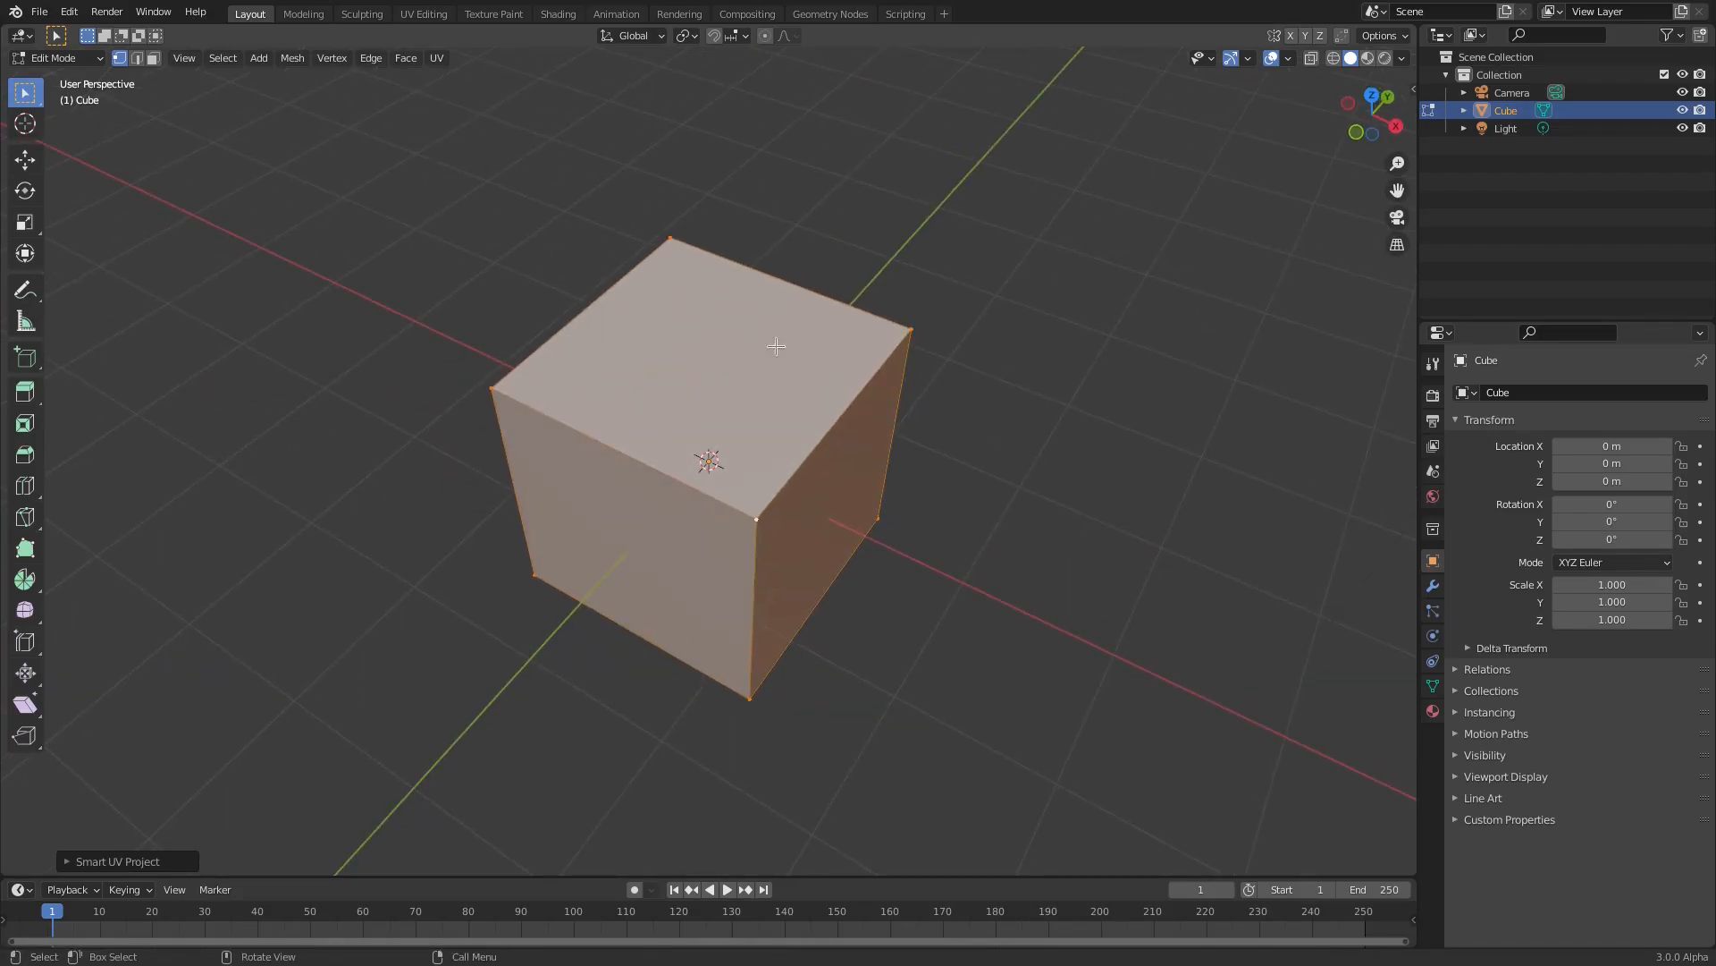
mouse_move(870, 372)
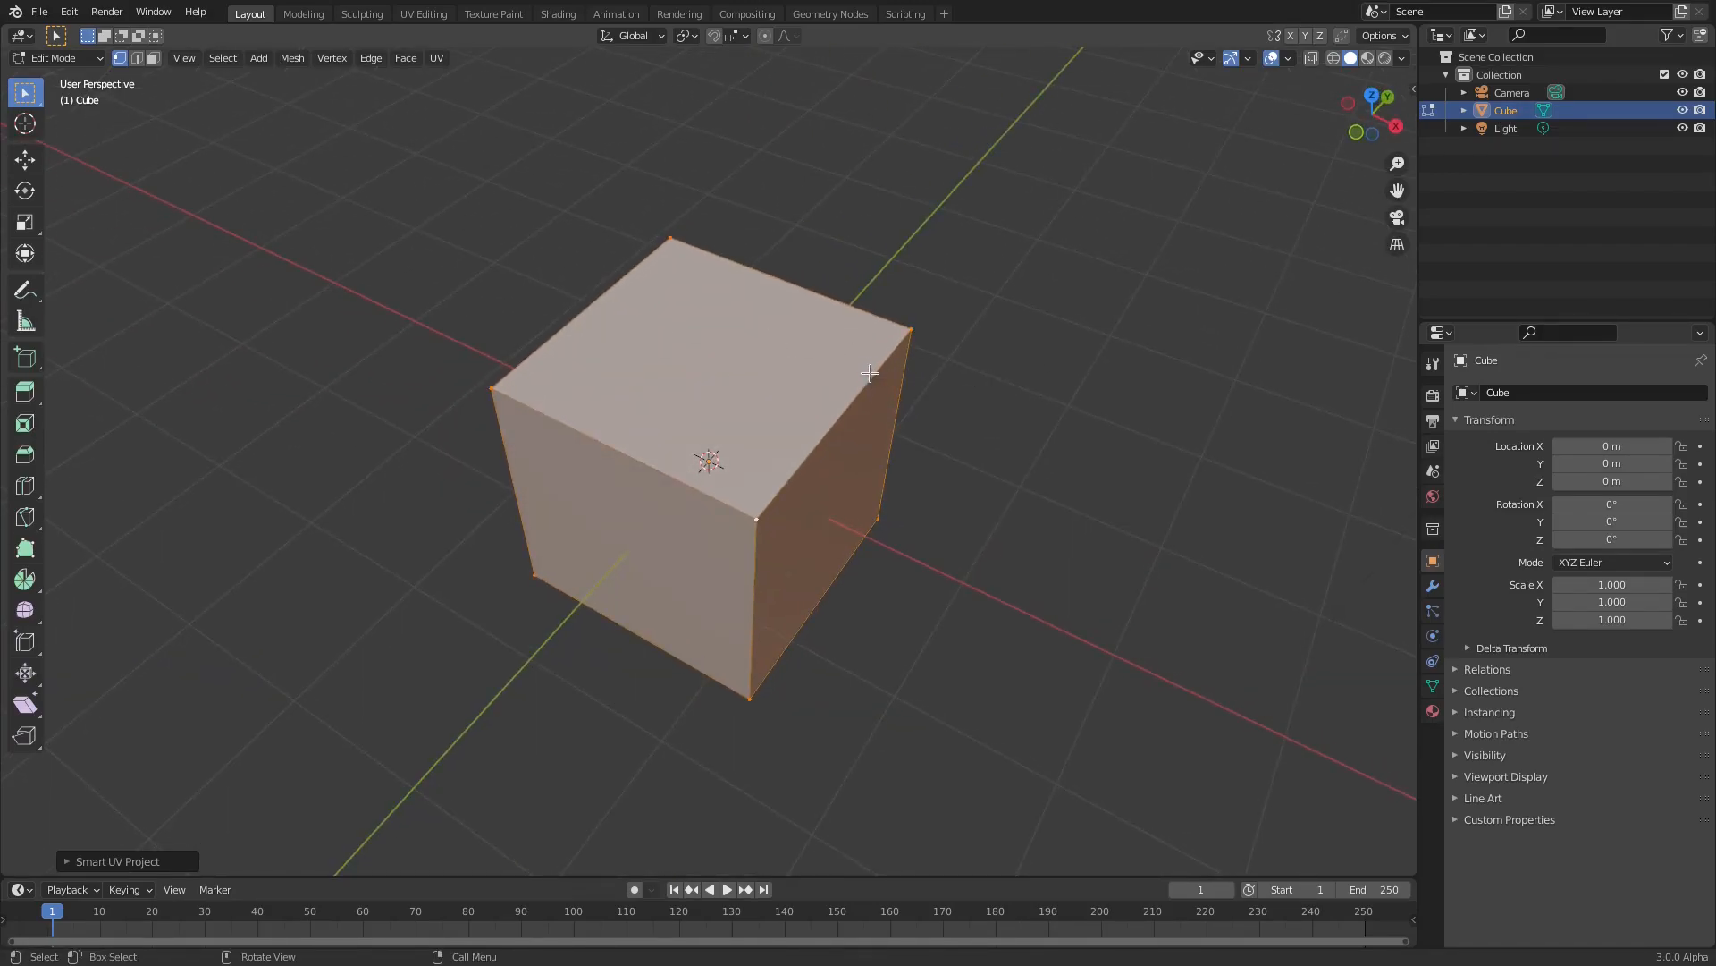
Rename the material to 'cube' and link an Image Texture to its Base Color.
click(1433, 712)
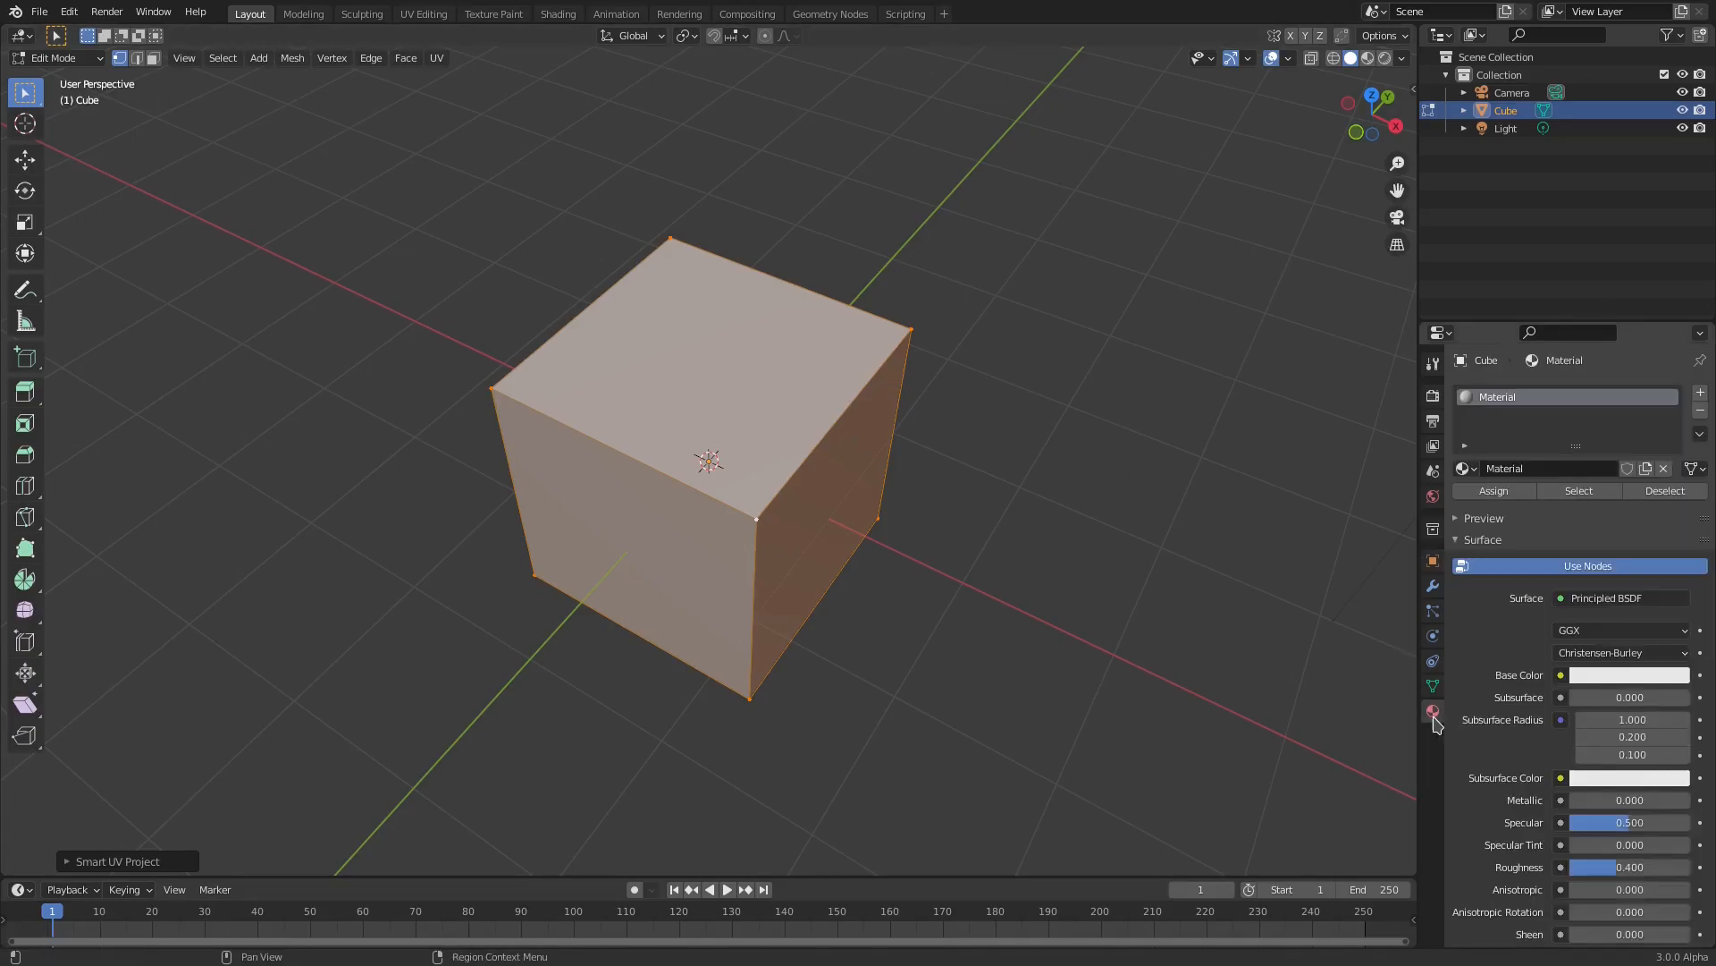
mouse_move(1433, 712)
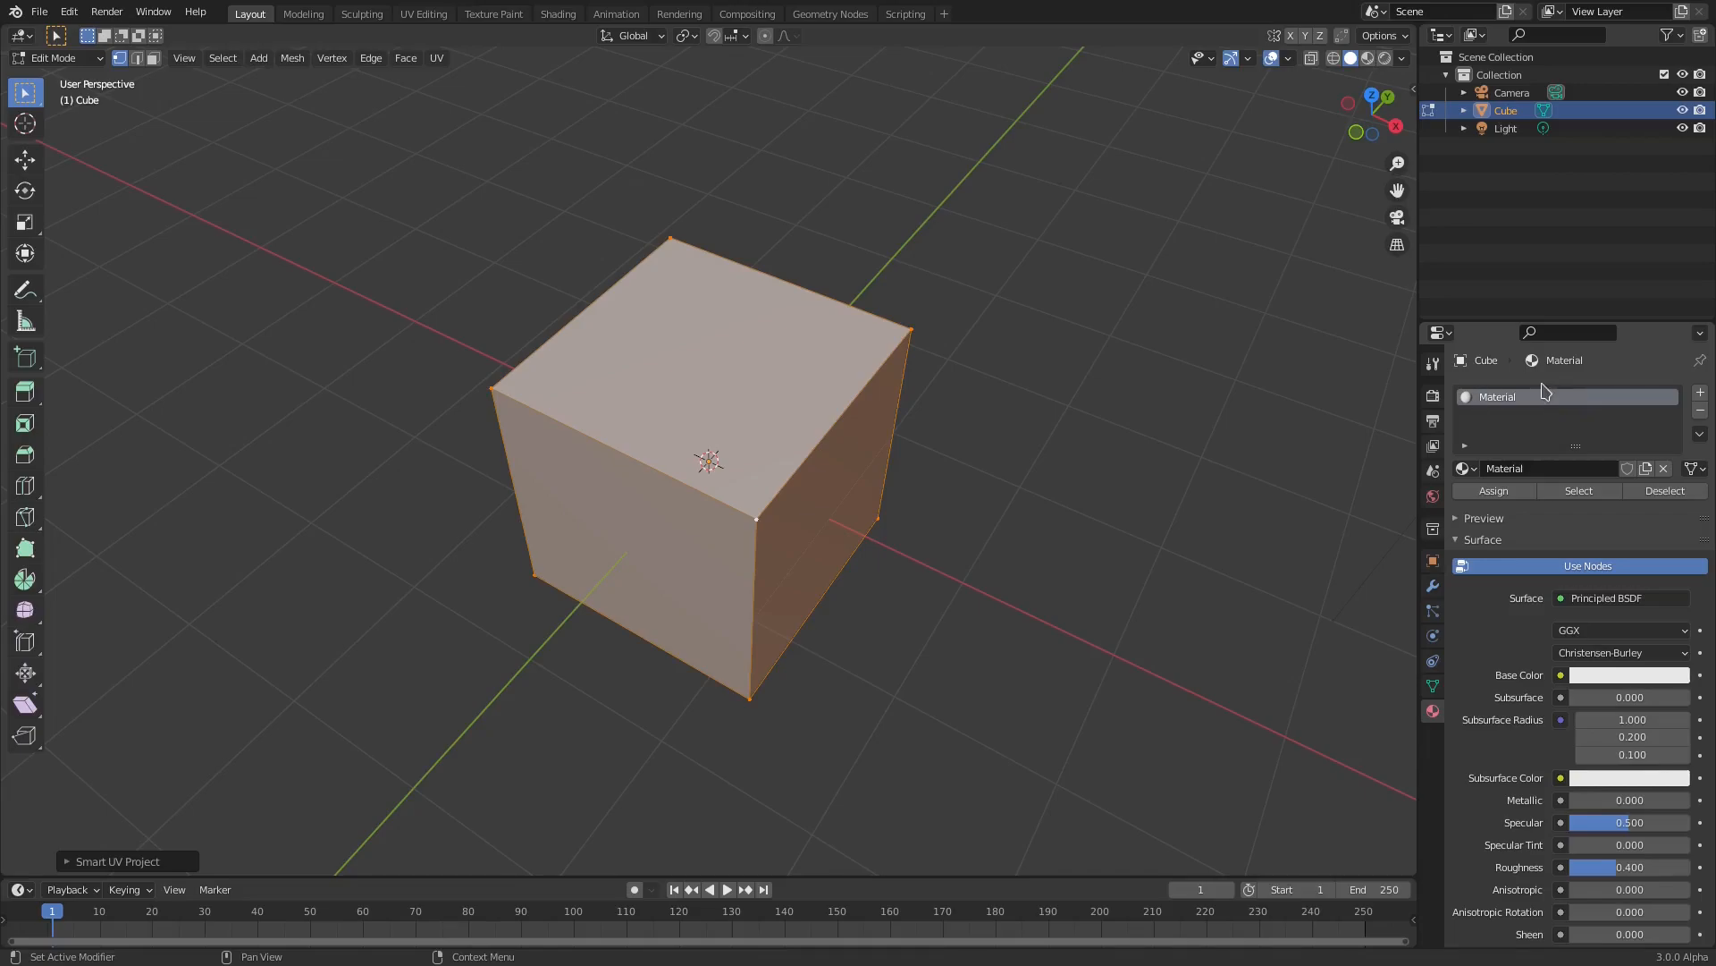
scroll(down, 3)
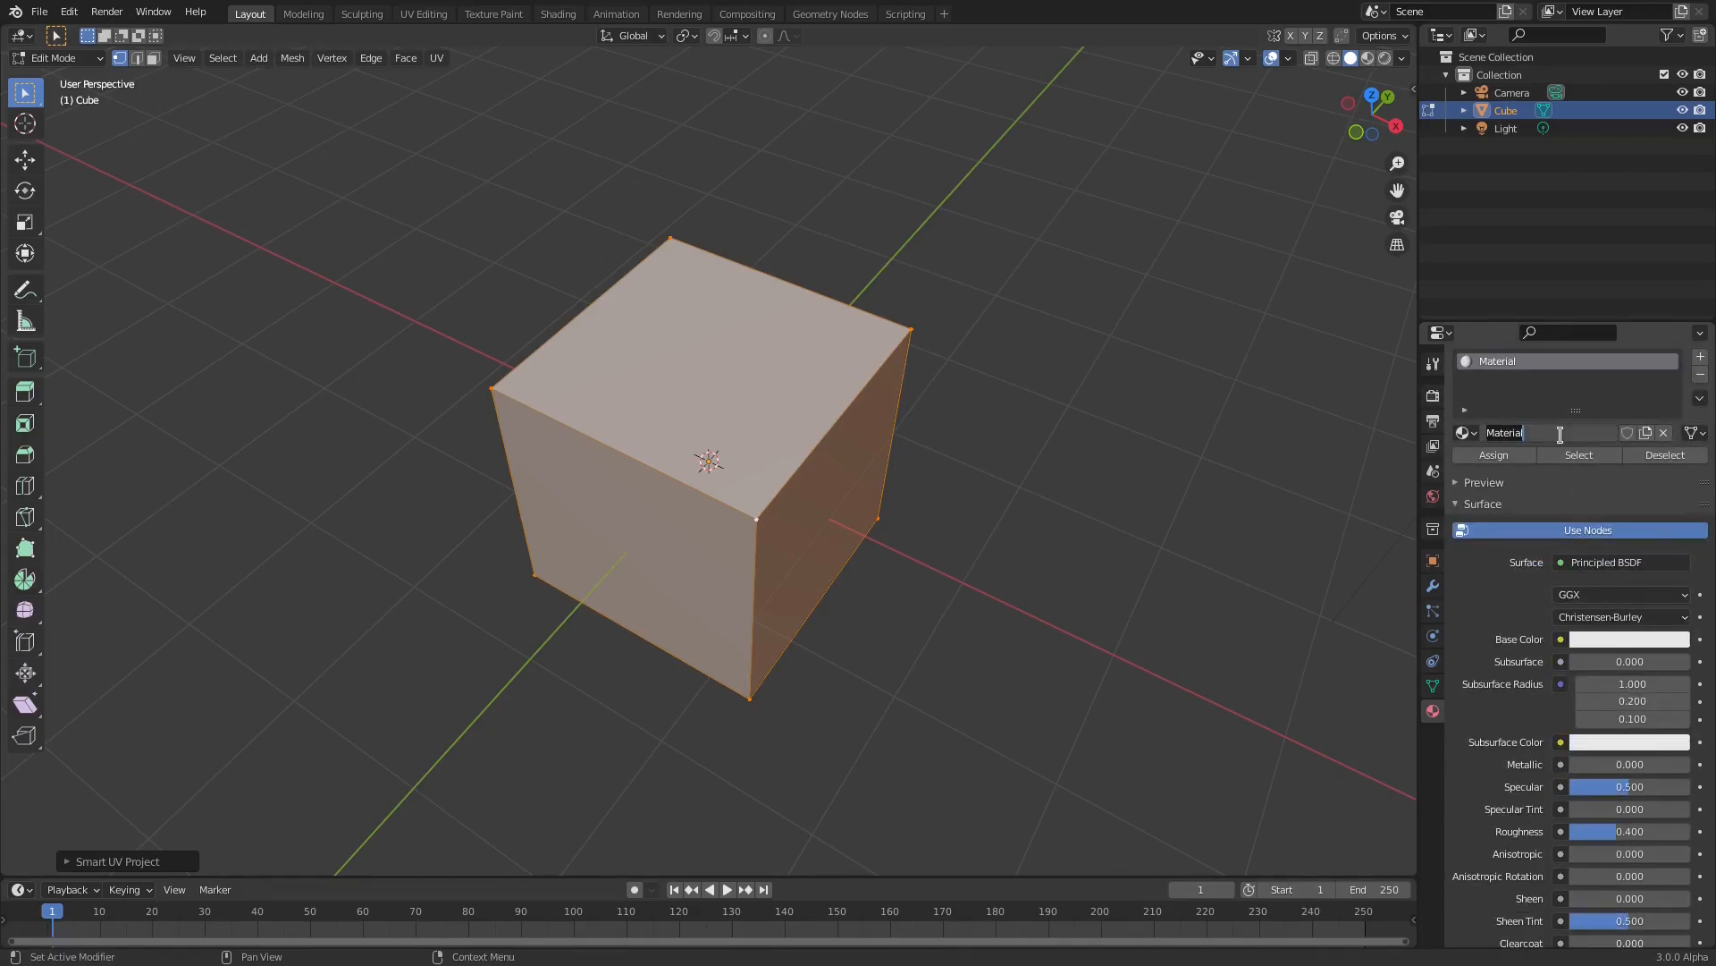
text(cube)
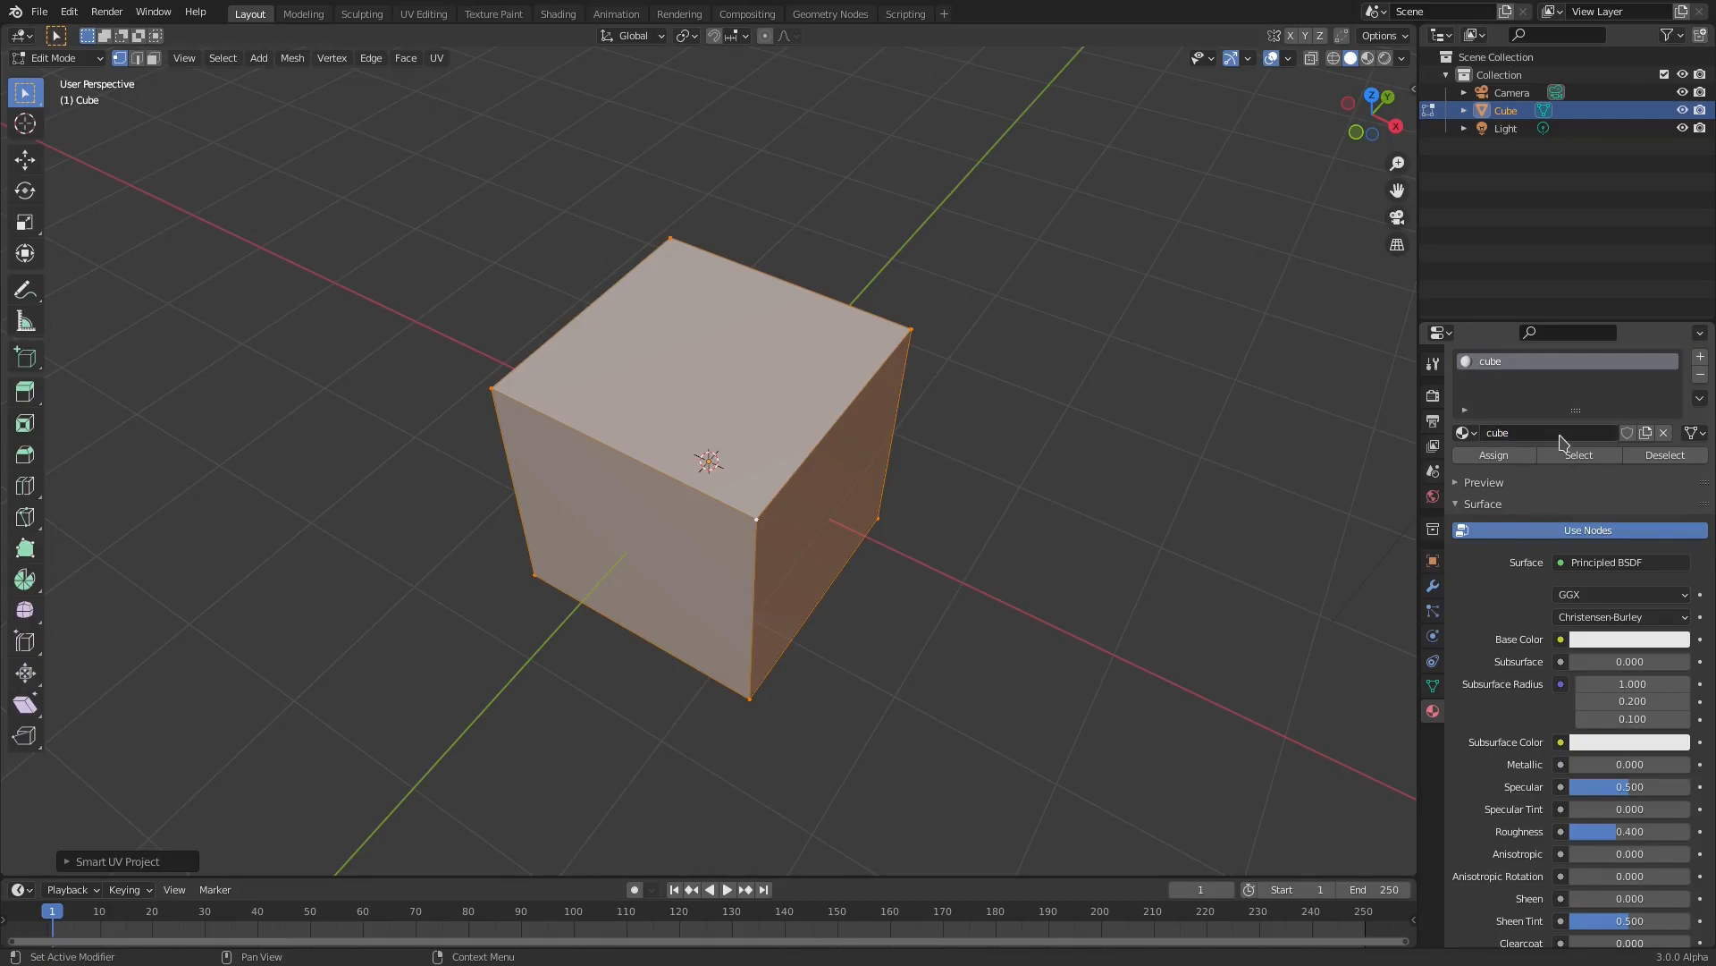
mouse_move(1546, 601)
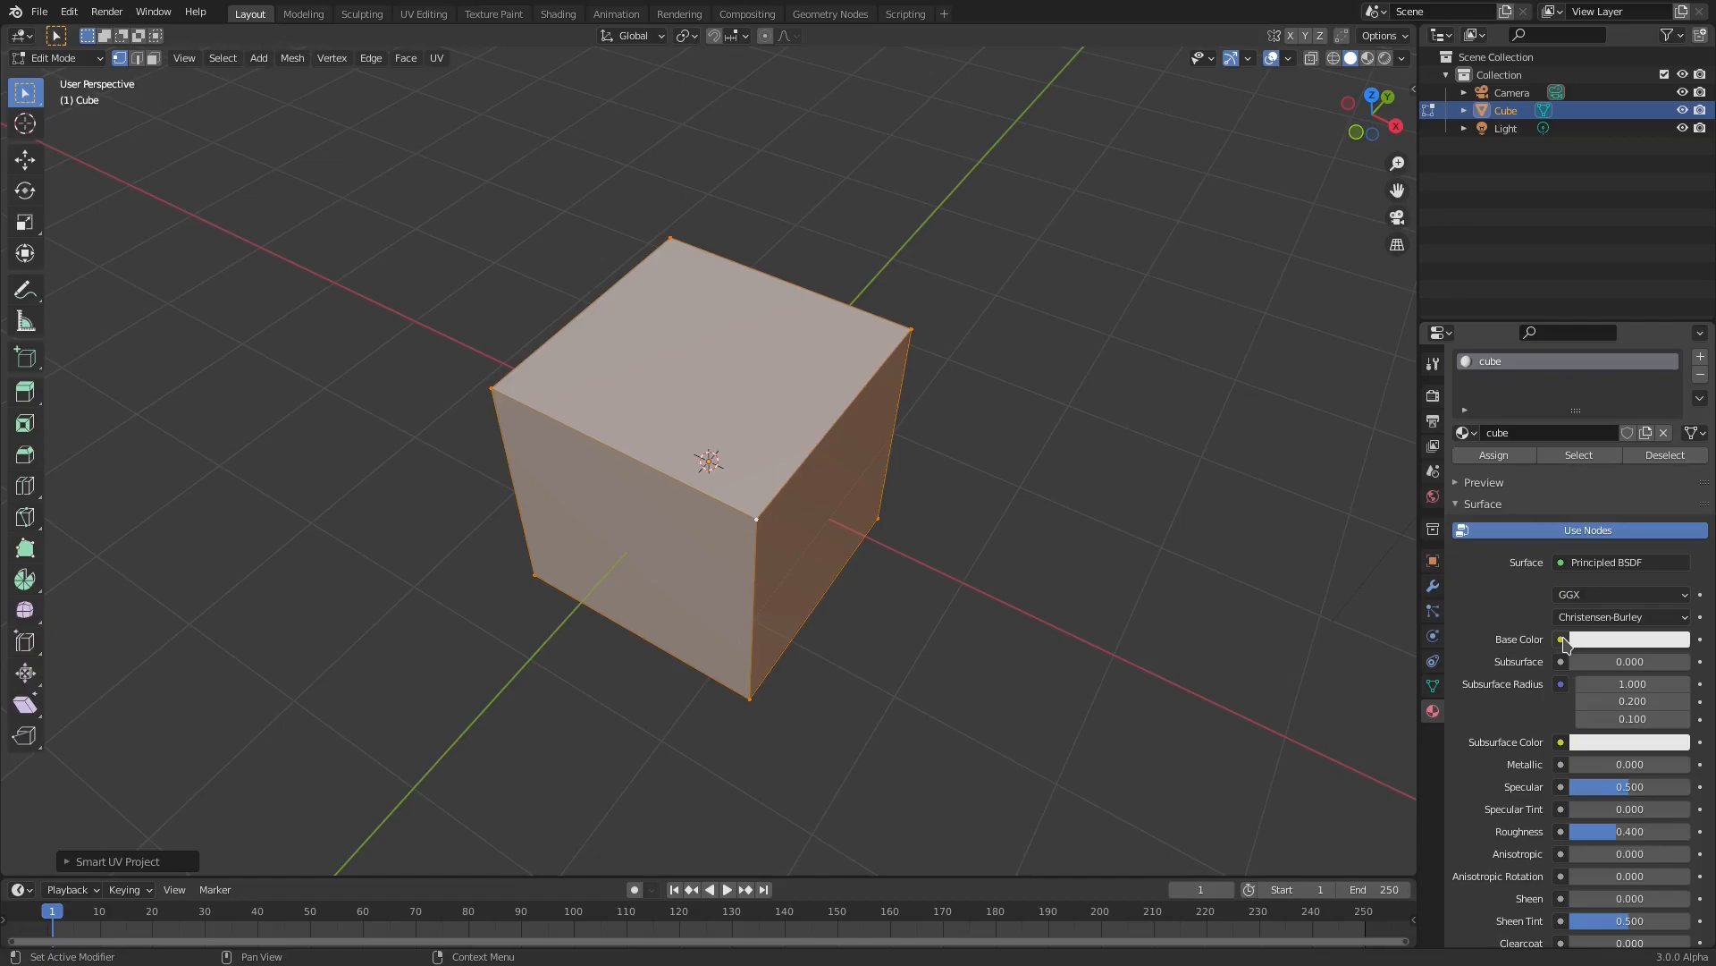
click(1562, 638)
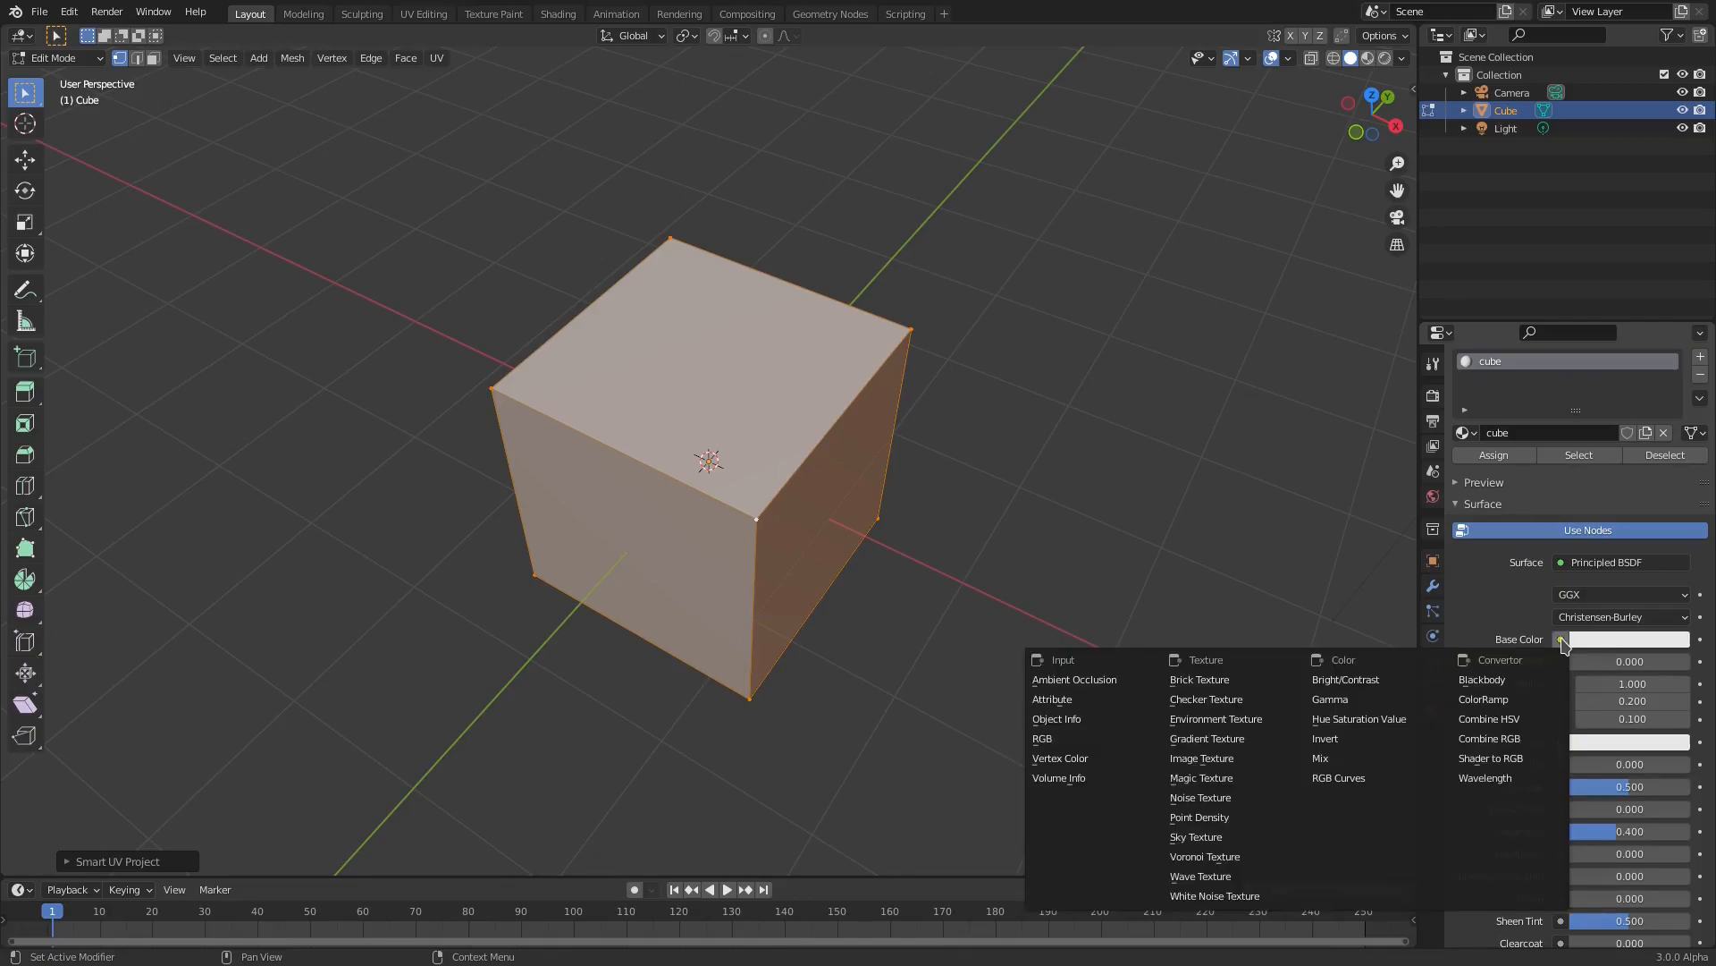
mouse_move(1248, 776)
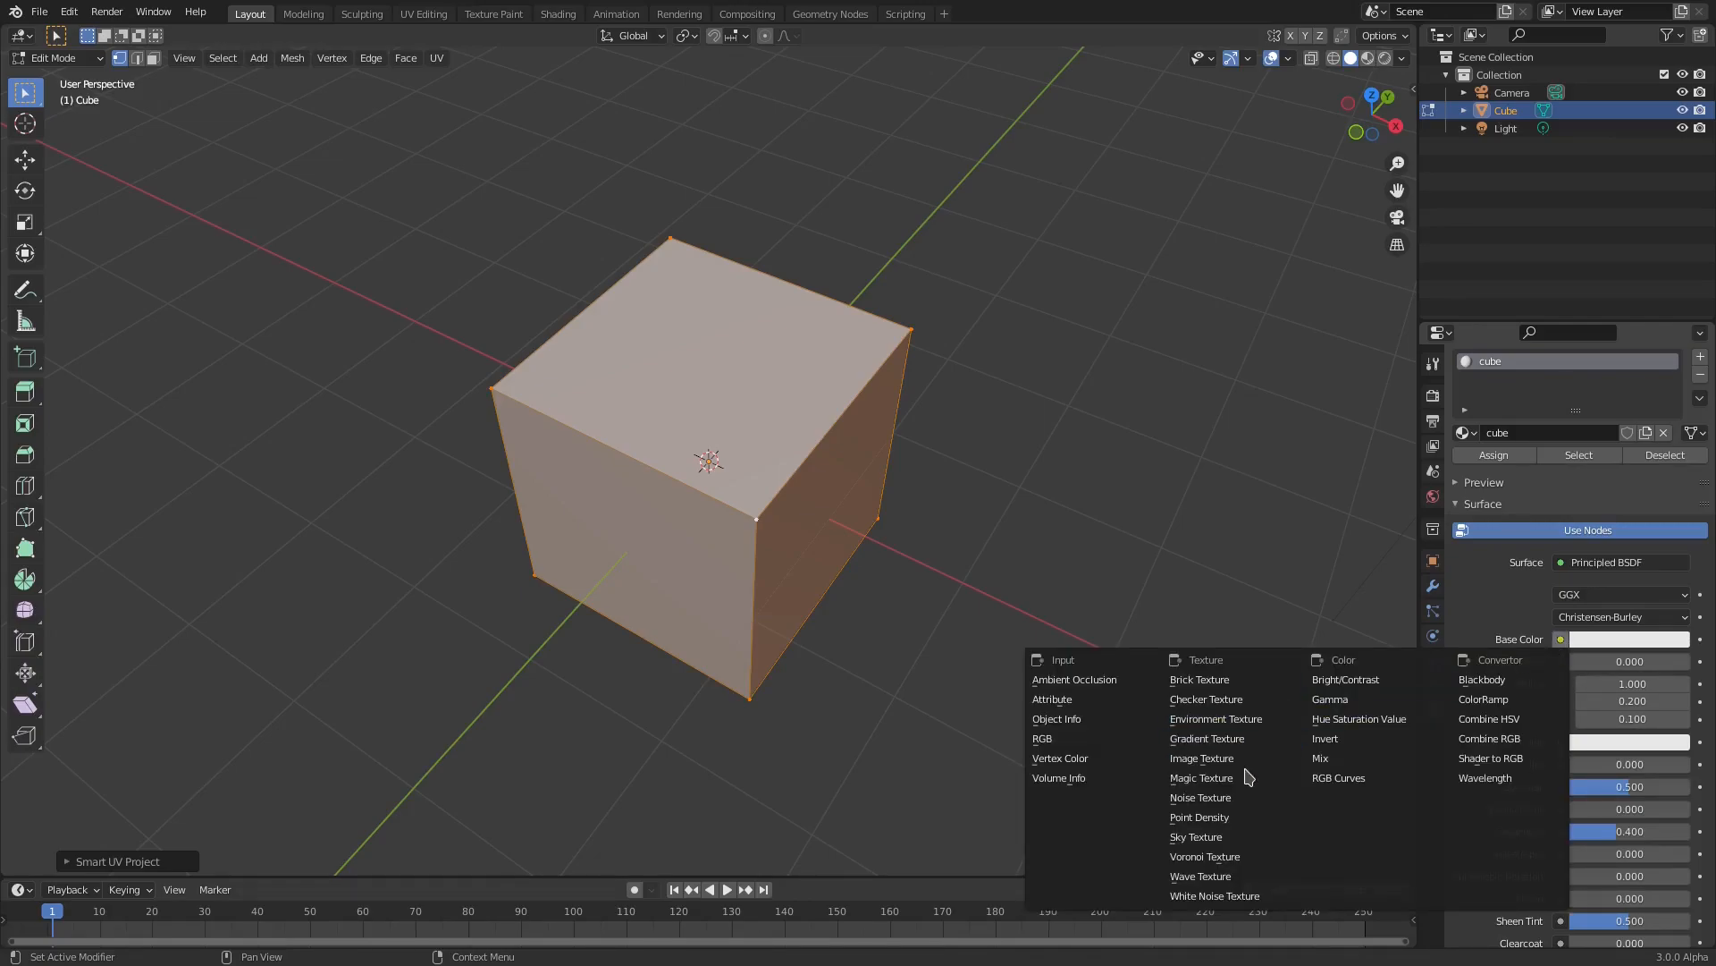
click(1201, 757)
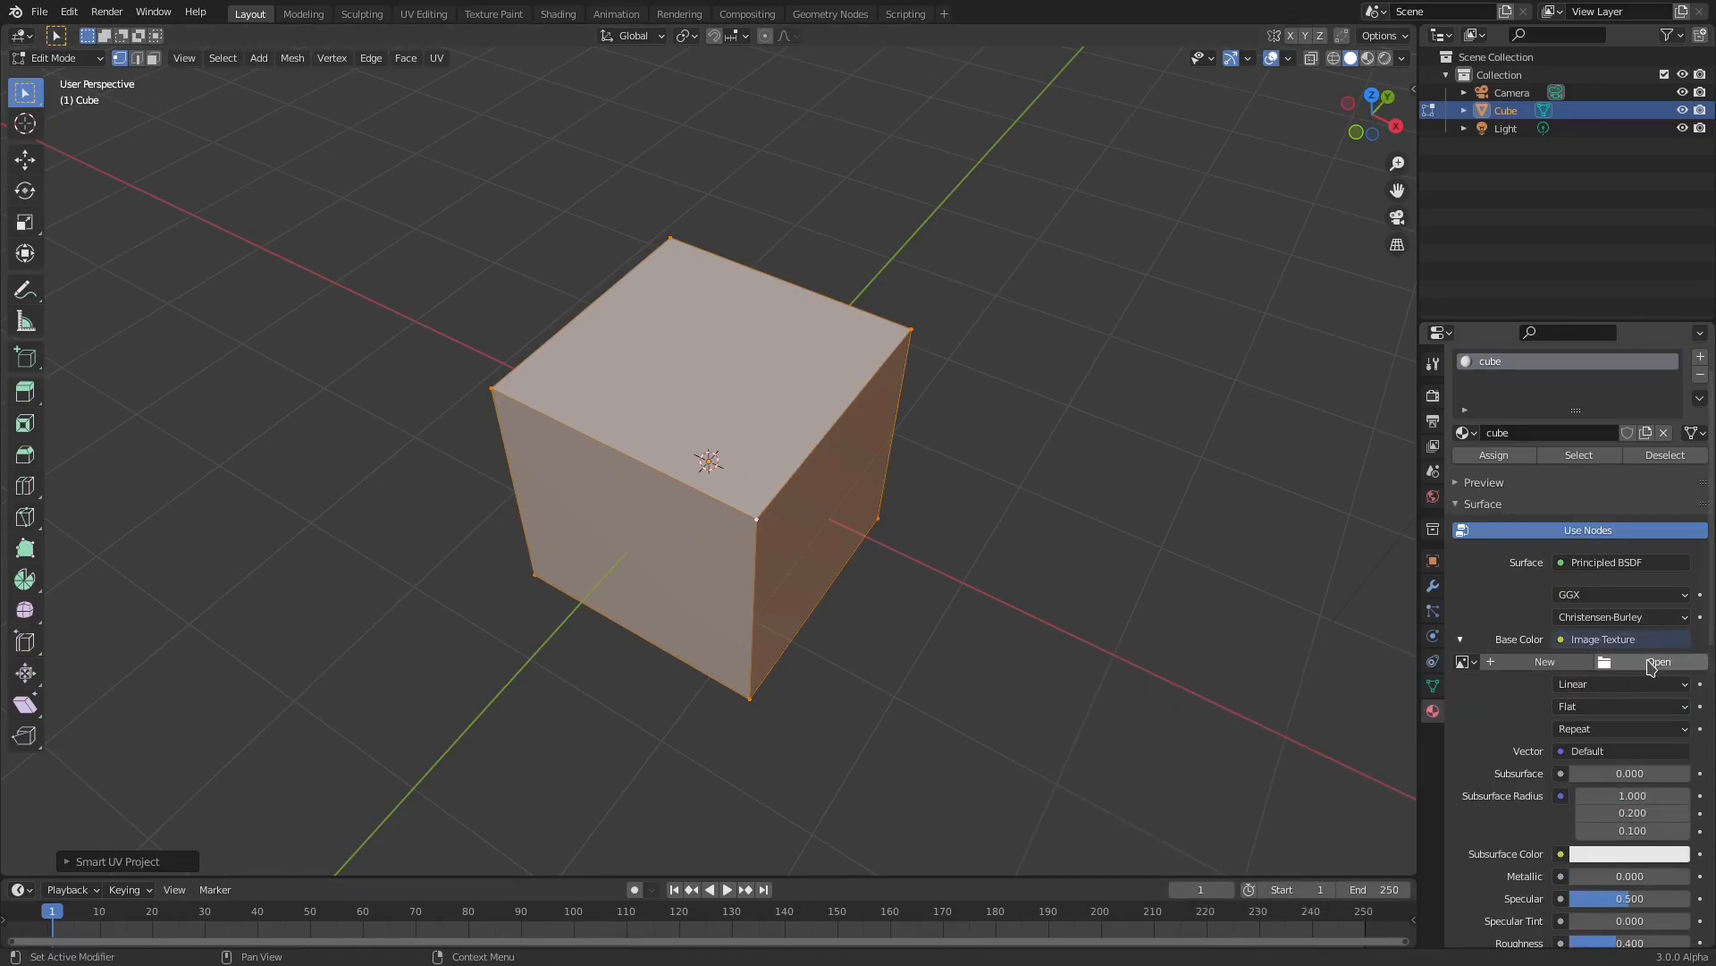
Load ANIME.png from Pictures into the material's Image Texture.
click(1658, 662)
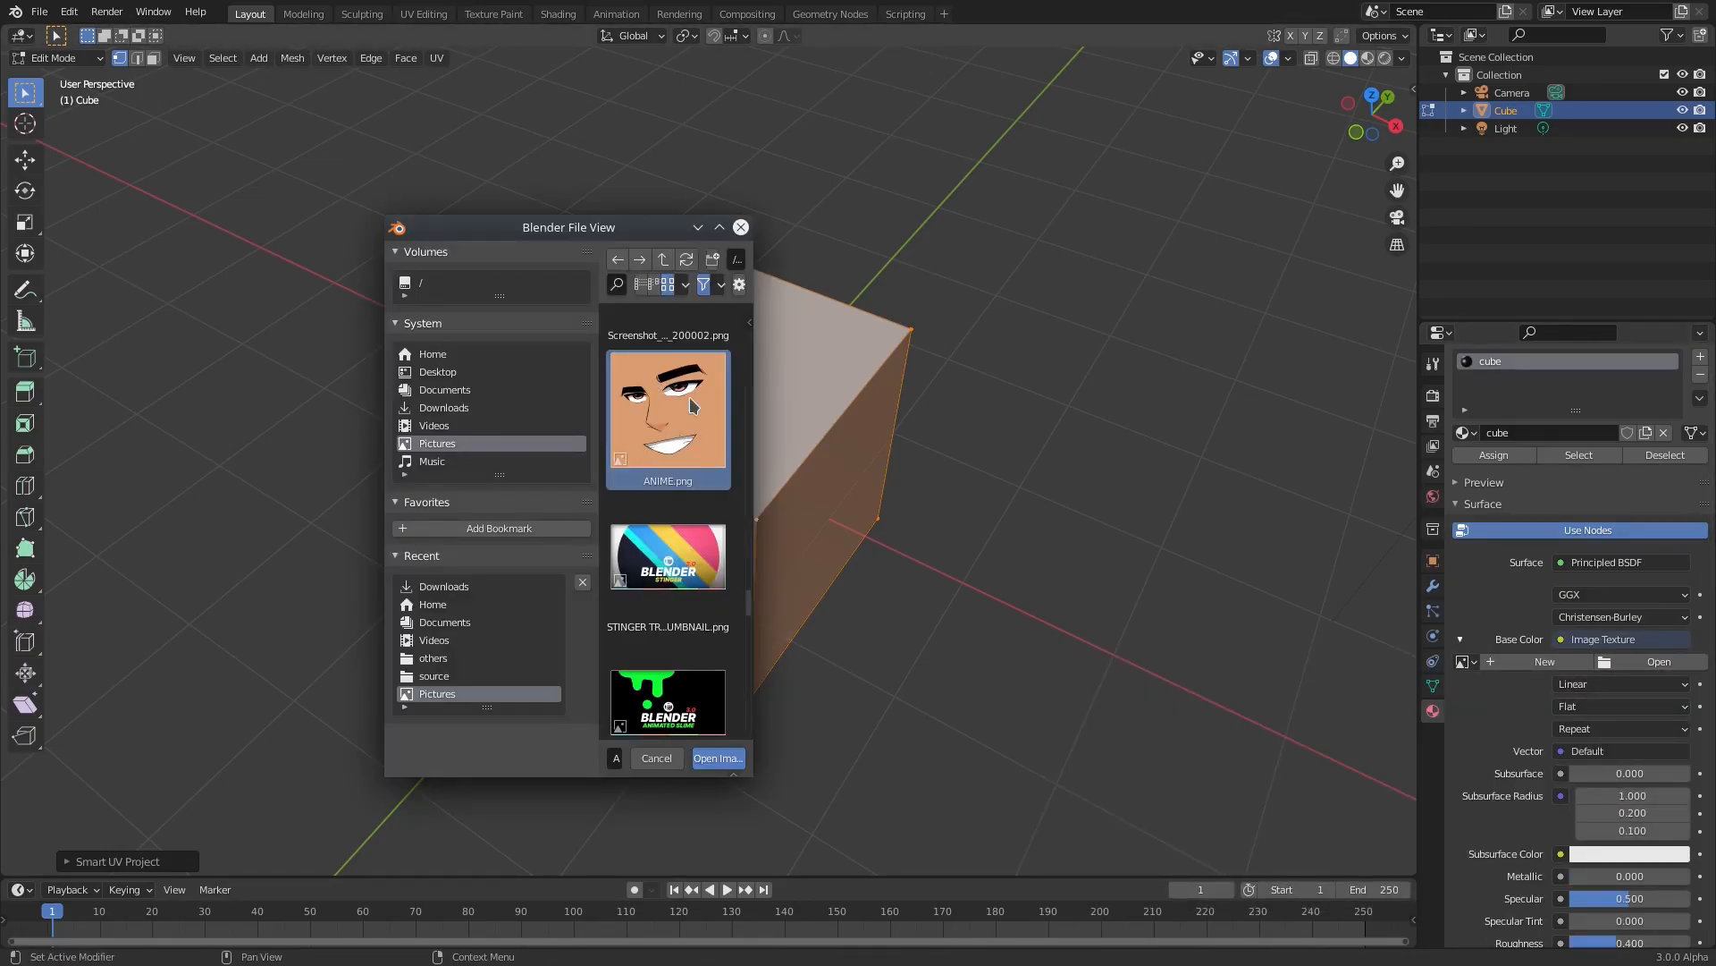
mouse_move(676, 430)
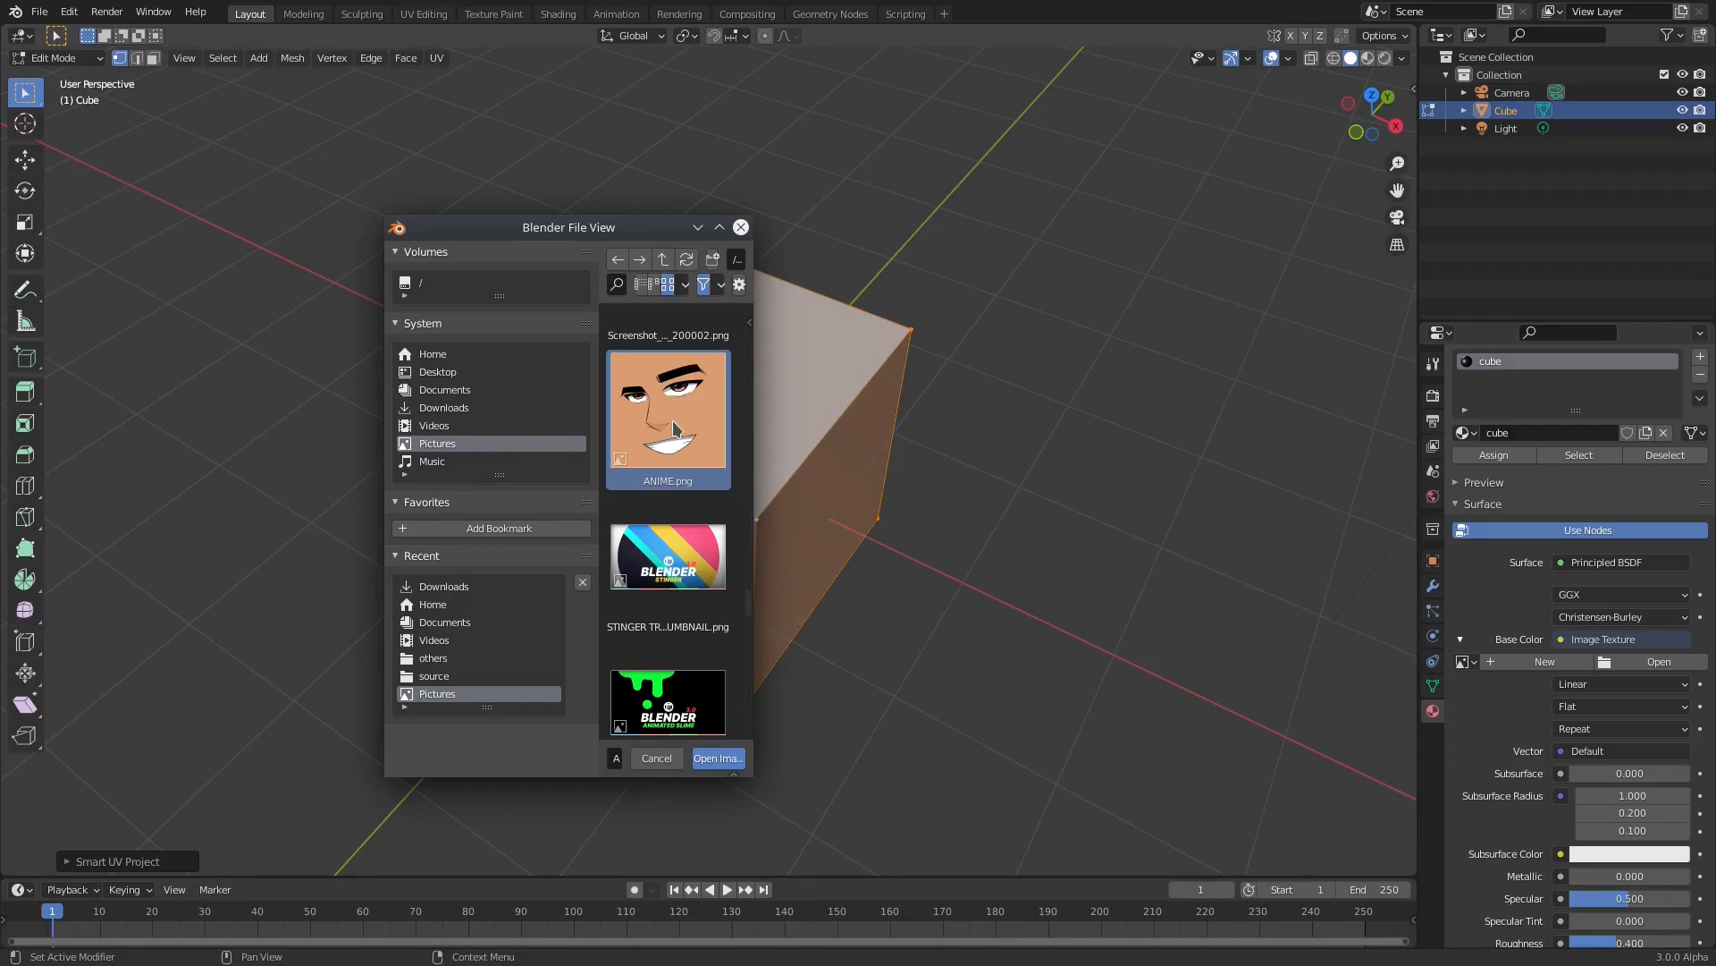
click(716, 757)
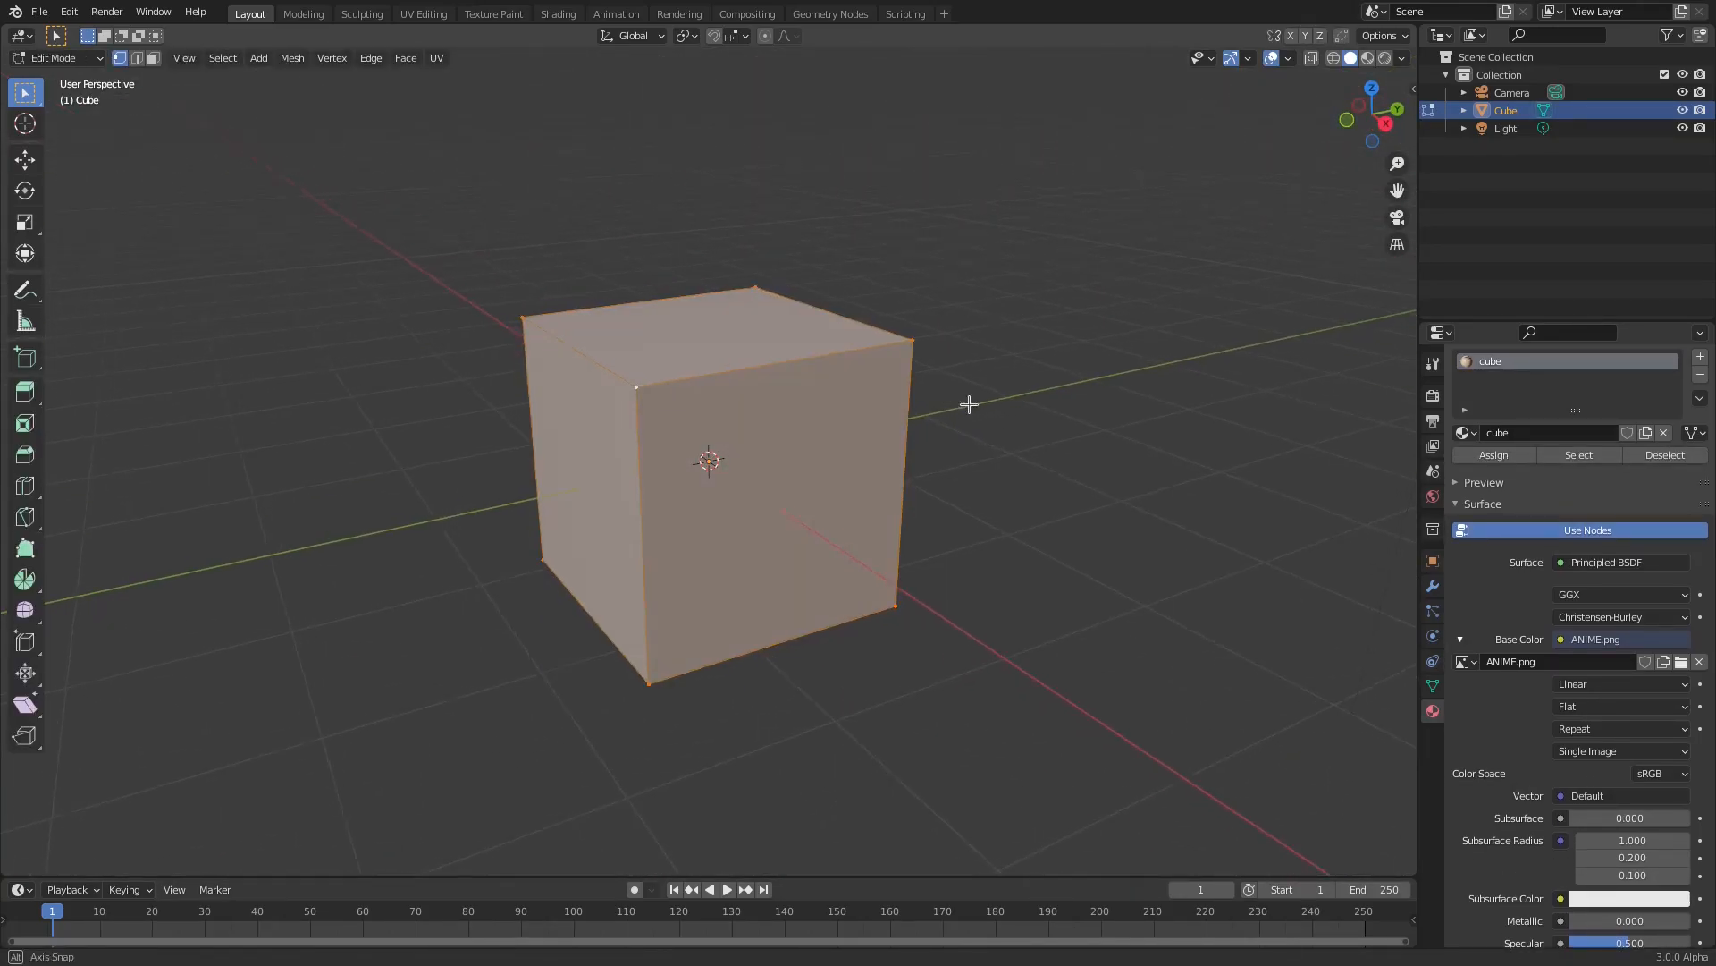
Return the cube to Object Mode so its anime texture shows in the split 3D views.
key(Tab)
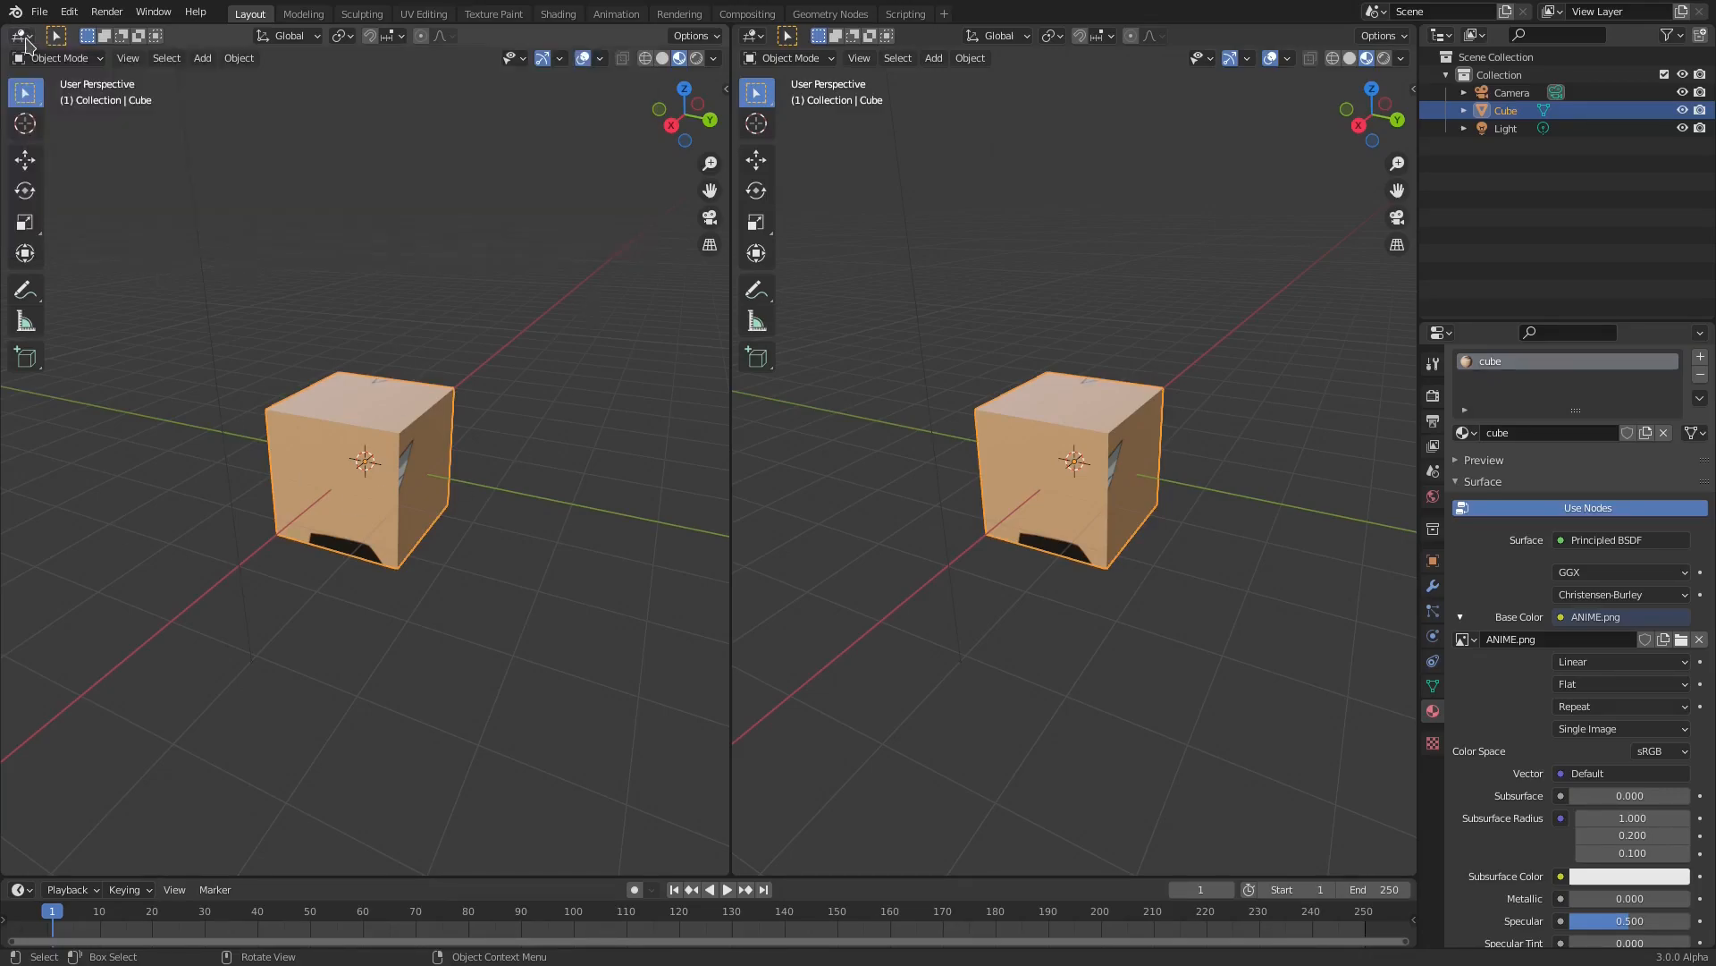
Turn the left view into the UV Editor and display ANIME.png behind the UV layout.
click(21, 35)
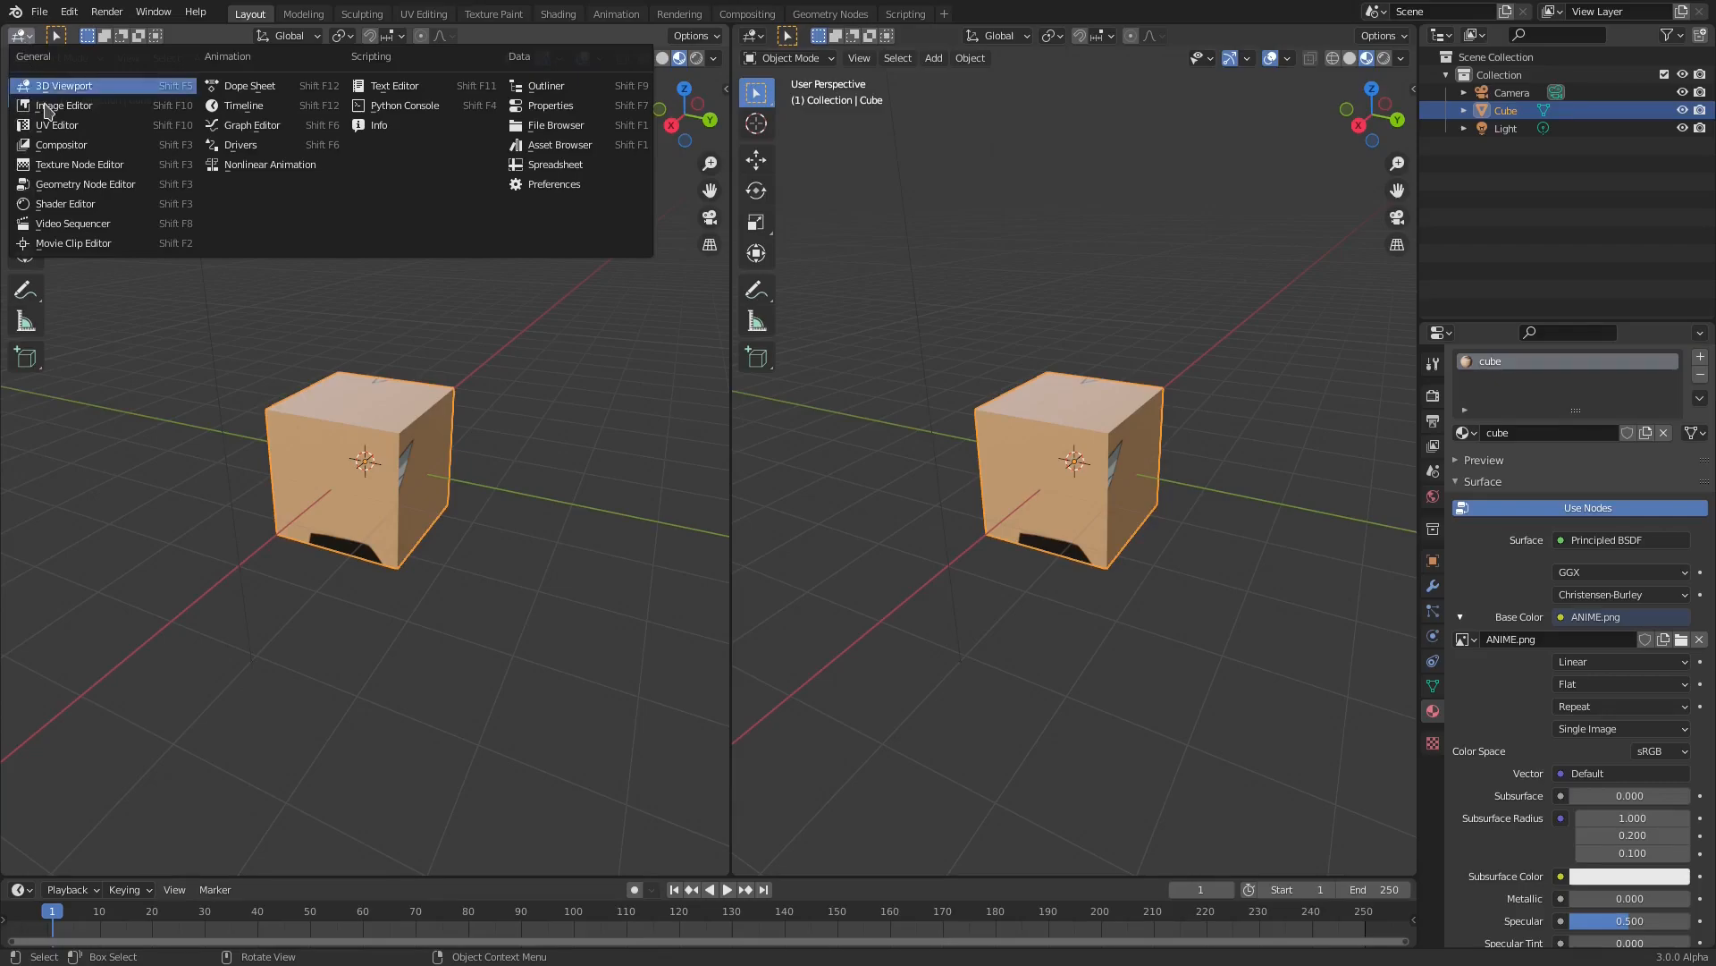
mouse_move(58, 124)
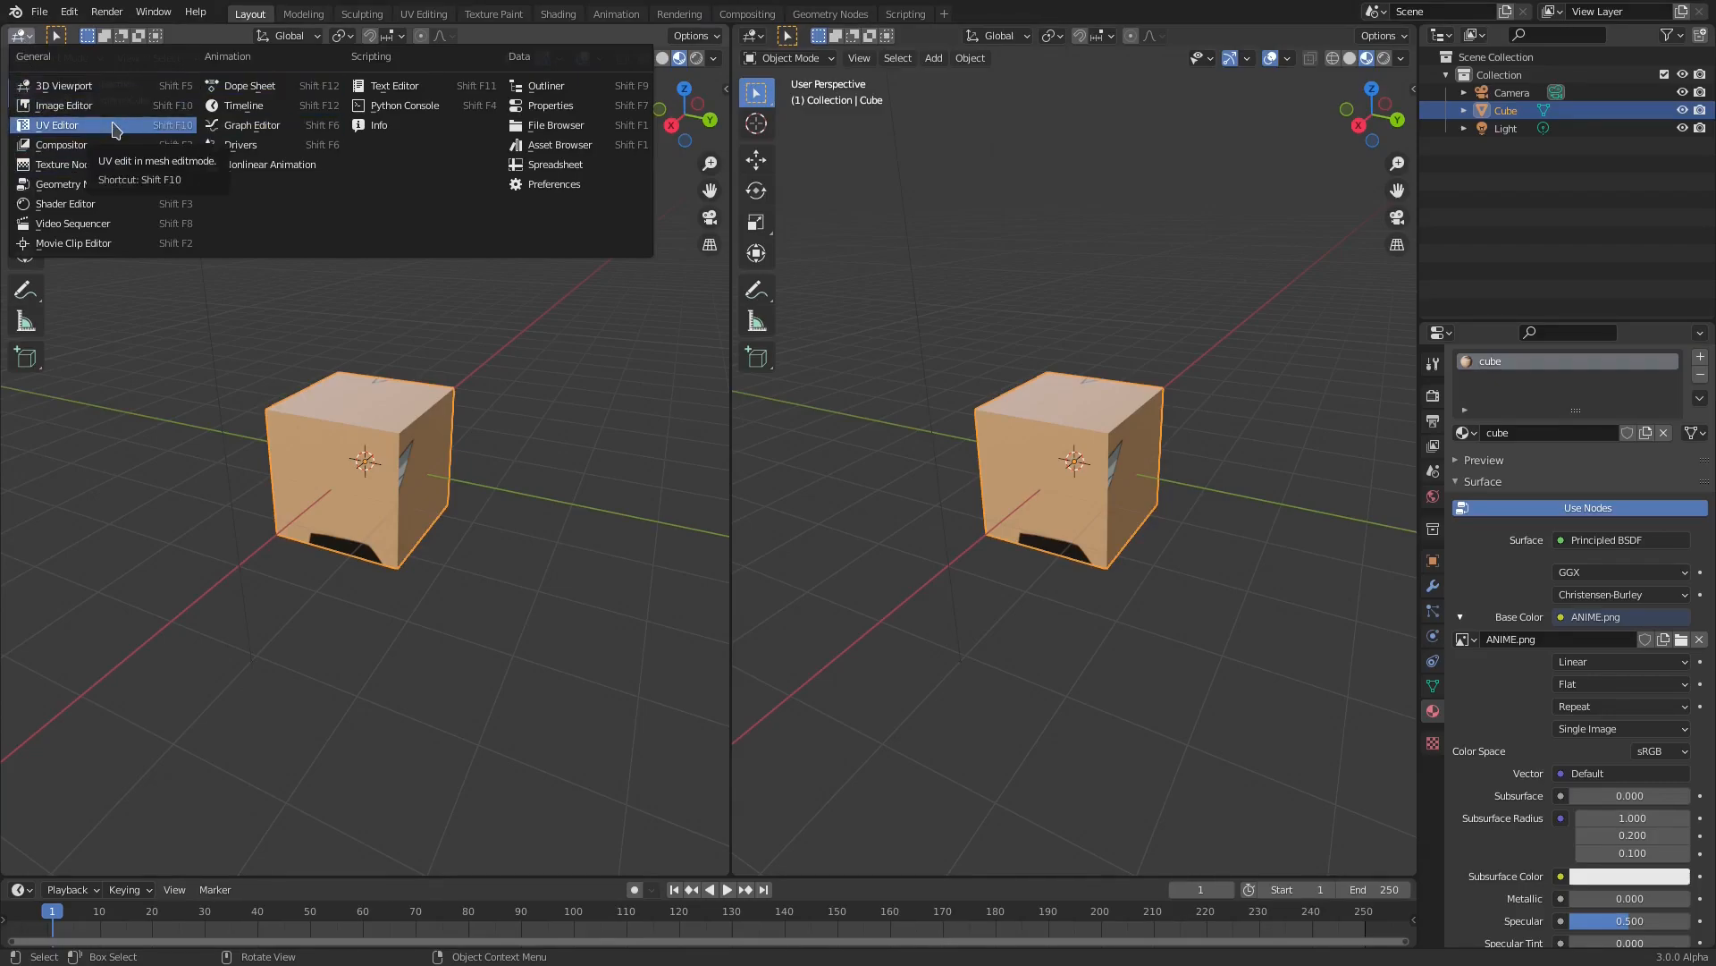
click(57, 124)
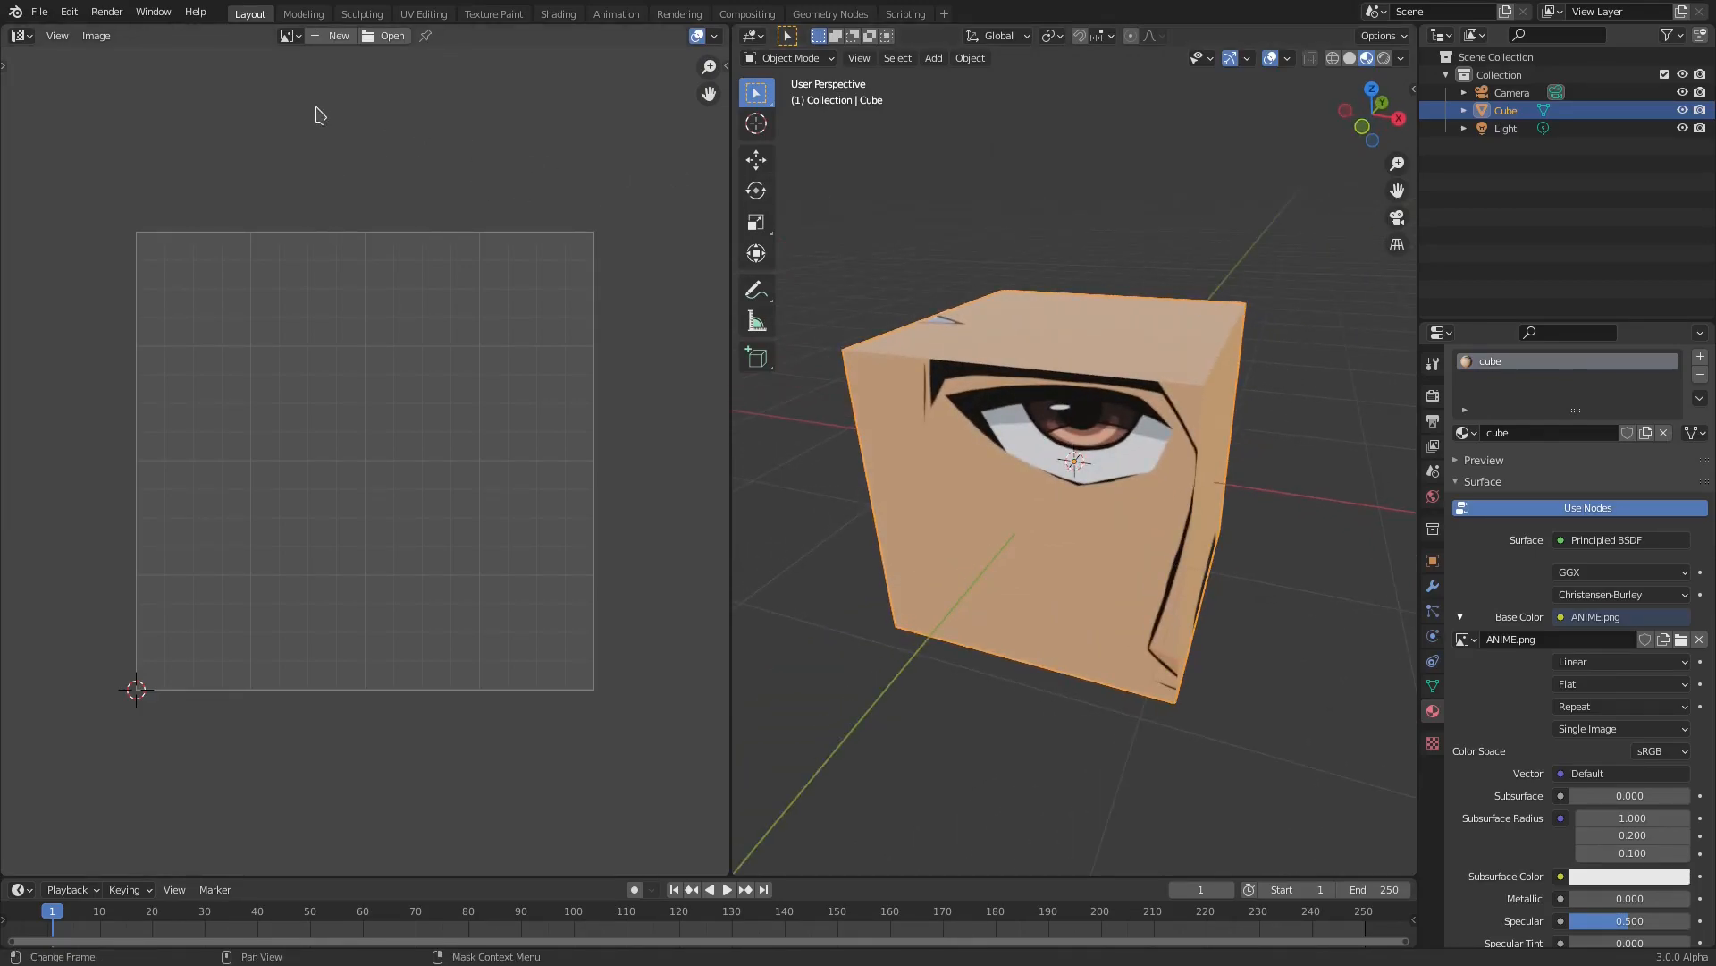
click(289, 36)
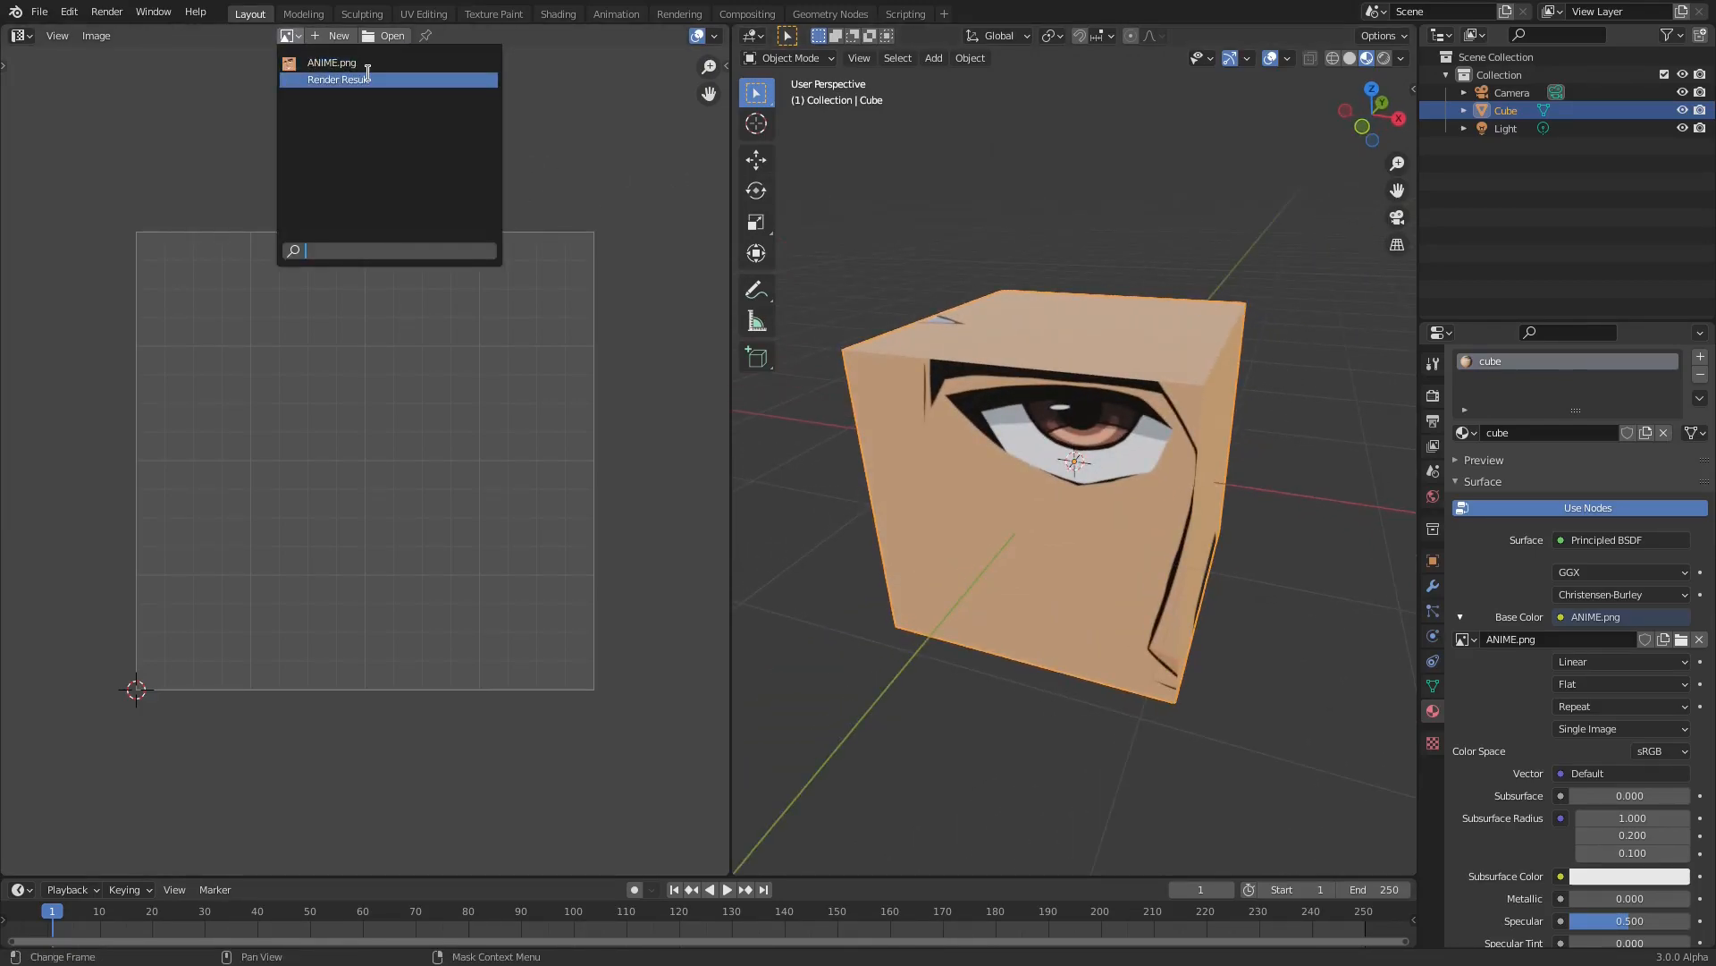
click(332, 62)
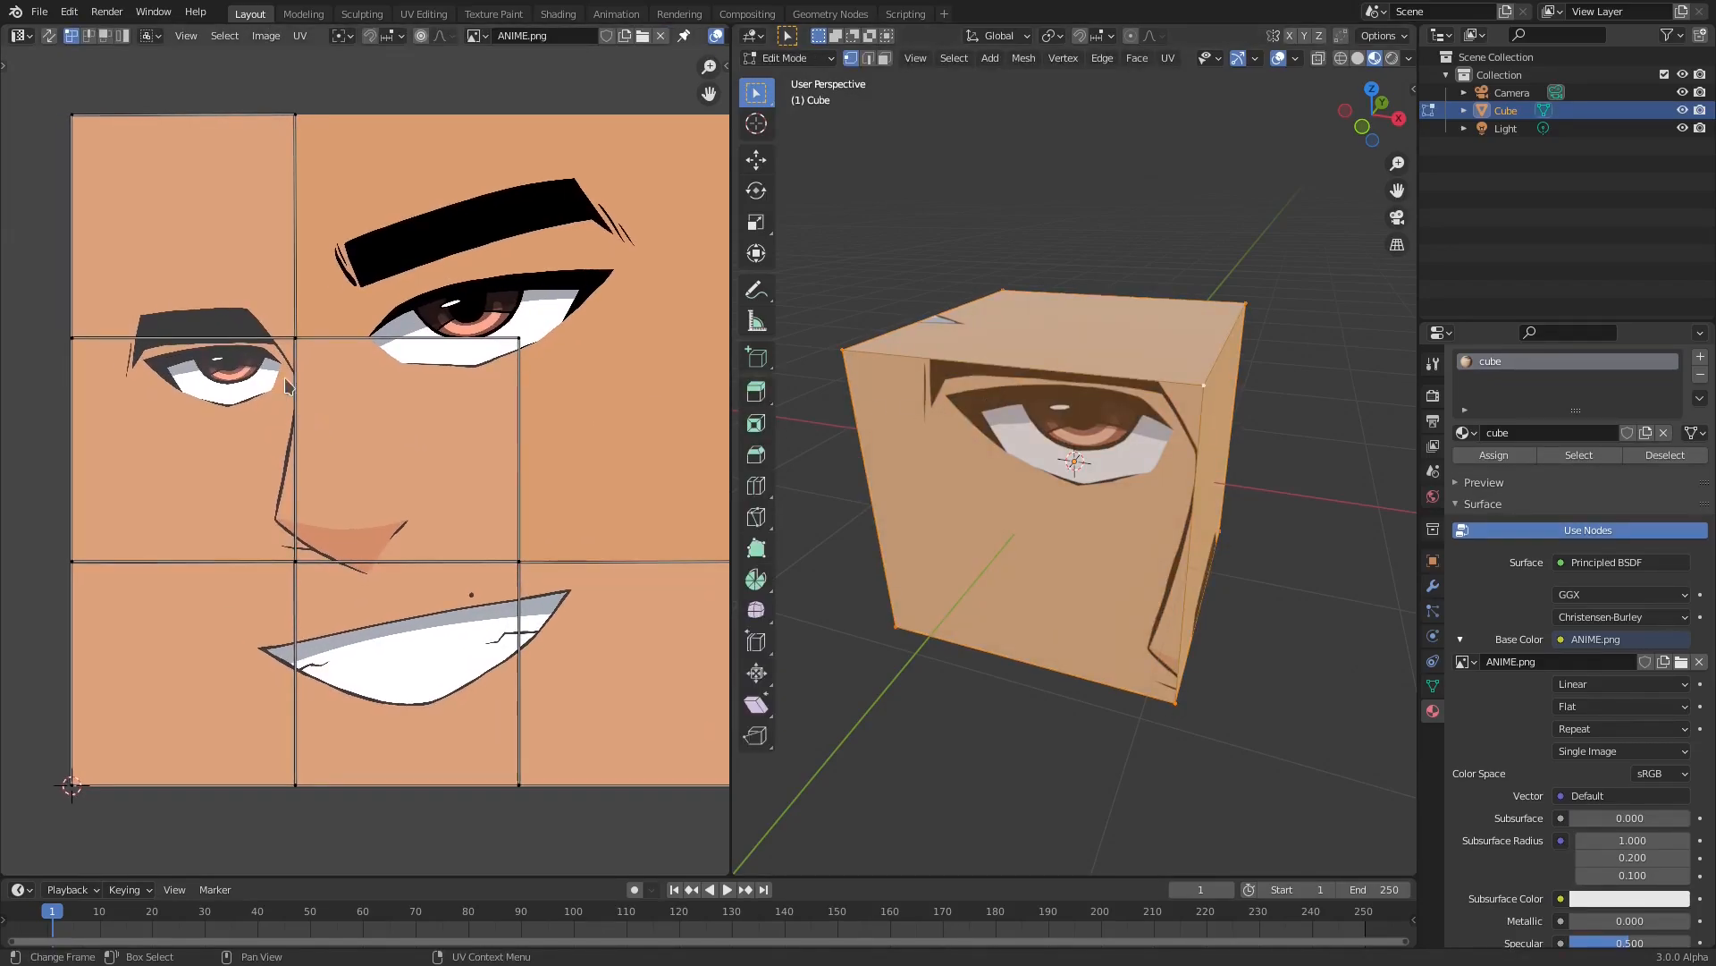
mouse_move(975, 440)
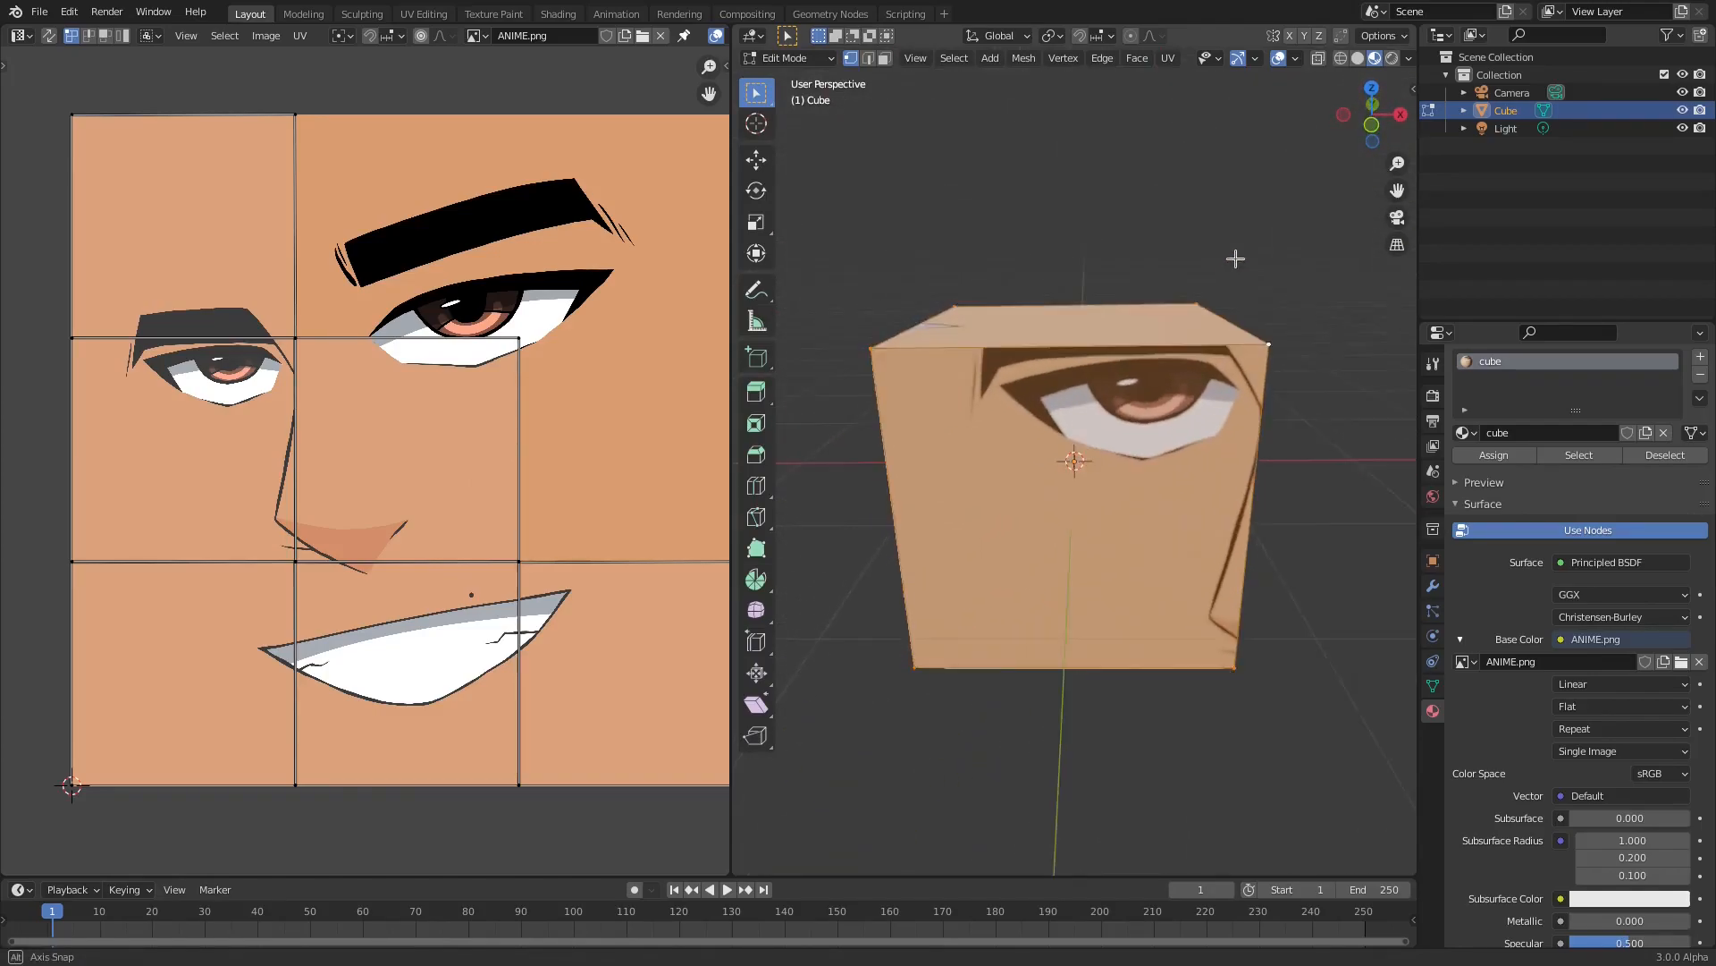
Orbit the cube to a front view with the UV layout shown over ANIME.png.
drag(1073, 438, 1072, 328)
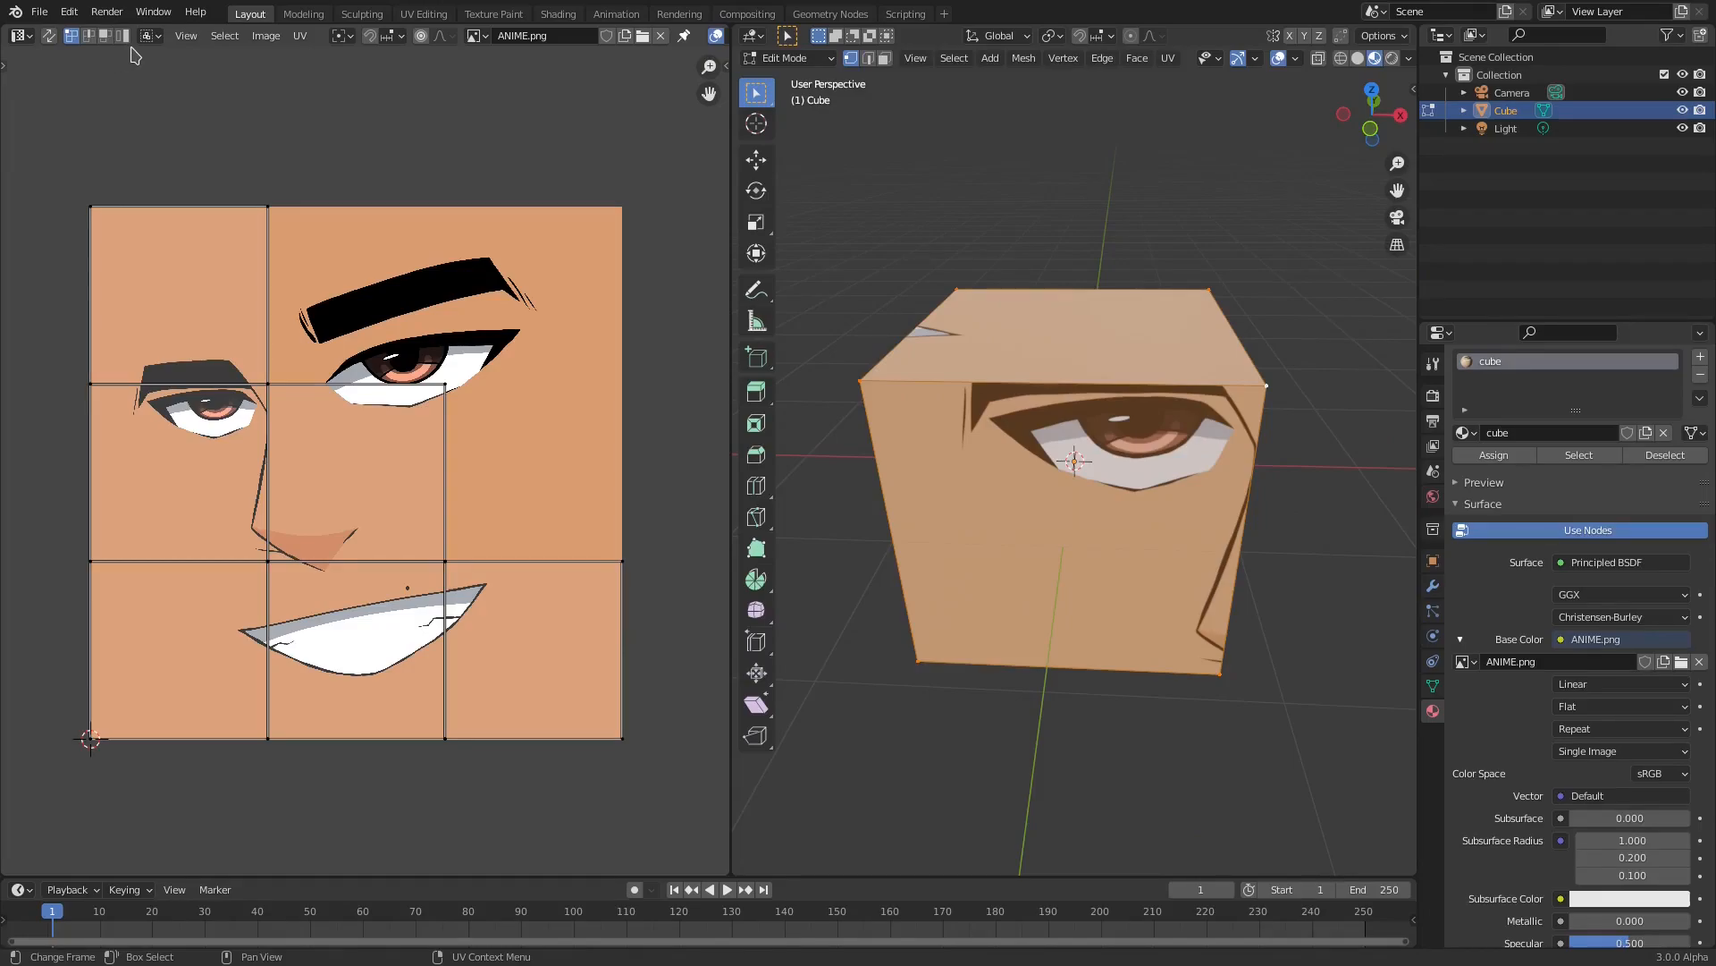
mouse_move(123, 35)
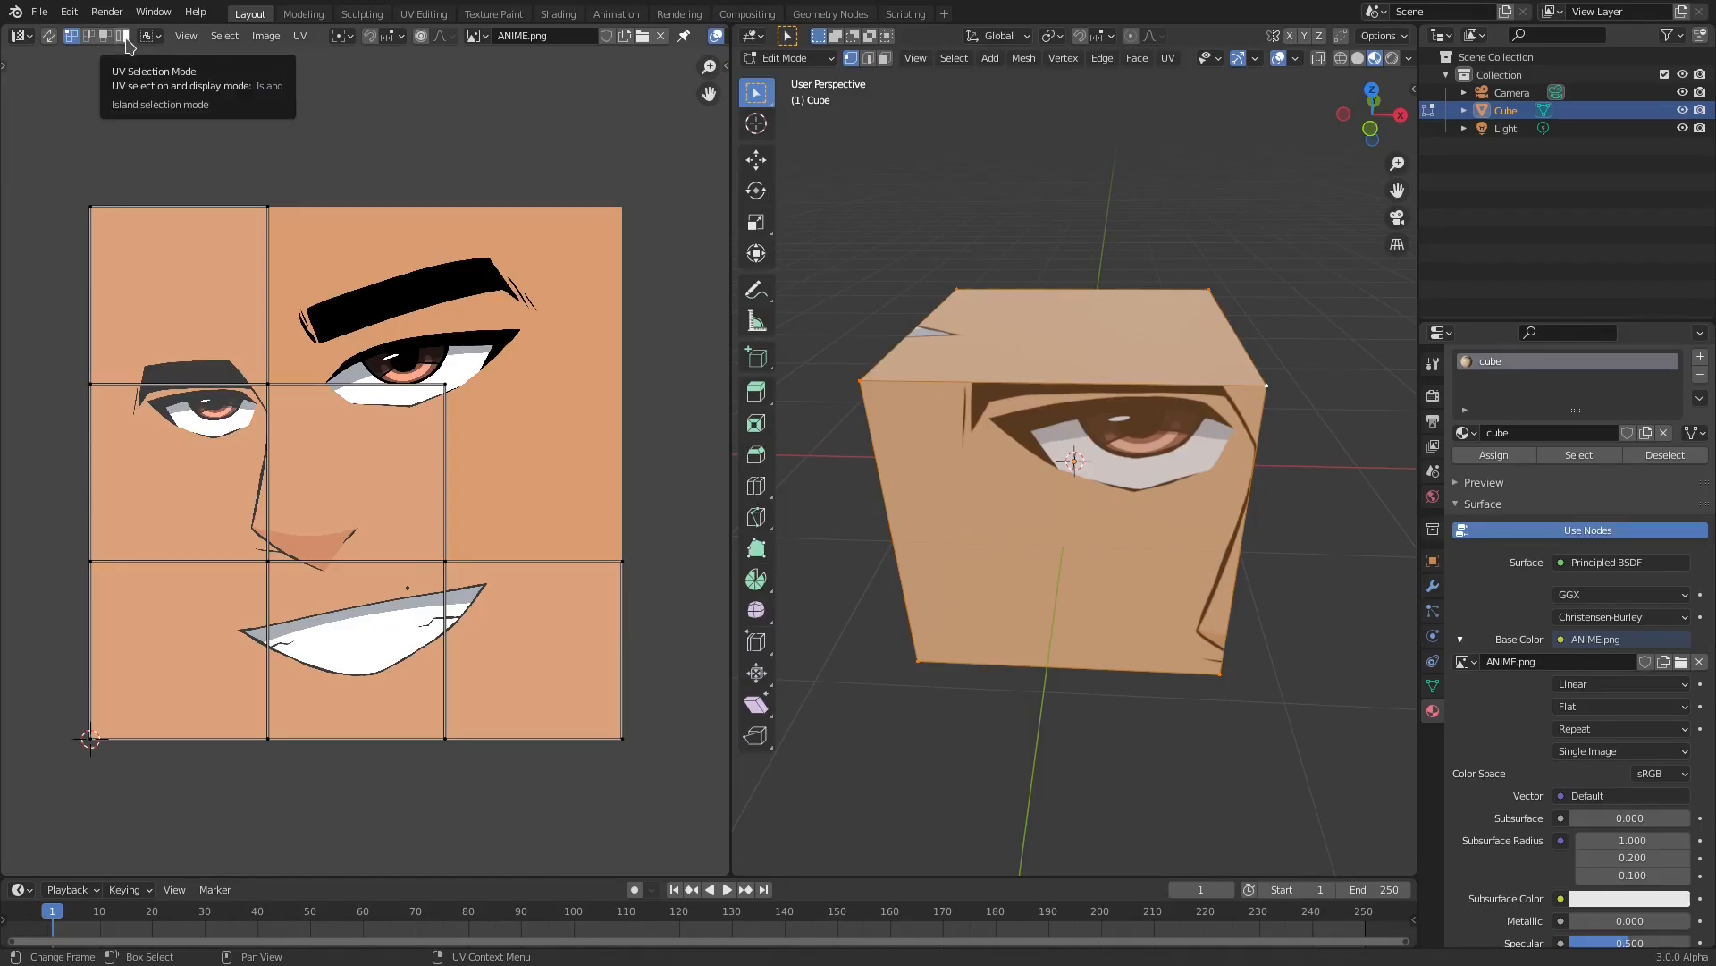
mouse_move(103, 36)
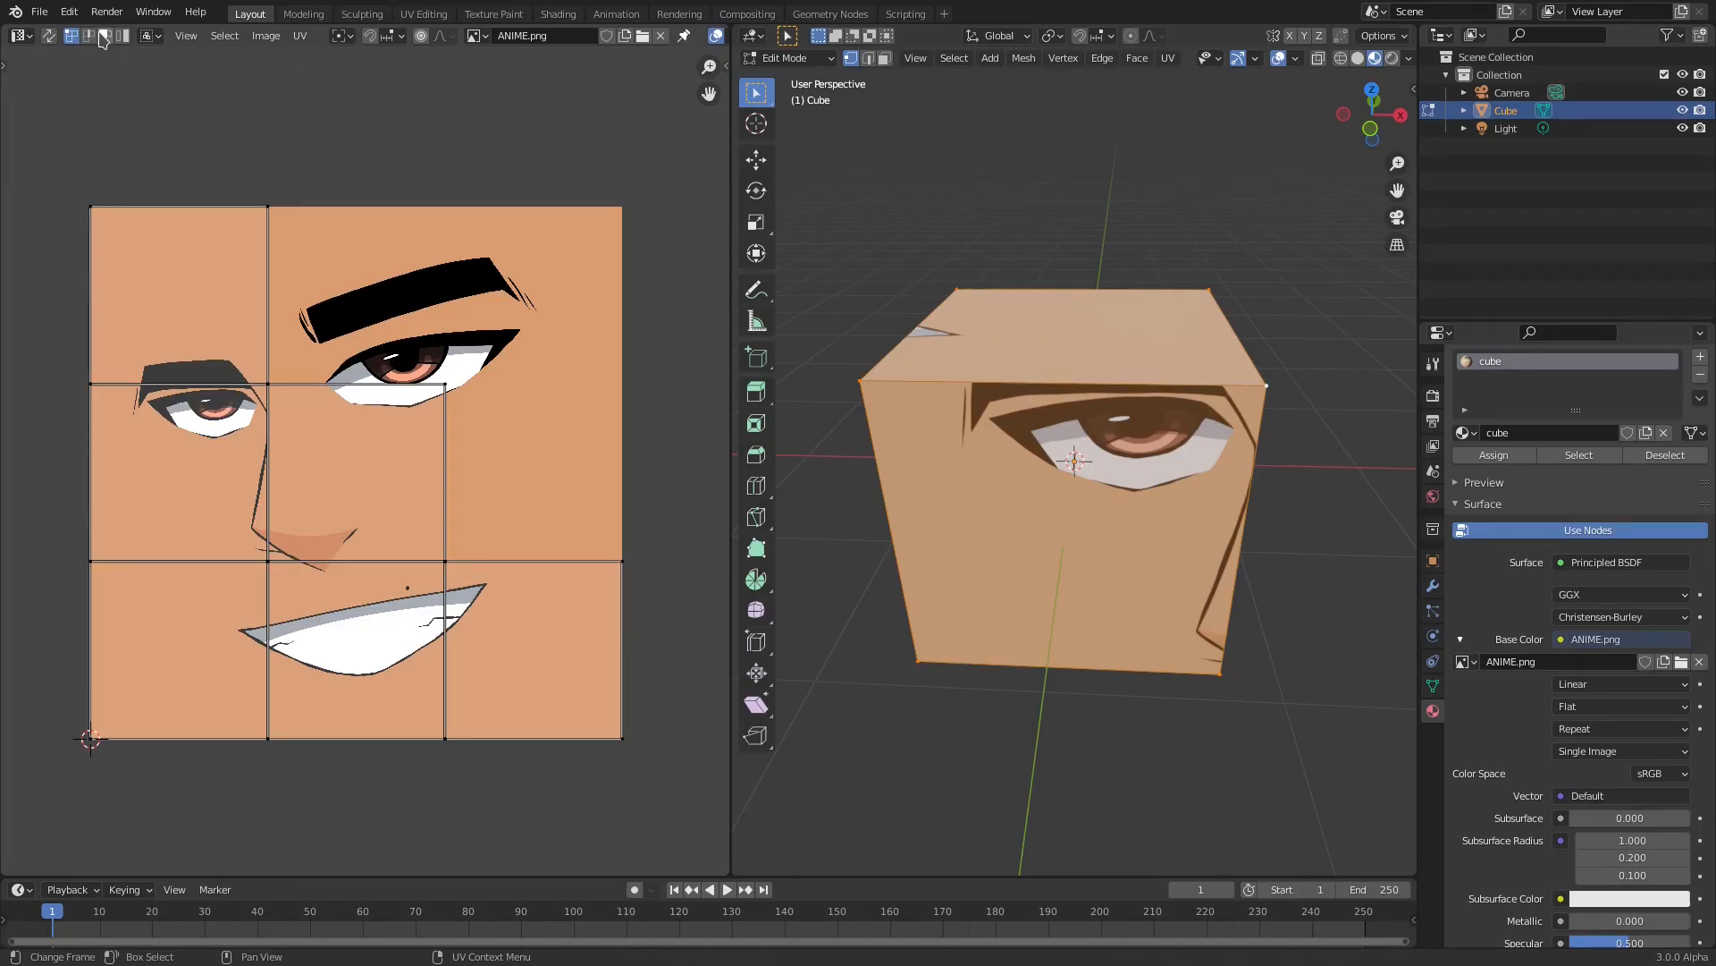
mouse_move(70, 36)
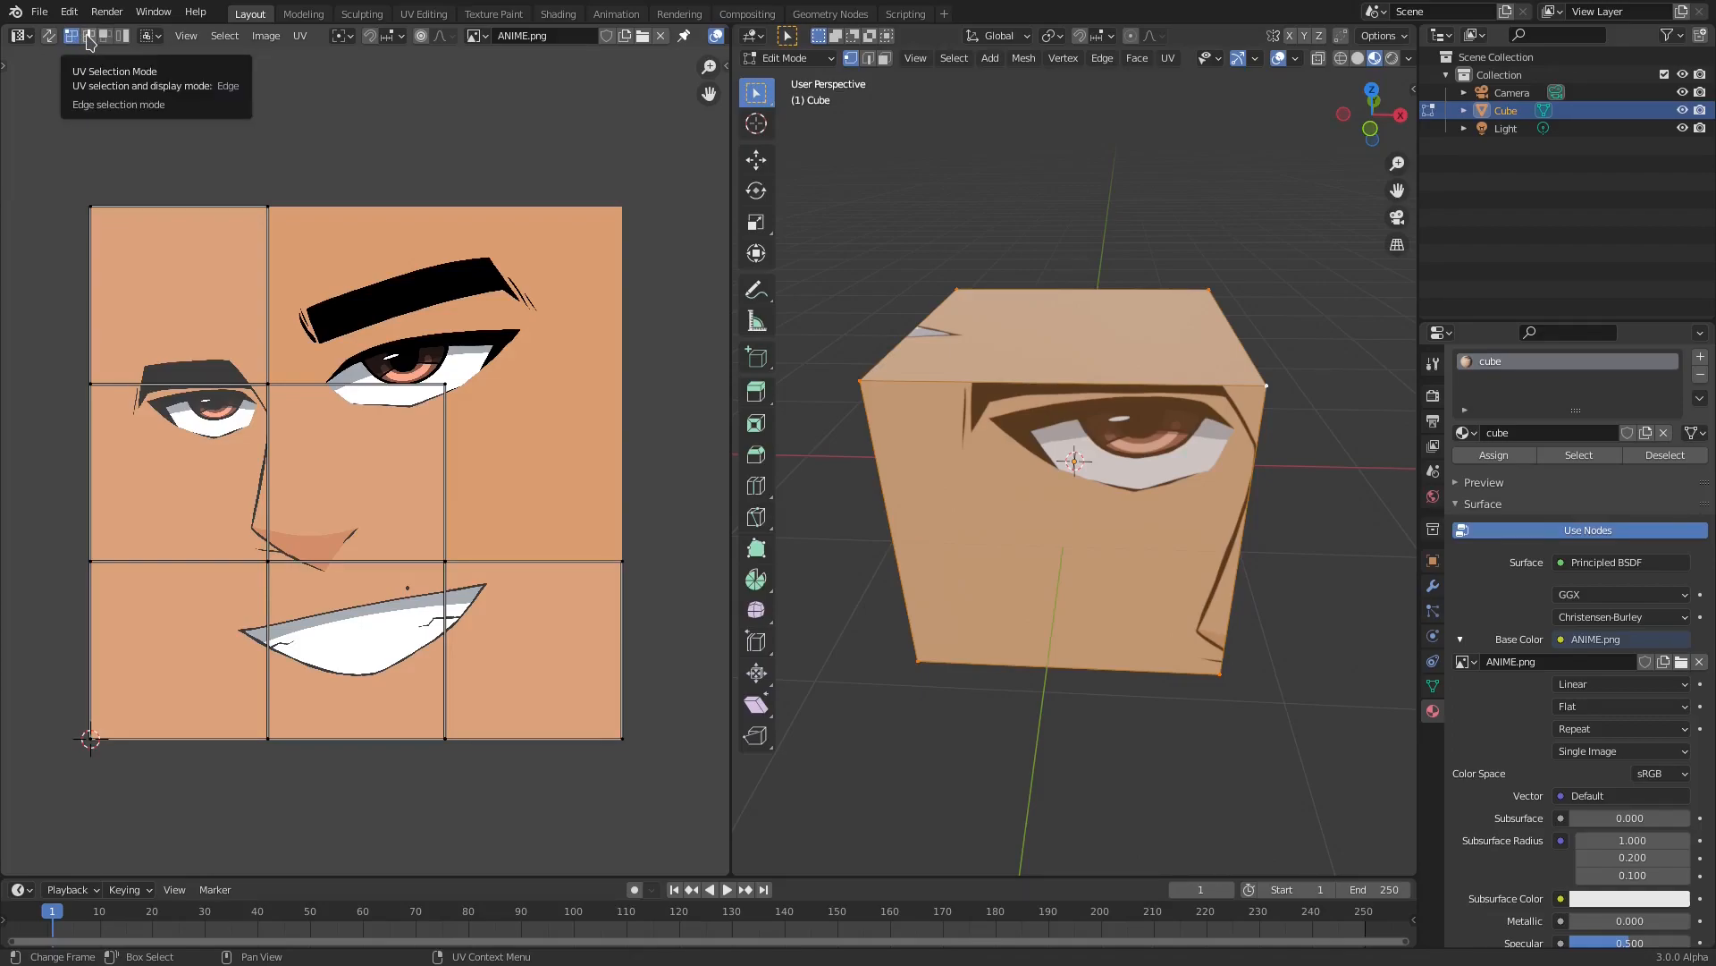
mouse_move(106, 35)
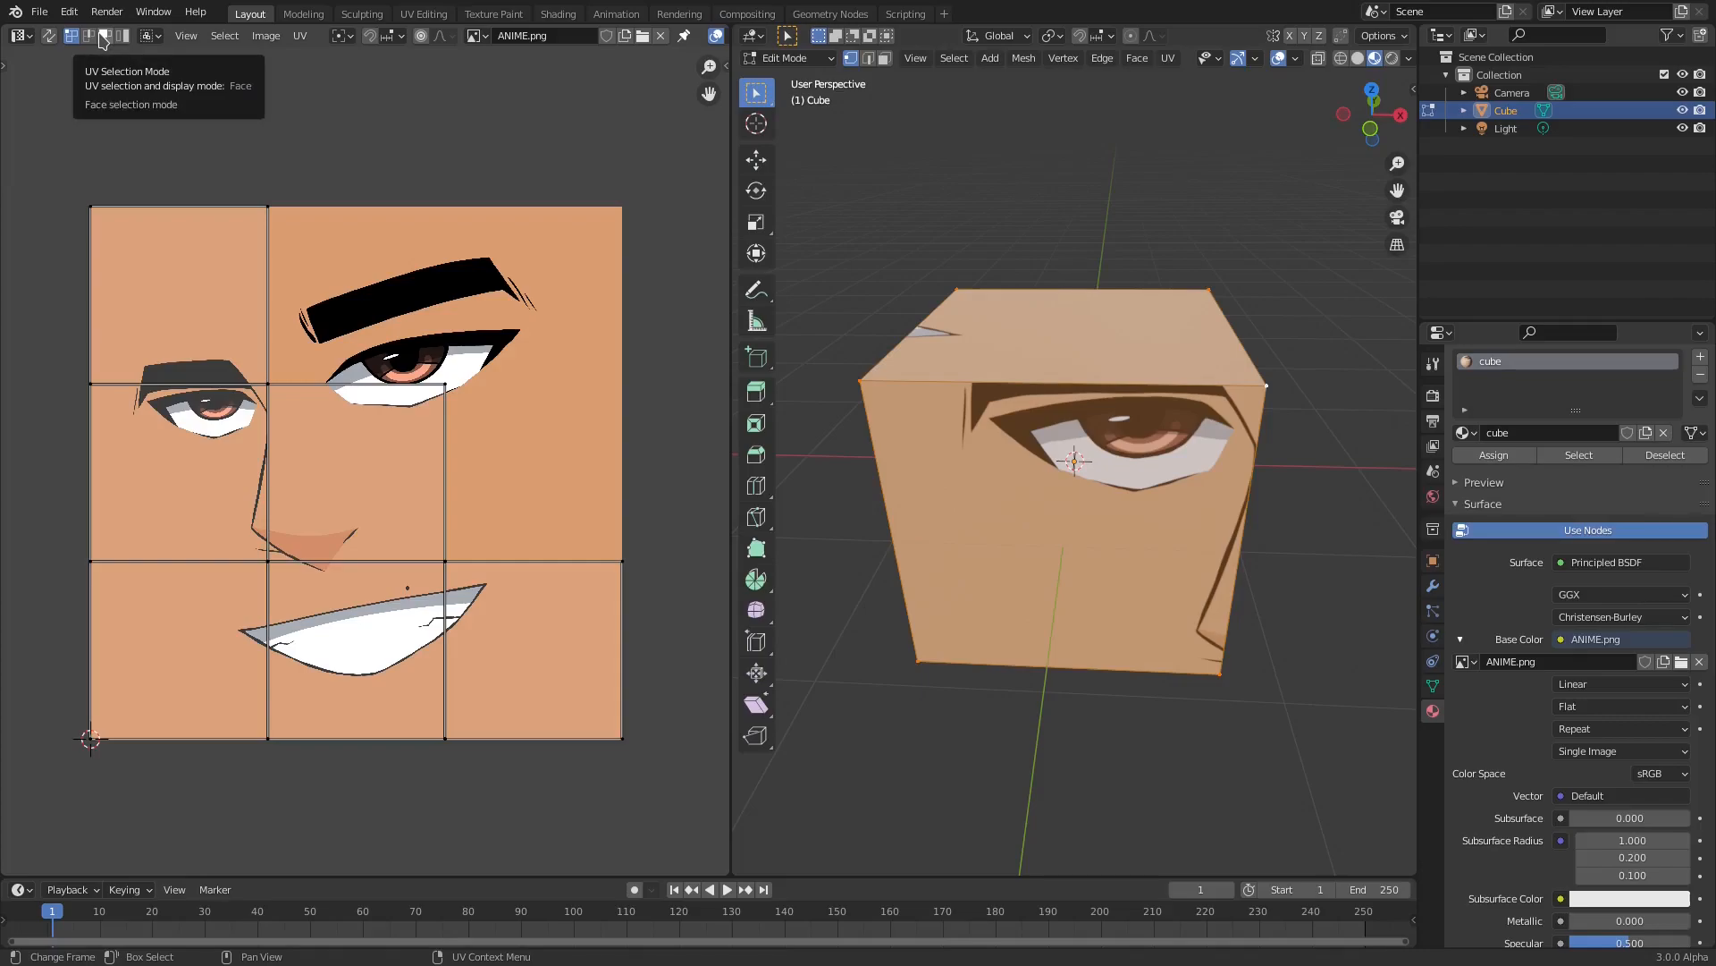
mouse_move(108, 46)
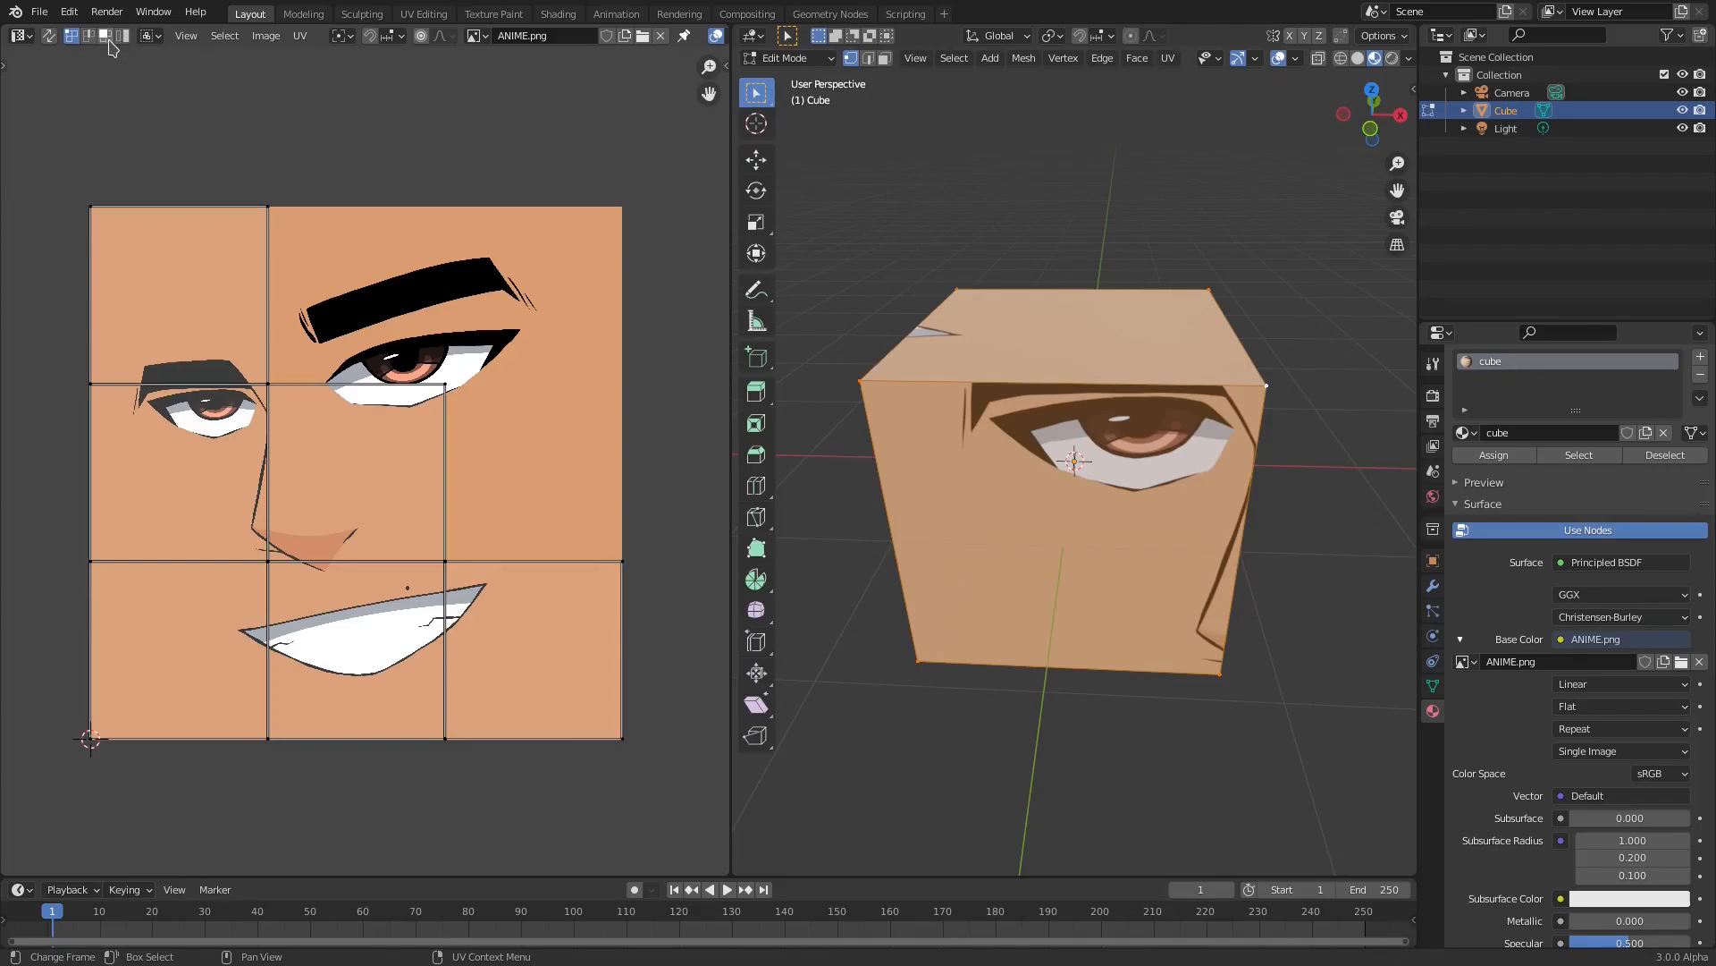
mouse_move(107, 36)
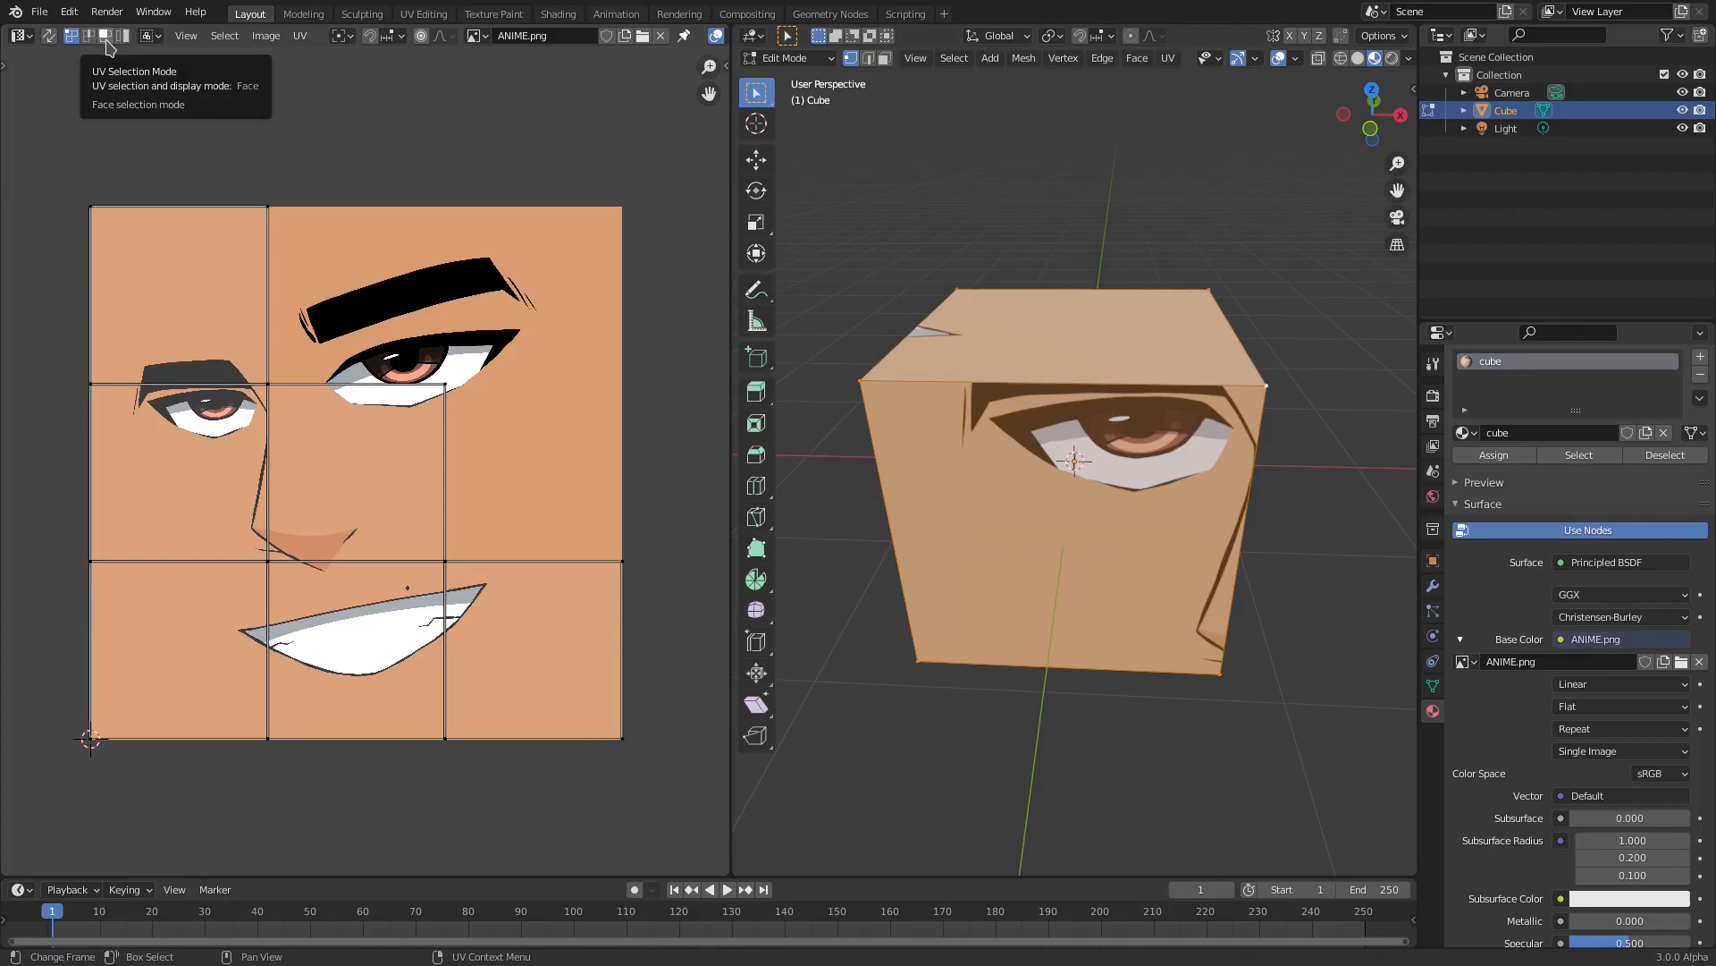
Switch the UV Editor to Face select mode and enable UV snapping.
click(180, 478)
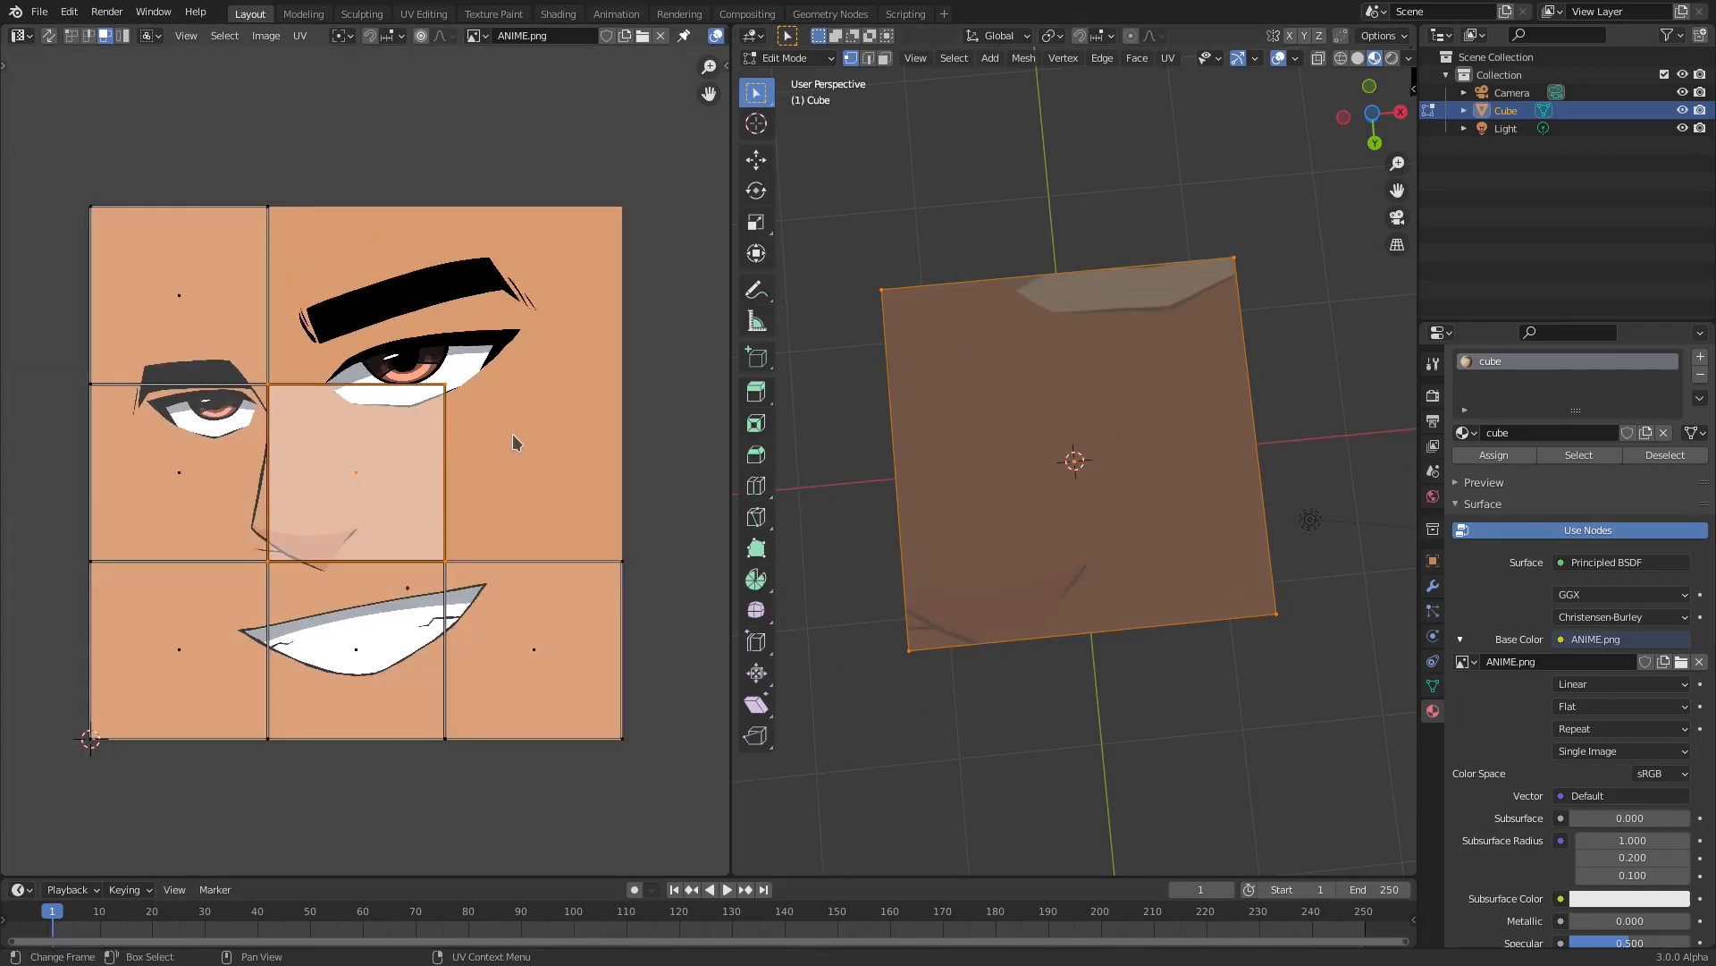
mouse_move(370, 48)
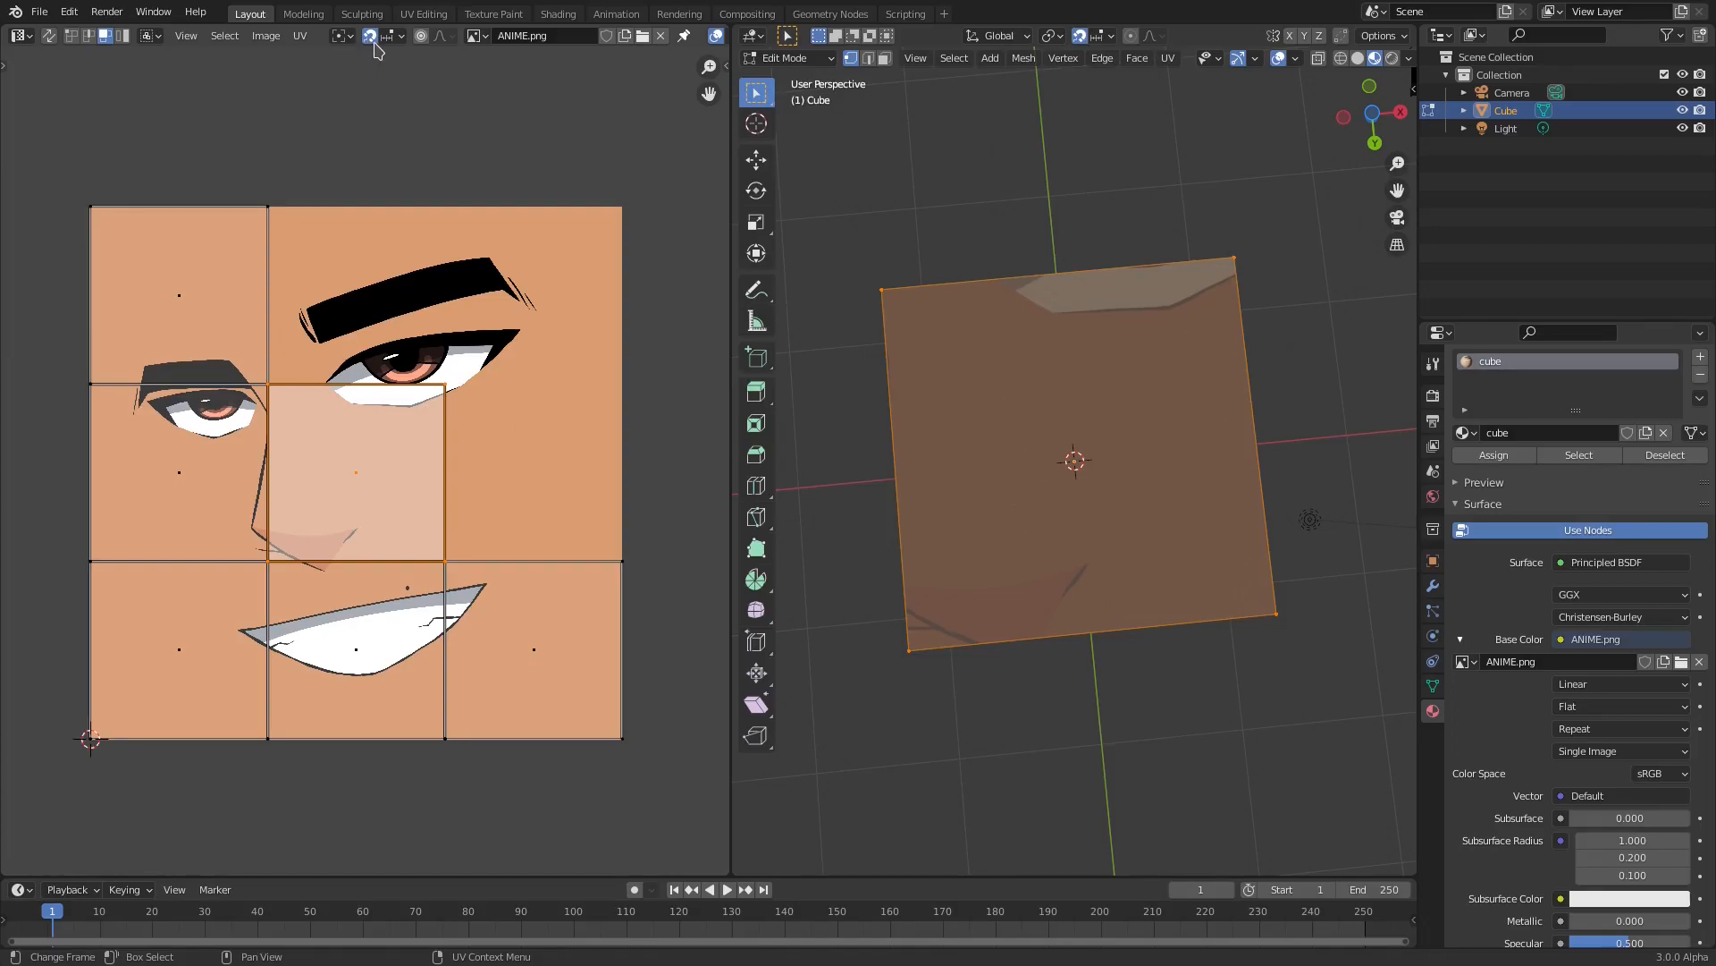
mouse_move(390, 67)
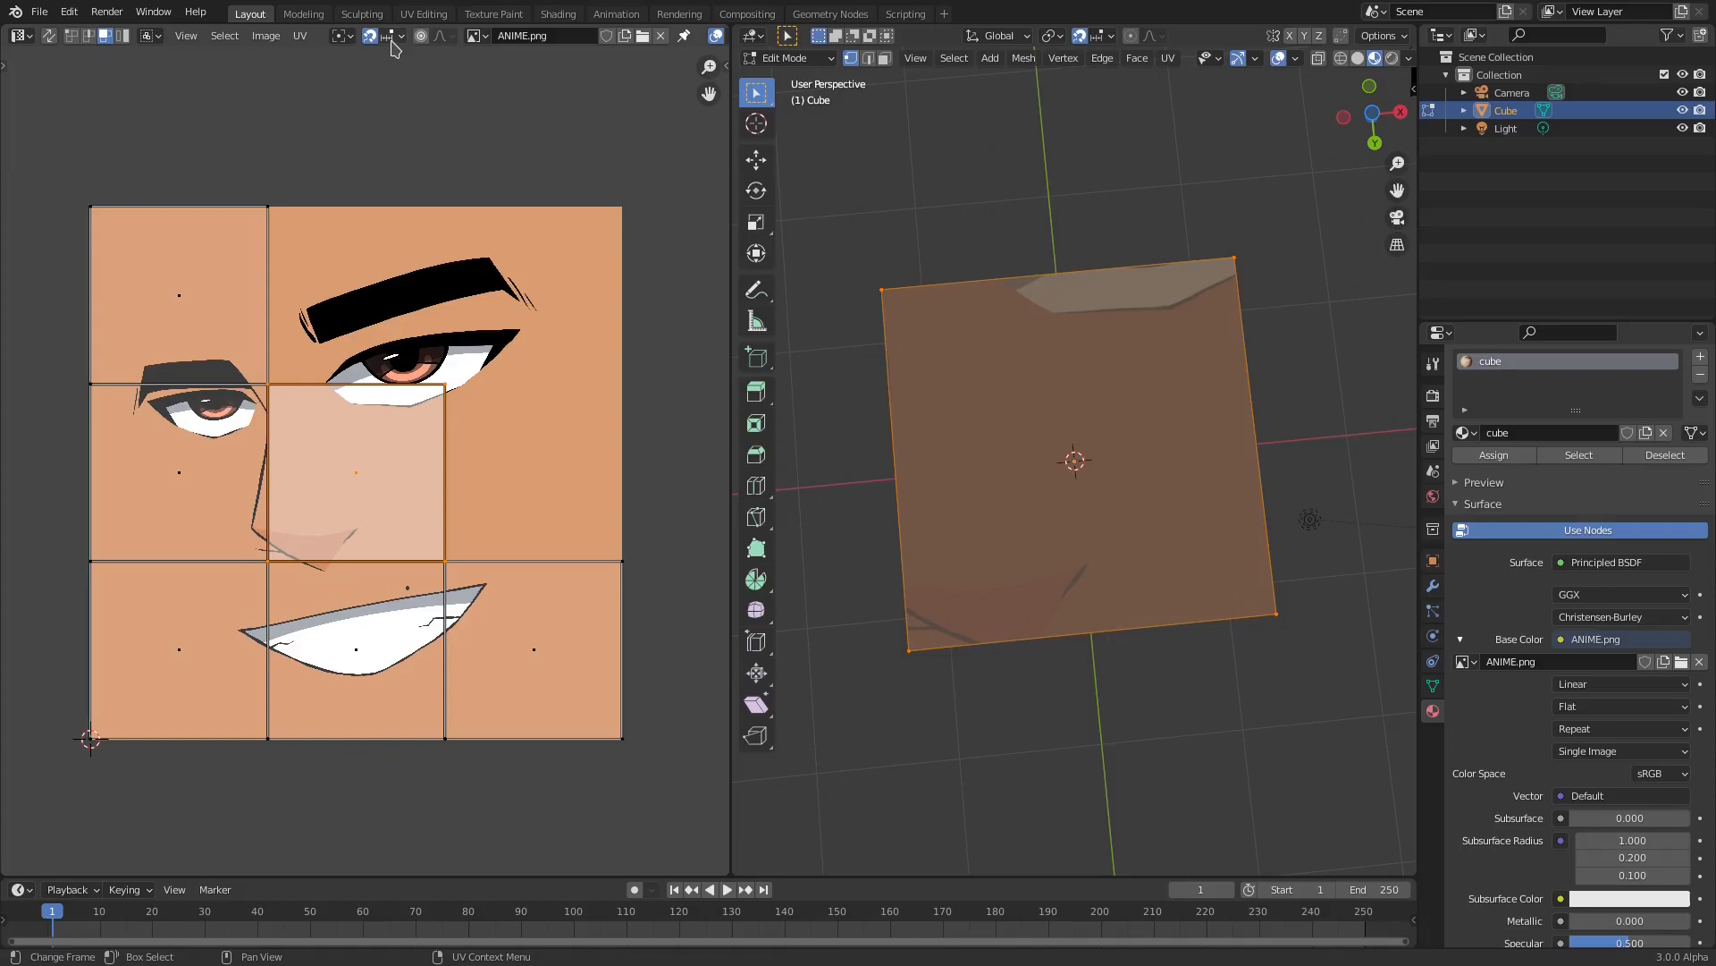
mouse_move(396, 48)
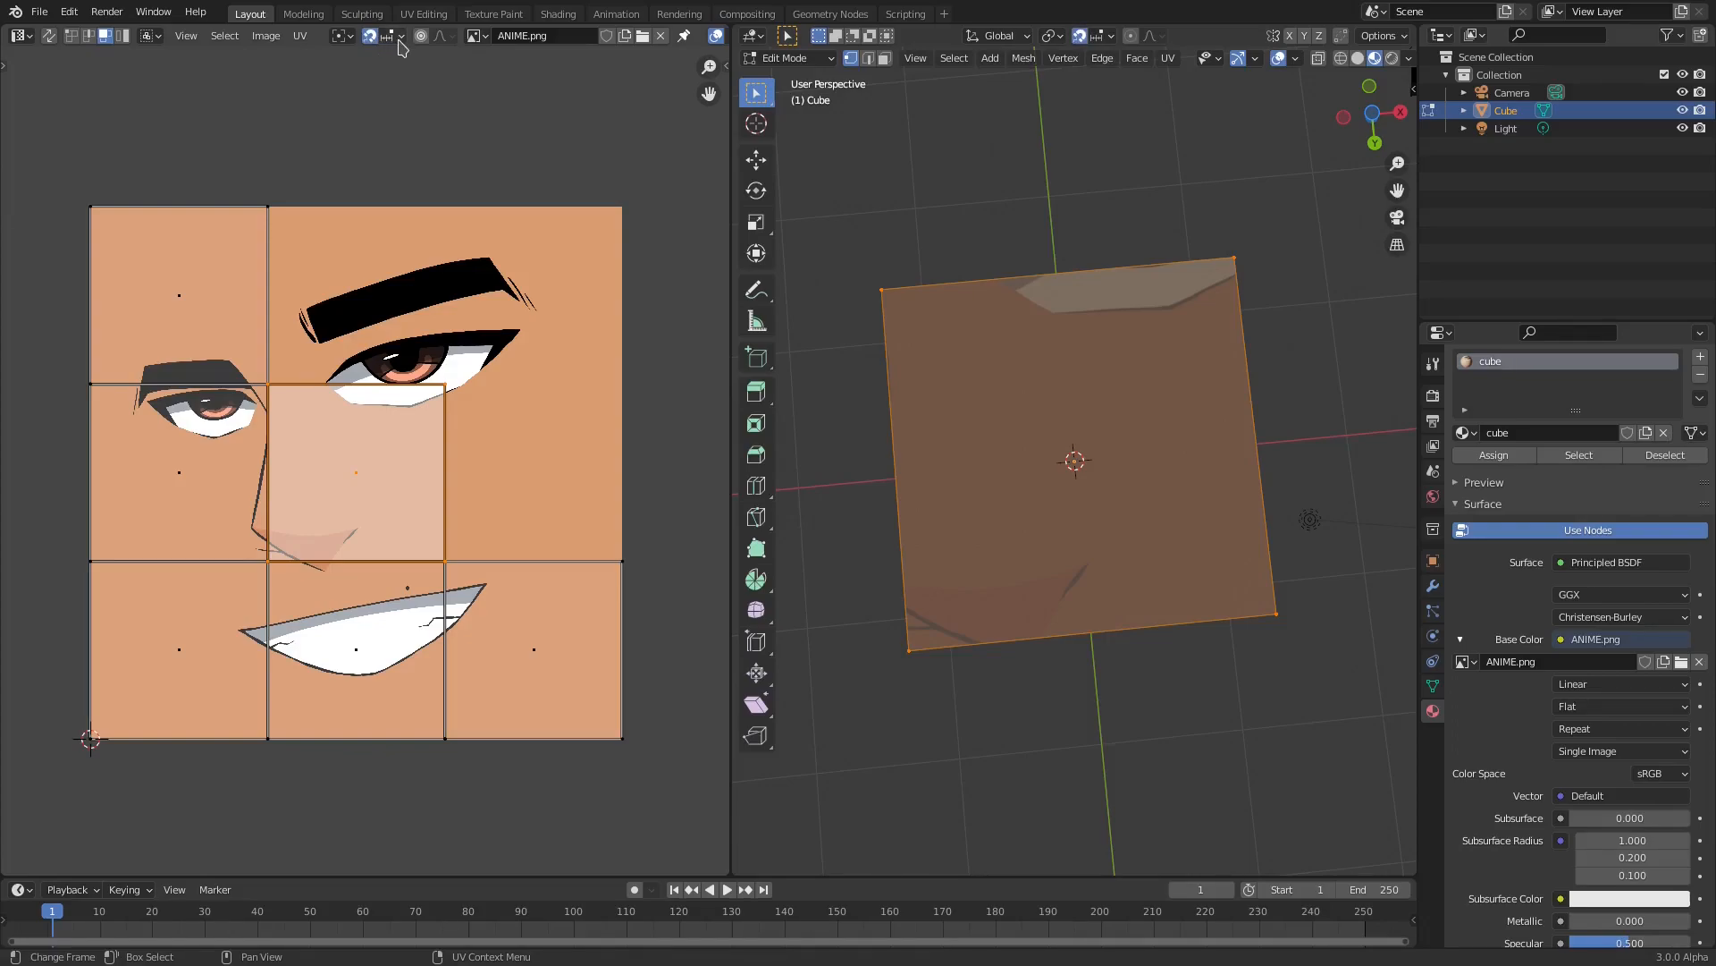
click(401, 35)
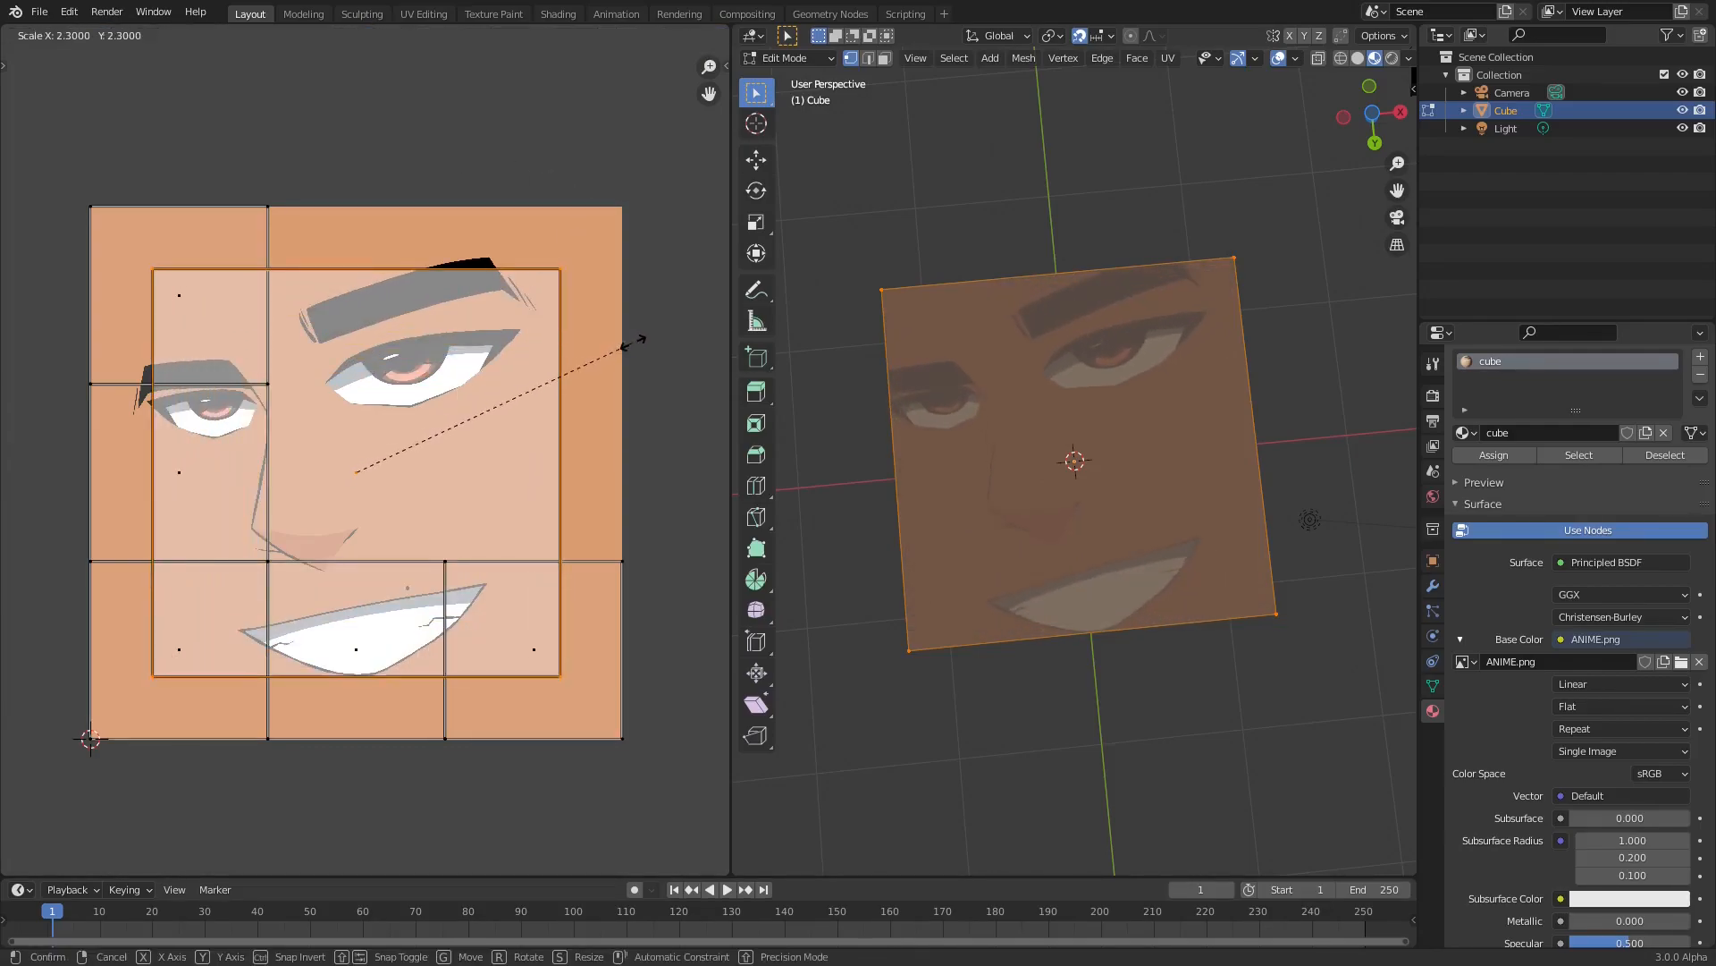
mouse_move(701, 296)
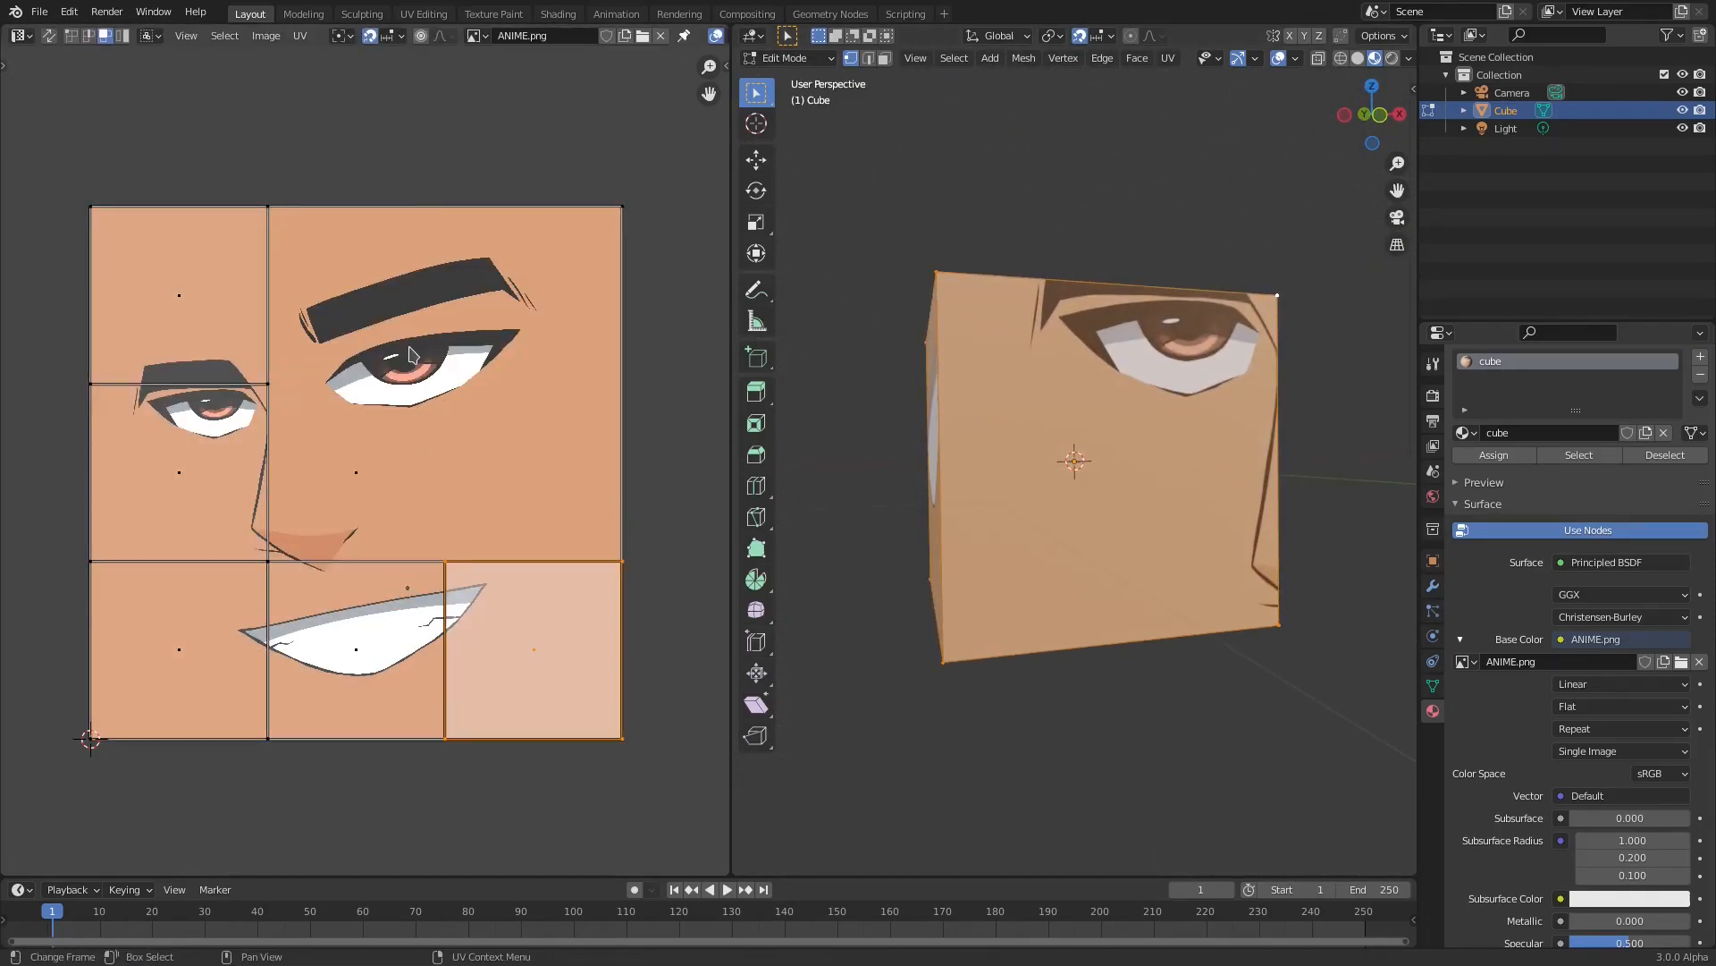
Reposition the centre UV face over the anime face, then open Color Management's View Transform choices.
click(374, 35)
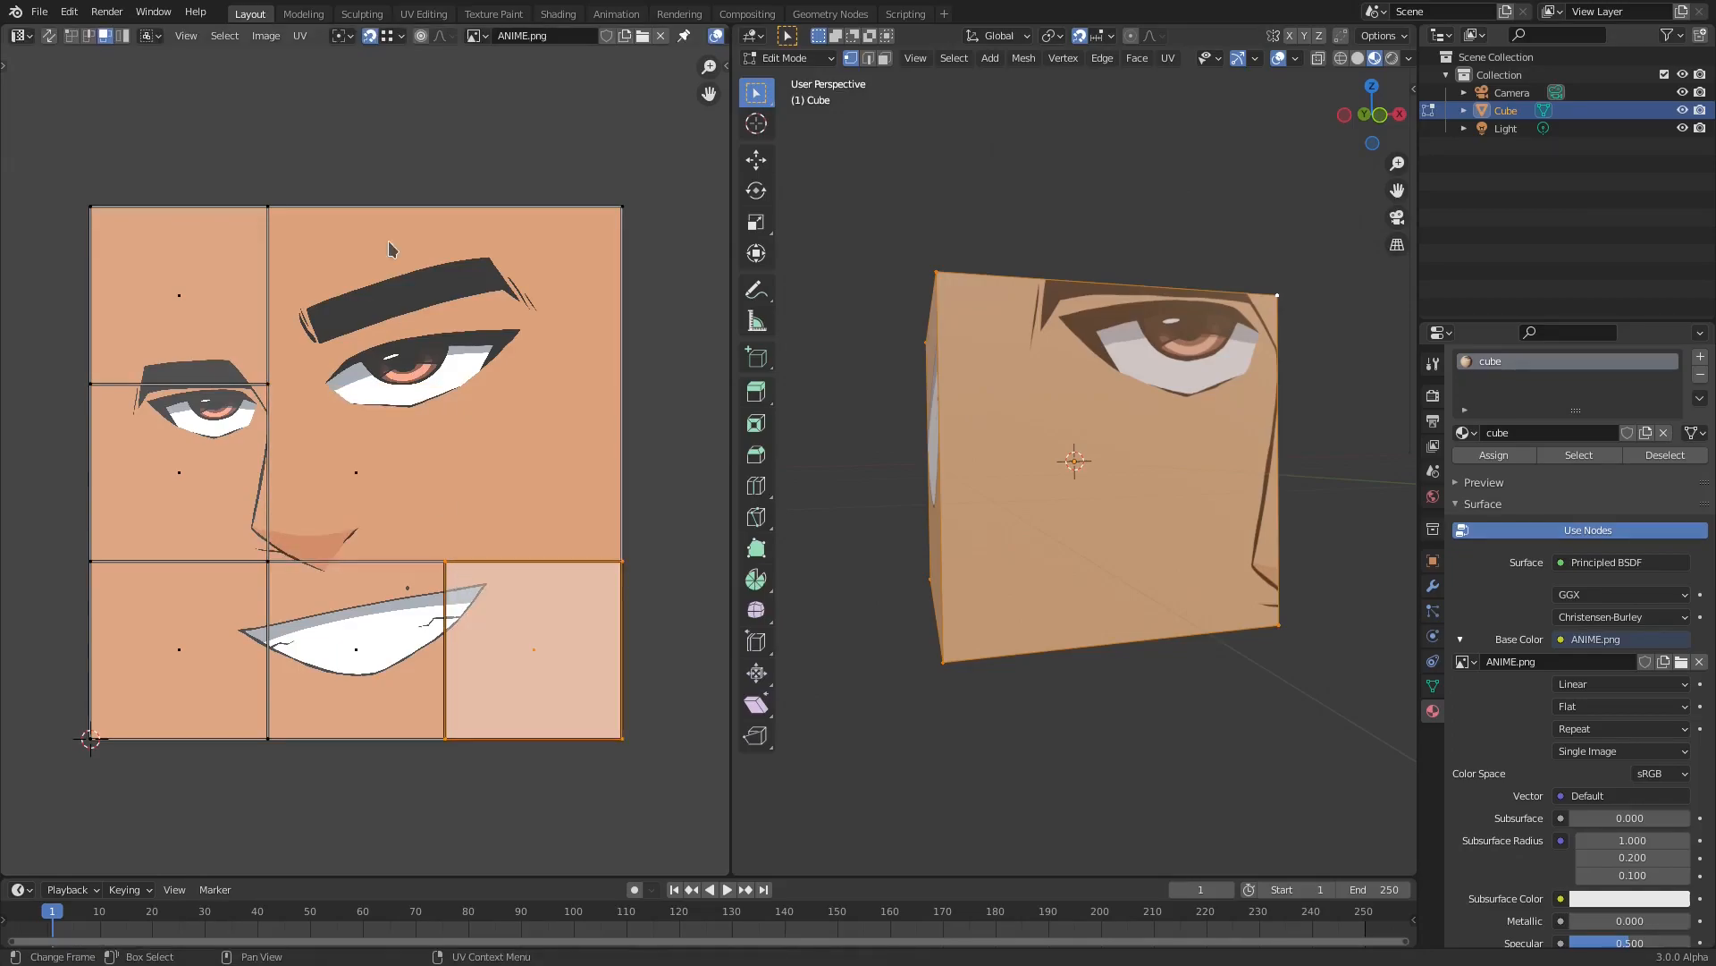
click(385, 36)
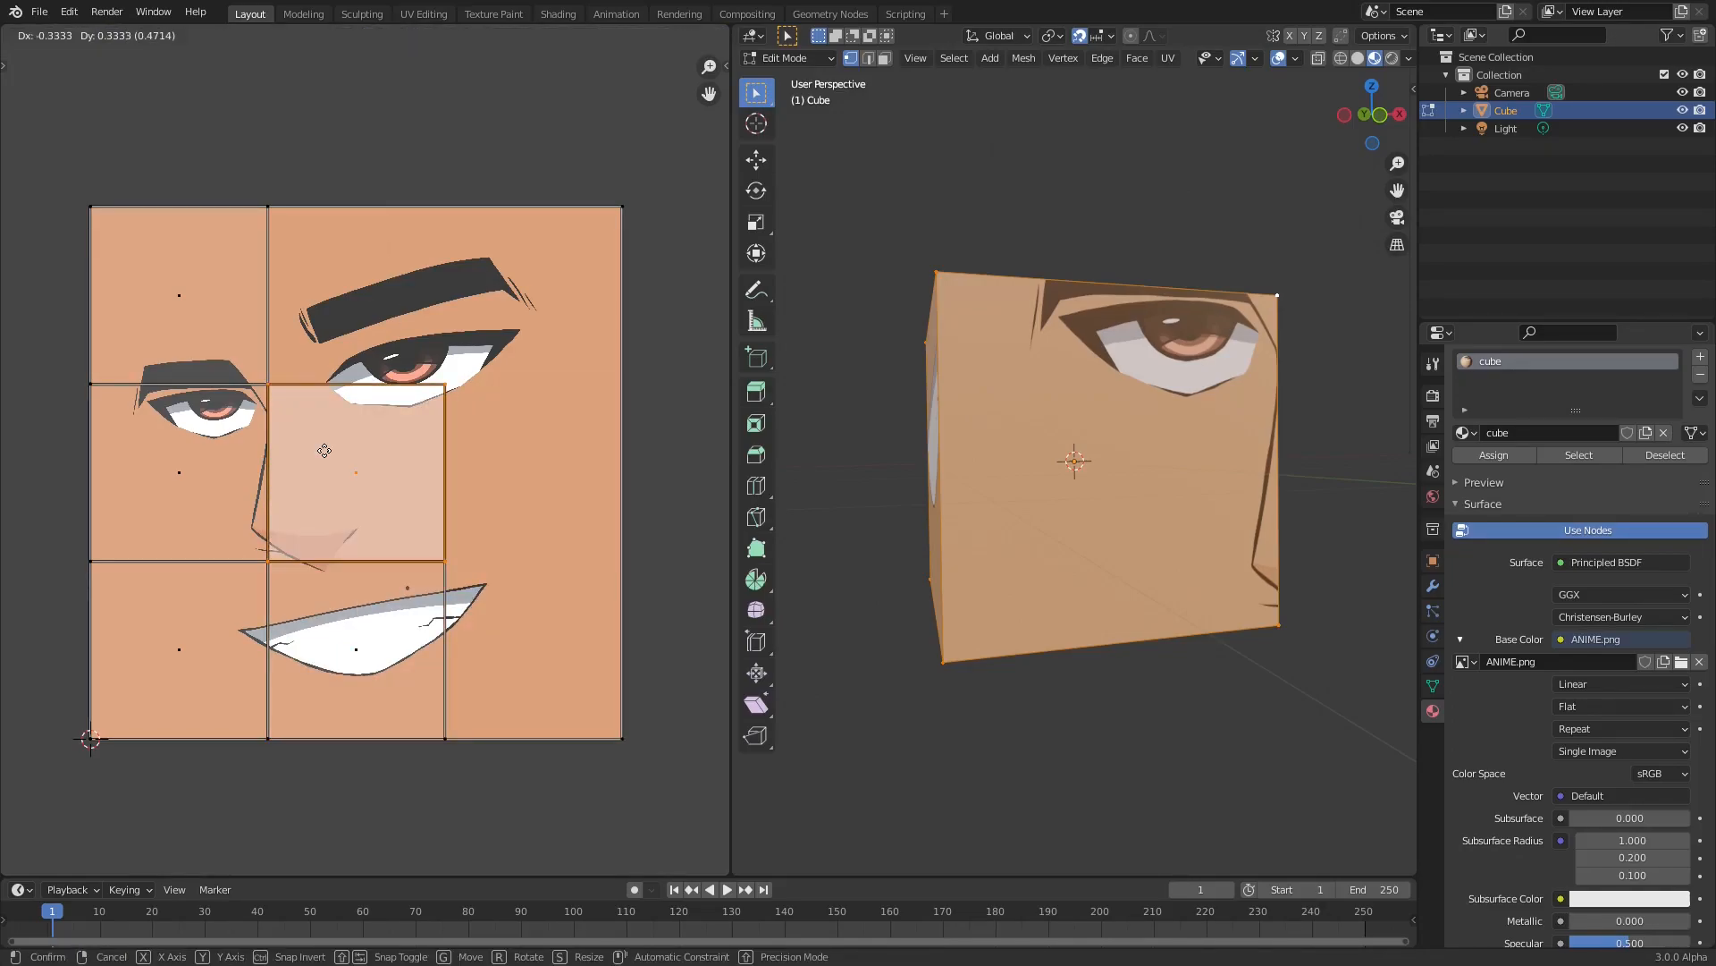
key(s)
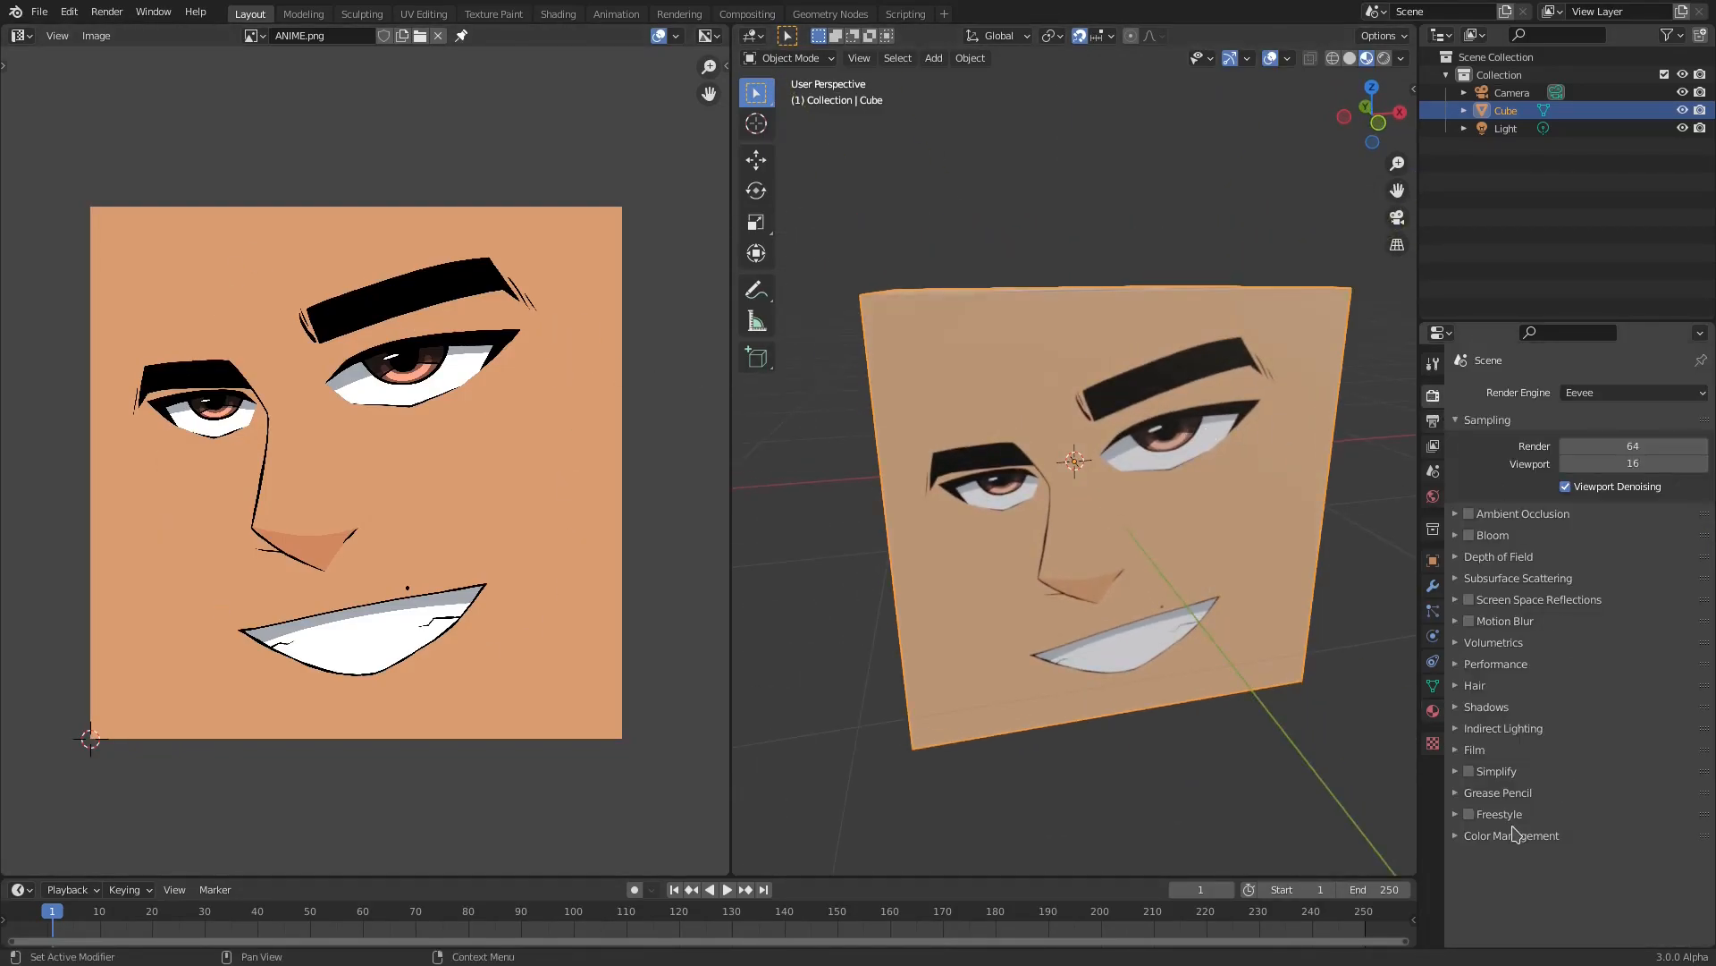
click(1511, 834)
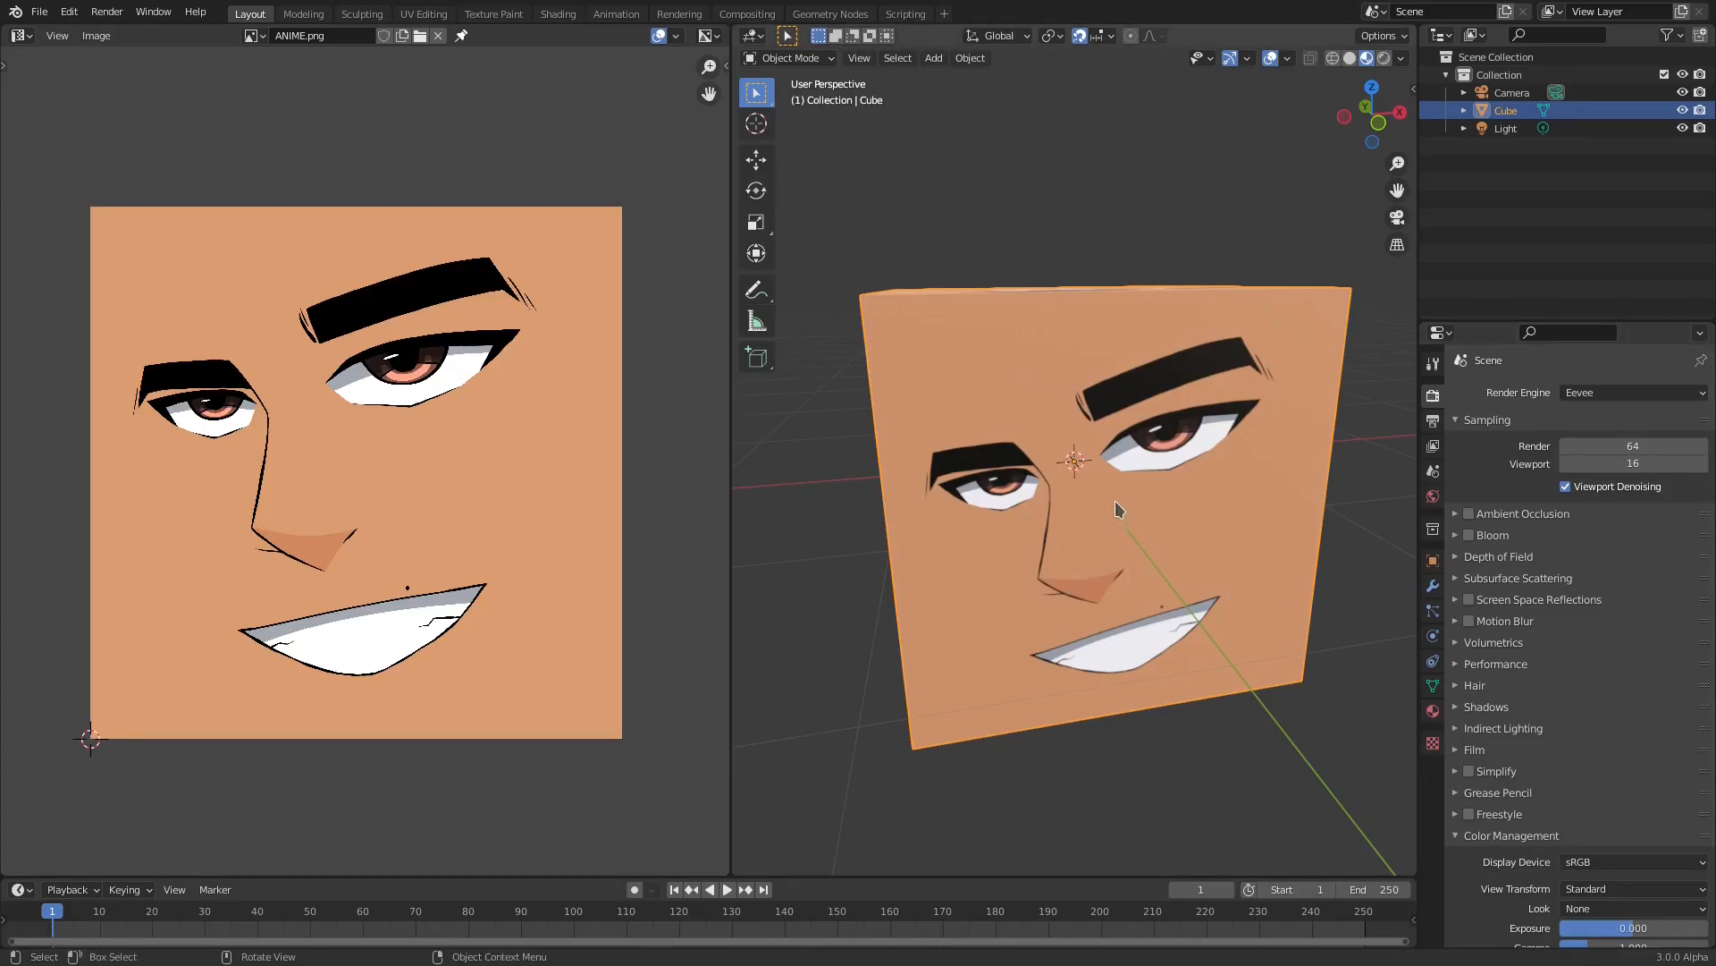
click(1630, 888)
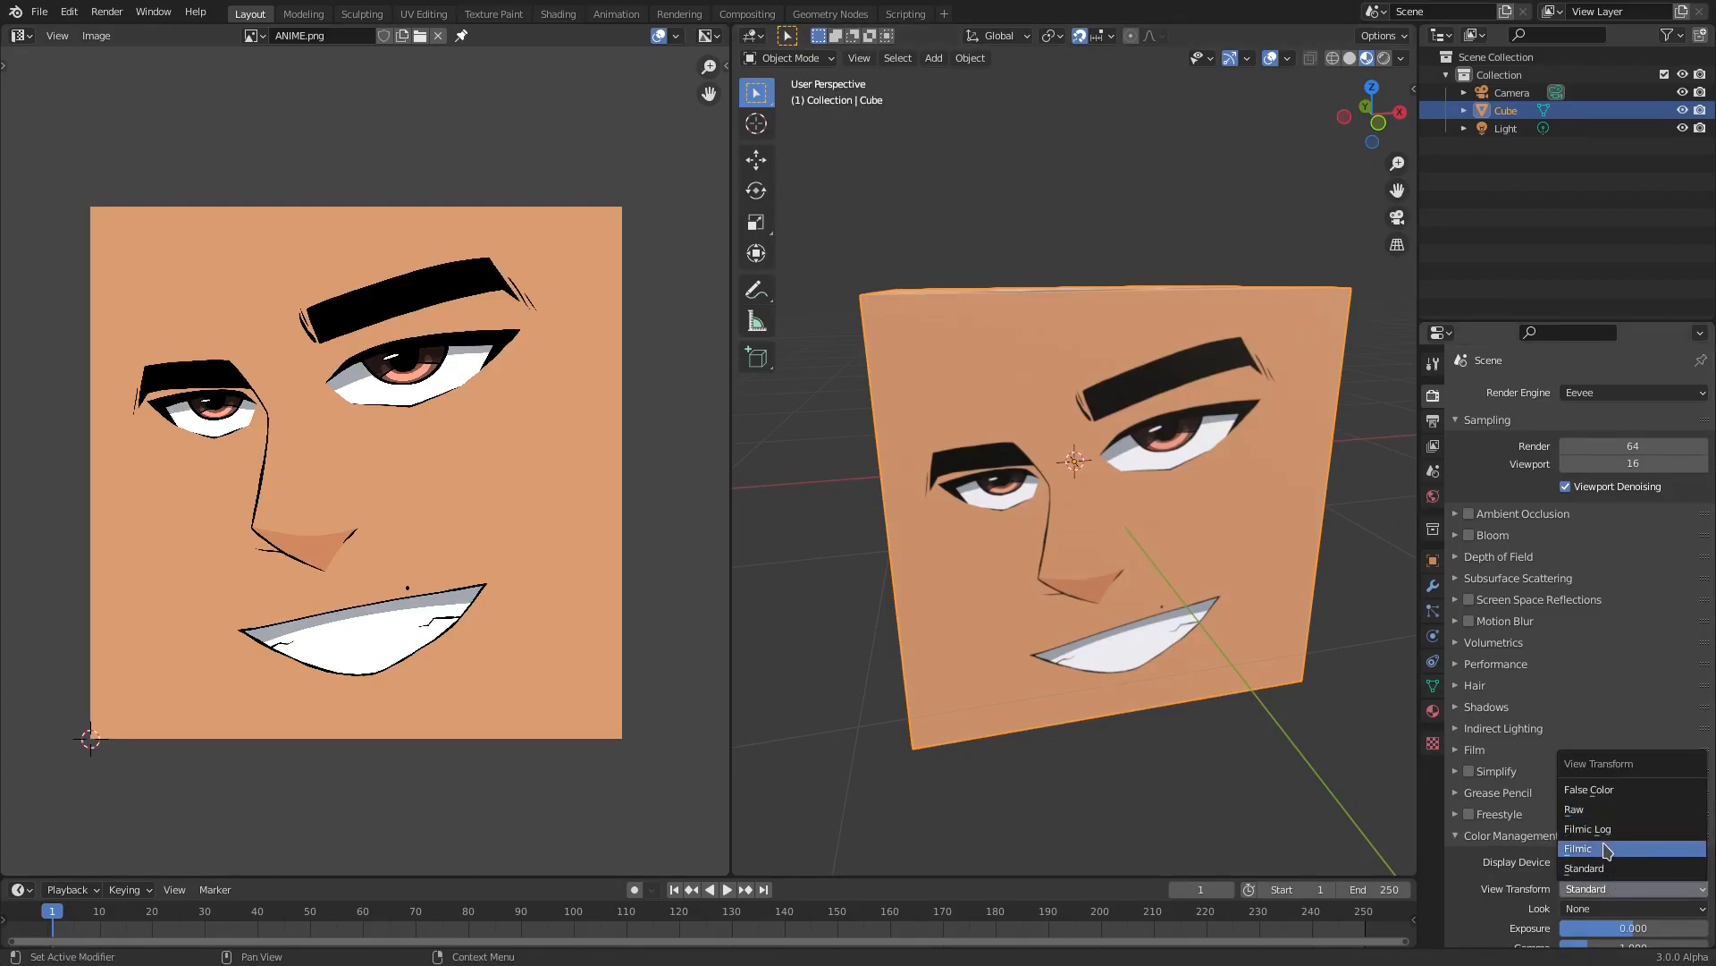